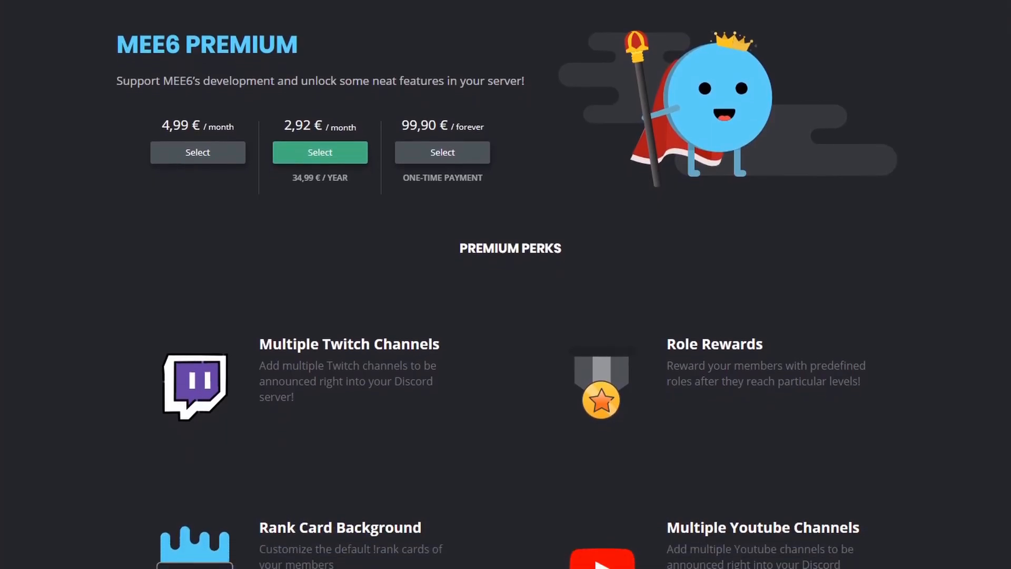
Sign in to the MEE6 dashboard with Discord and grant it account access.
{"action": "scroll", "scroll_direction": "down", "scroll_amount": 3}
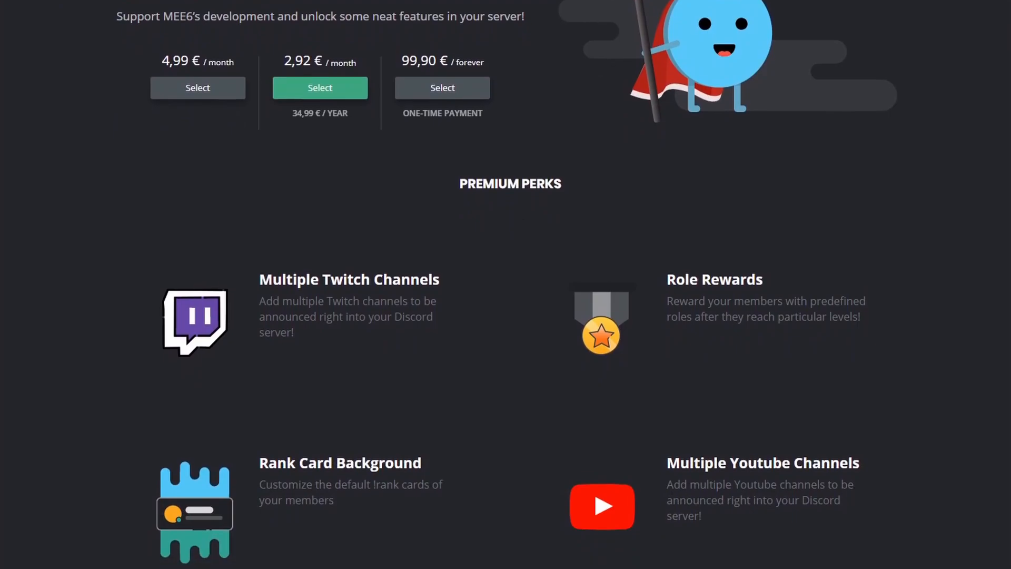
{"action": "scroll", "scroll_direction": "down", "scroll_amount": 3}
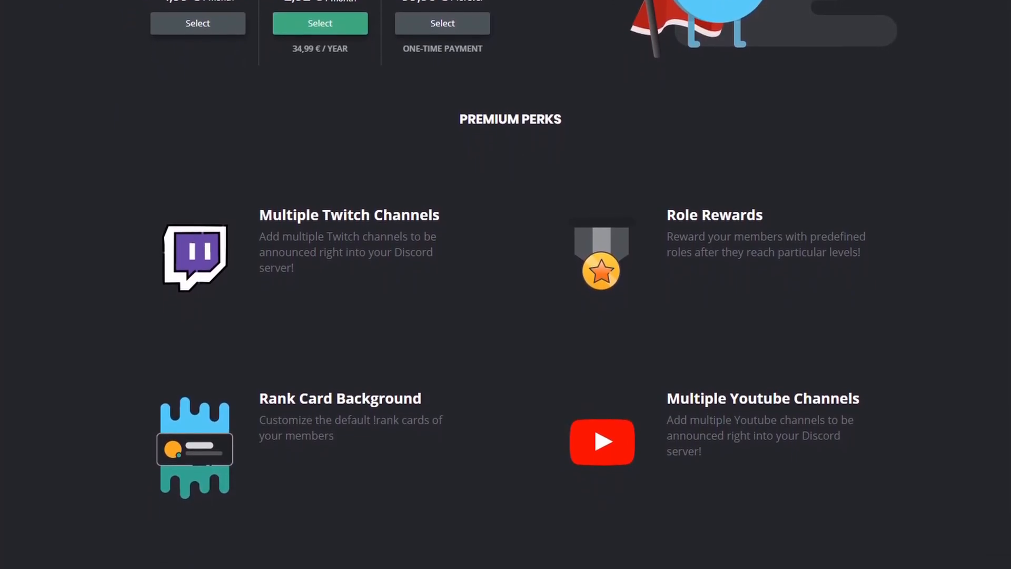
{"action": "scroll", "scroll_direction": "down", "scroll_amount": 3}
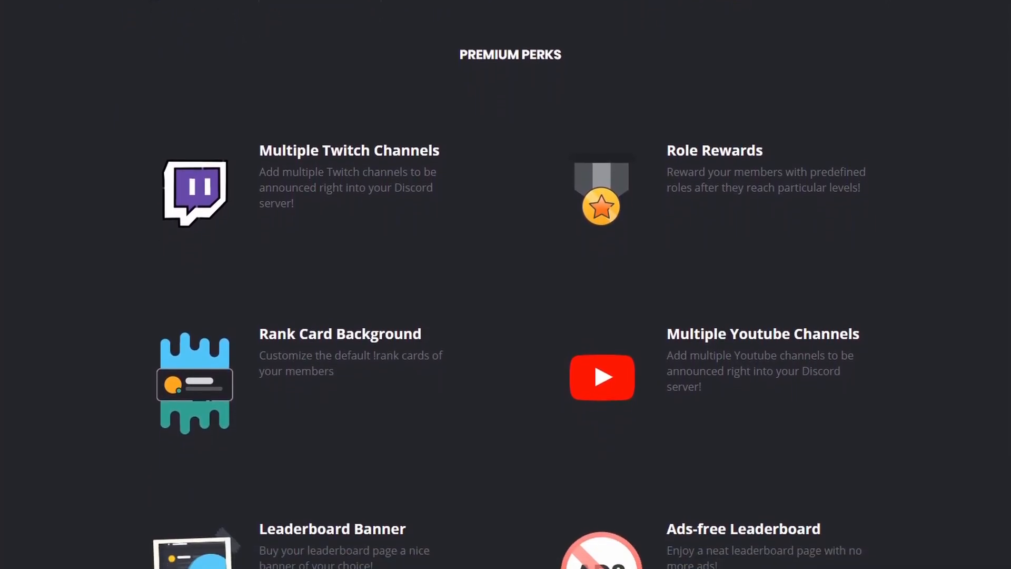
{"action": "scroll", "scroll_direction": "down", "scroll_amount": 3}
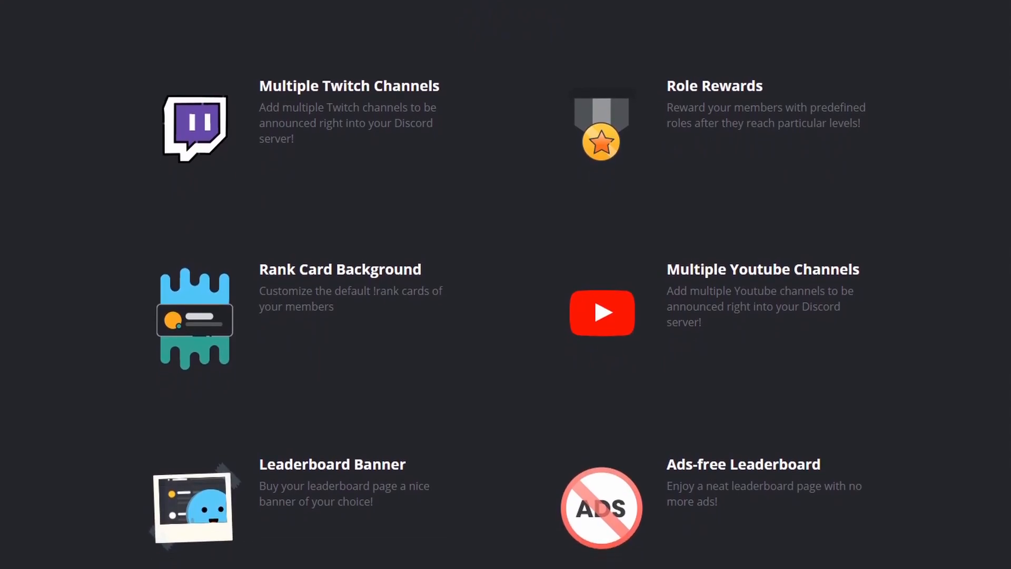
{"action": "scroll", "scroll_direction": "down", "scroll_amount": 3}
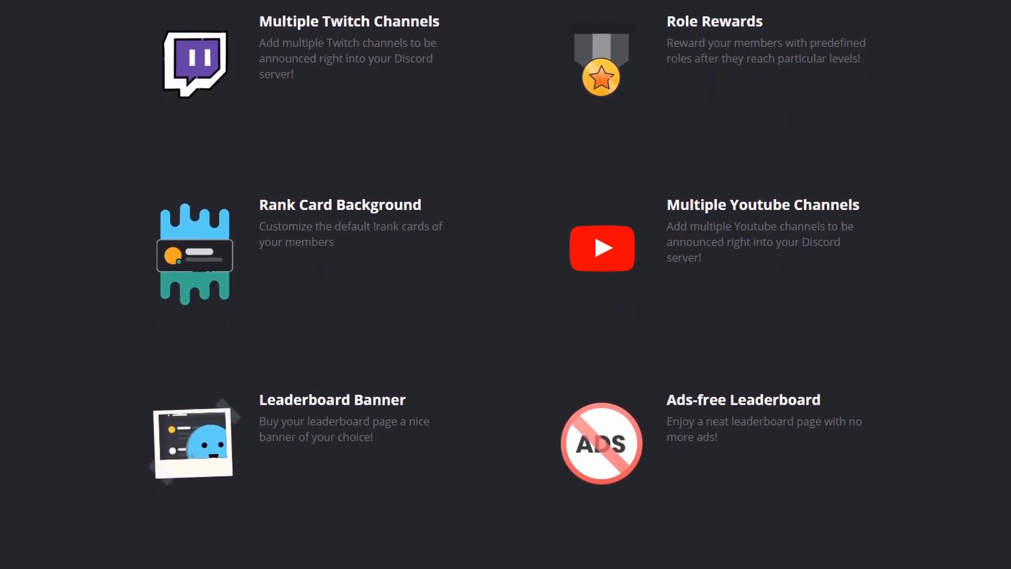
{"action": "scroll", "scroll_direction": "down", "scroll_amount": 3}
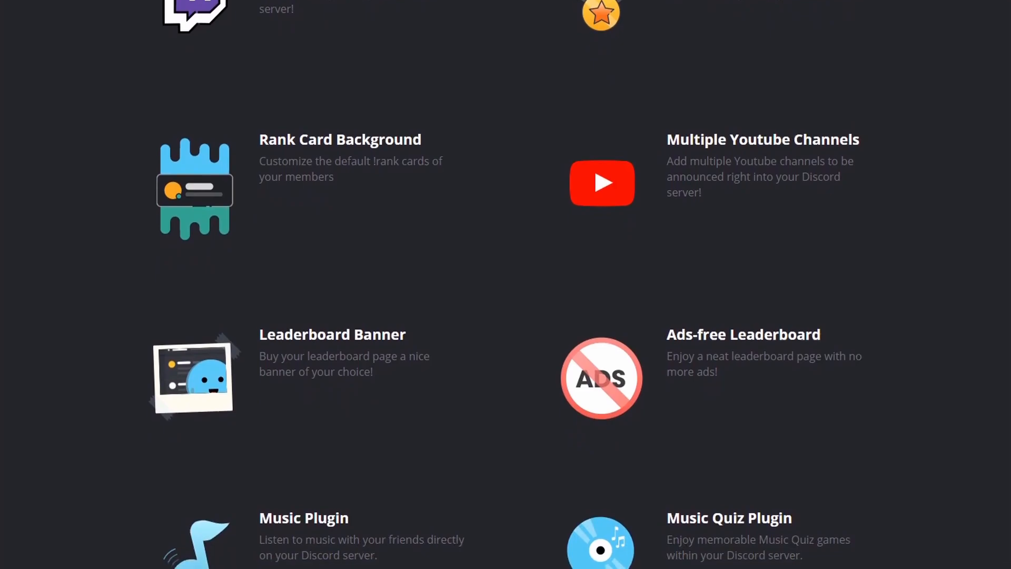
{"action": "scroll", "scroll_direction": "down", "scroll_amount": 3}
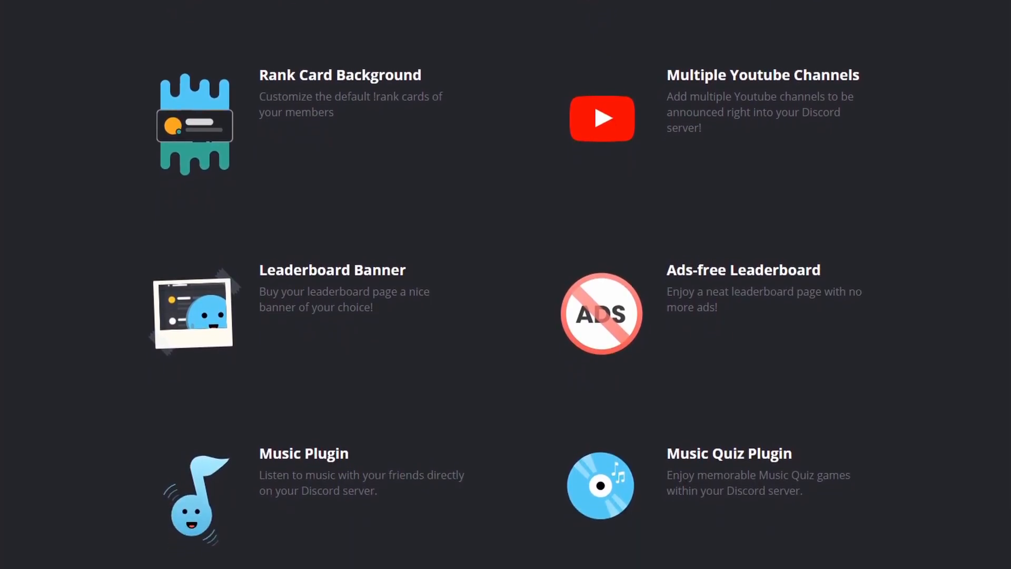
{"action": "scroll", "scroll_direction": "down", "scroll_amount": 3}
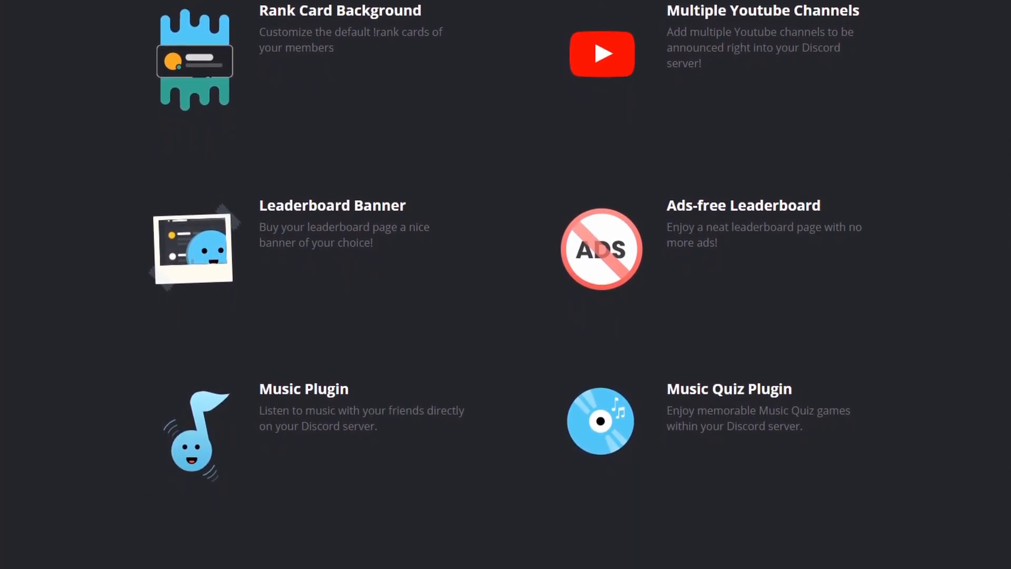
{"action": "scroll", "scroll_direction": "down", "scroll_amount": 3}
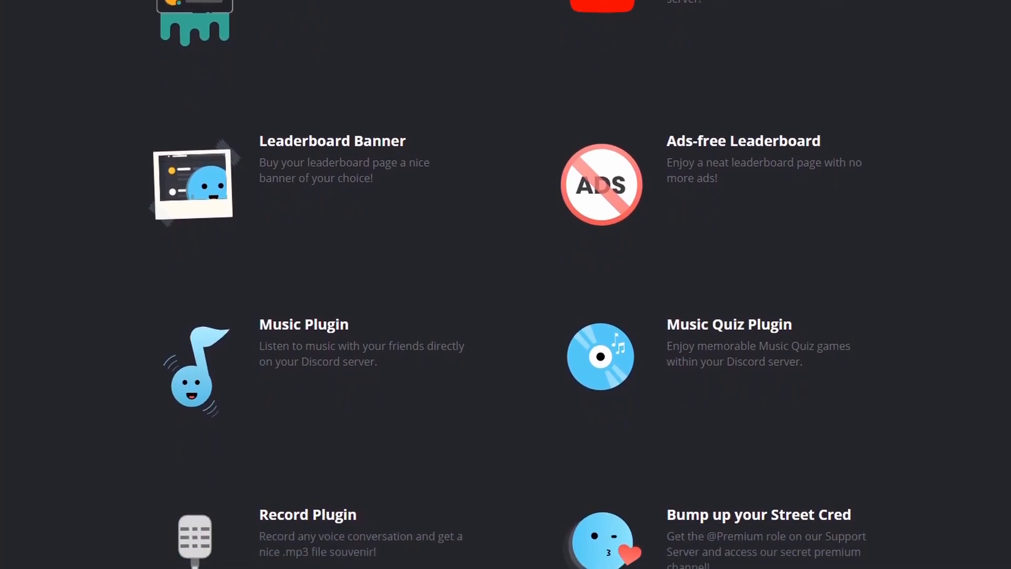
{"action": "scroll", "scroll_direction": "down", "scroll_amount": 3}
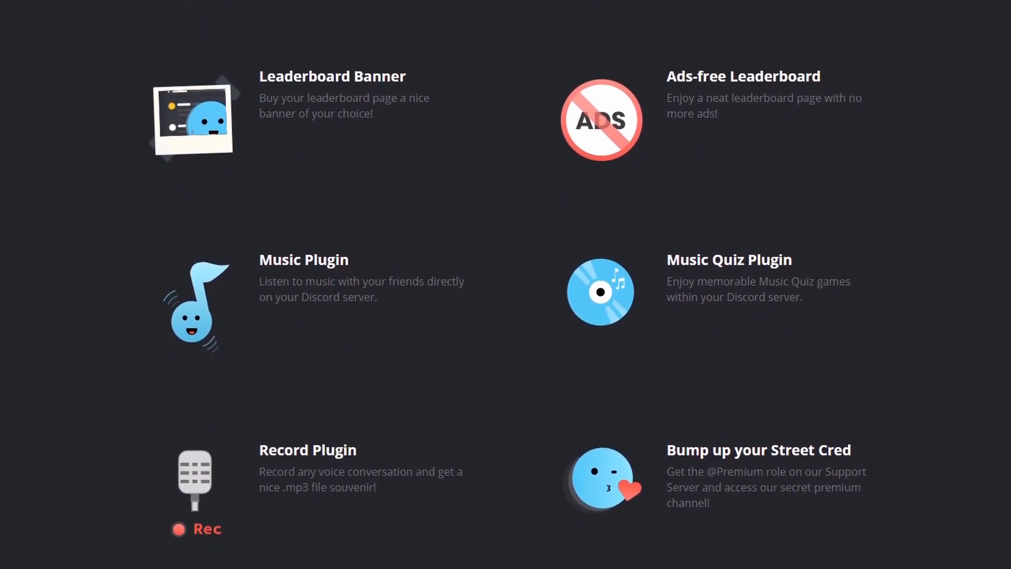
{"action": "scroll", "scroll_direction": "down", "scroll_amount": 3}
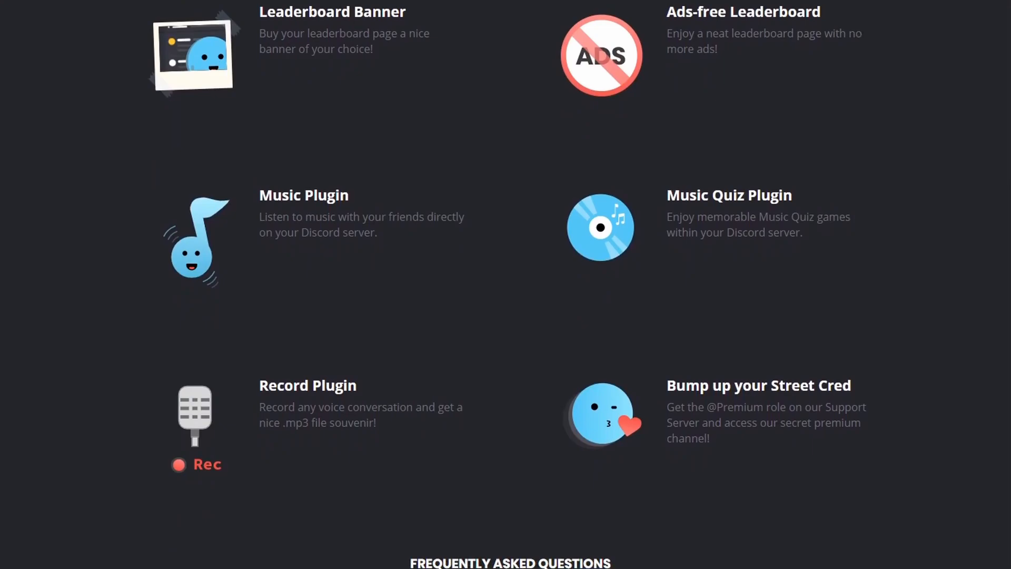
{"action": "scroll", "scroll_direction": "down", "scroll_amount": 3}
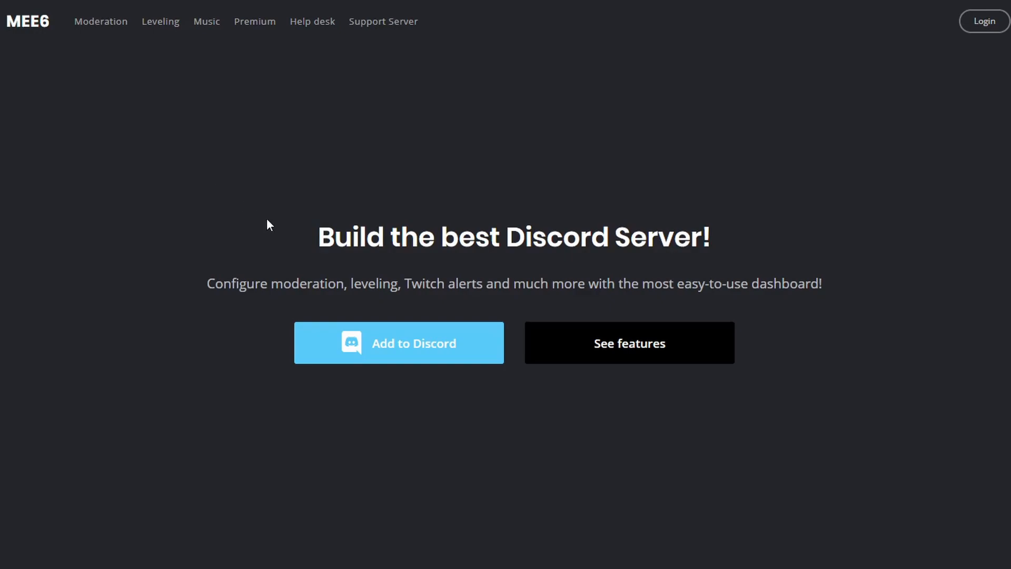
{"action": "left_click", "coordinate": [398, 343]}
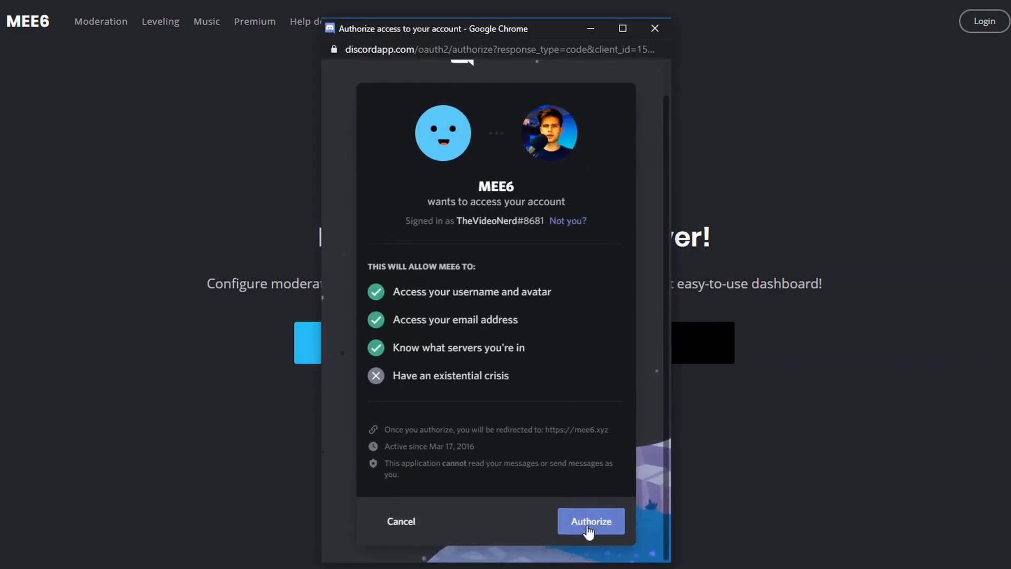
{"action": "left_click", "coordinate": [591, 521]}
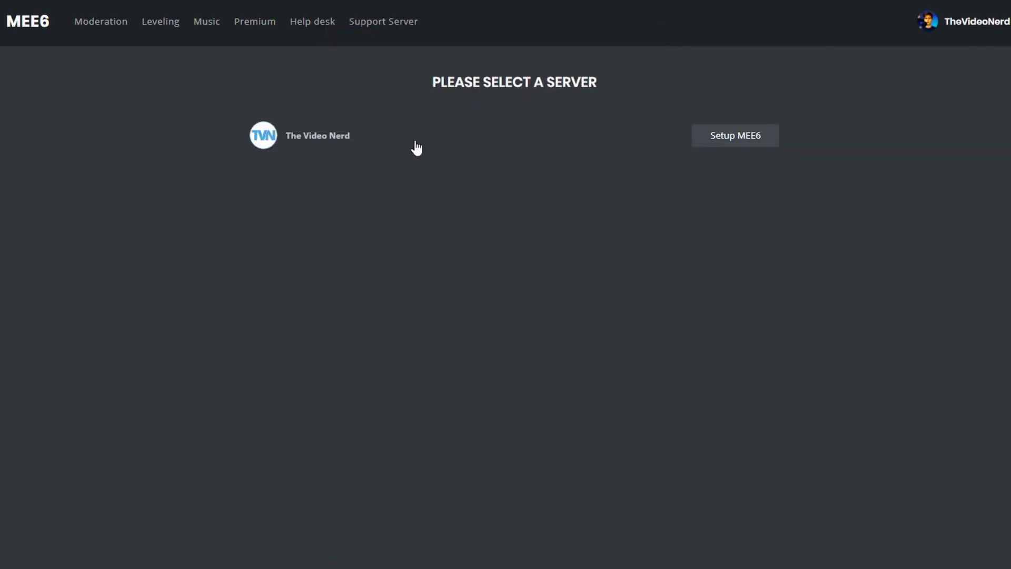
Add the MEE6 bot to the server with the listed permissions authorized.
{"action": "left_click", "coordinate": [735, 134]}
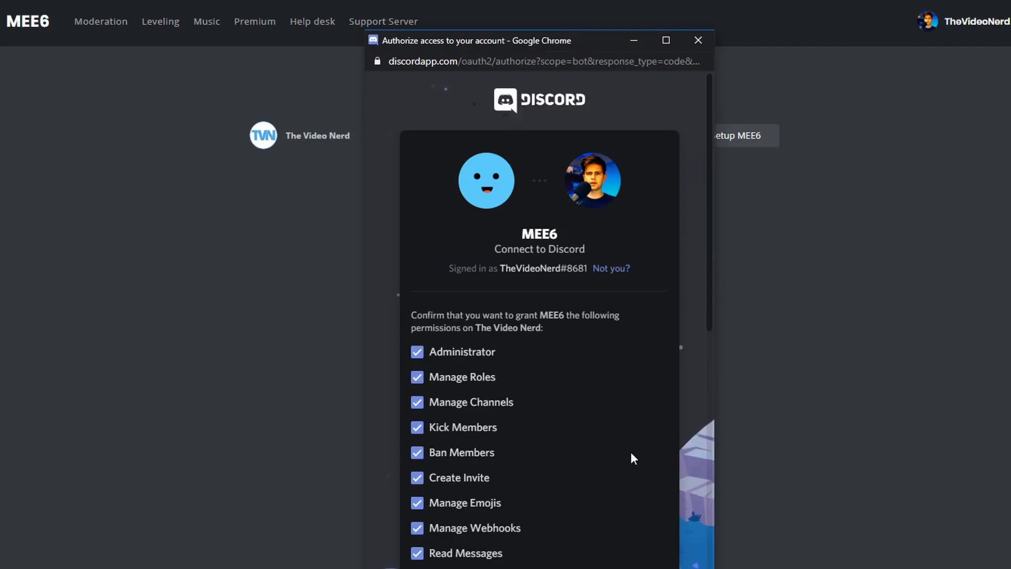
{"action": "scroll", "scroll_direction": "down", "scroll_amount": 3}
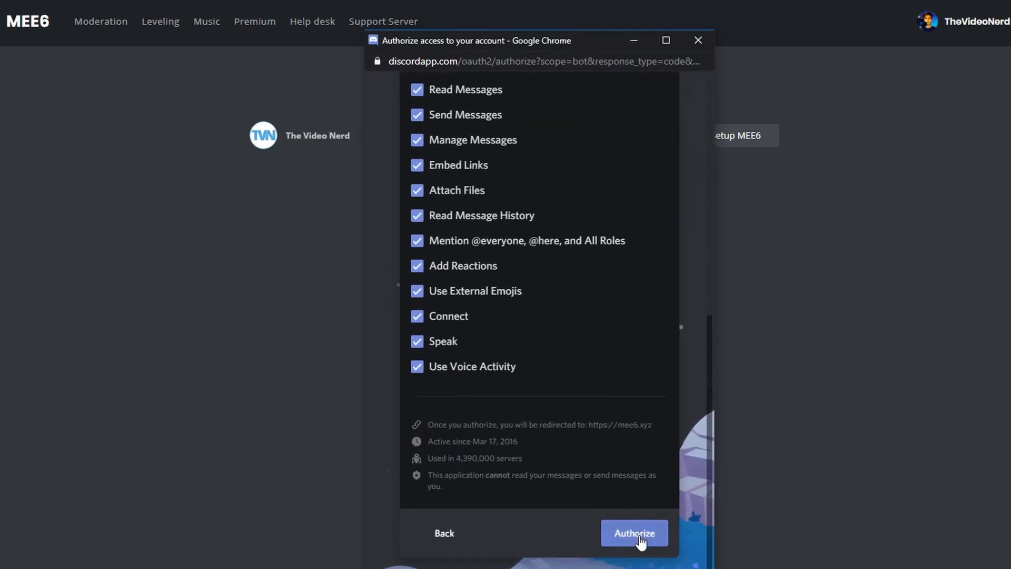
{"action": "left_click", "coordinate": [634, 533]}
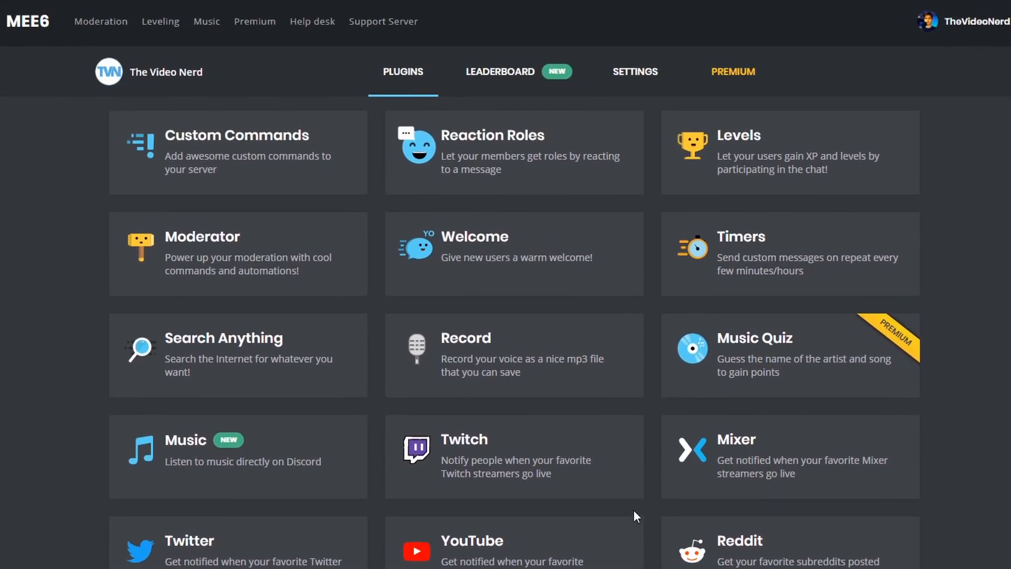
{"action": "scroll", "scroll_direction": "down", "scroll_amount": 3}
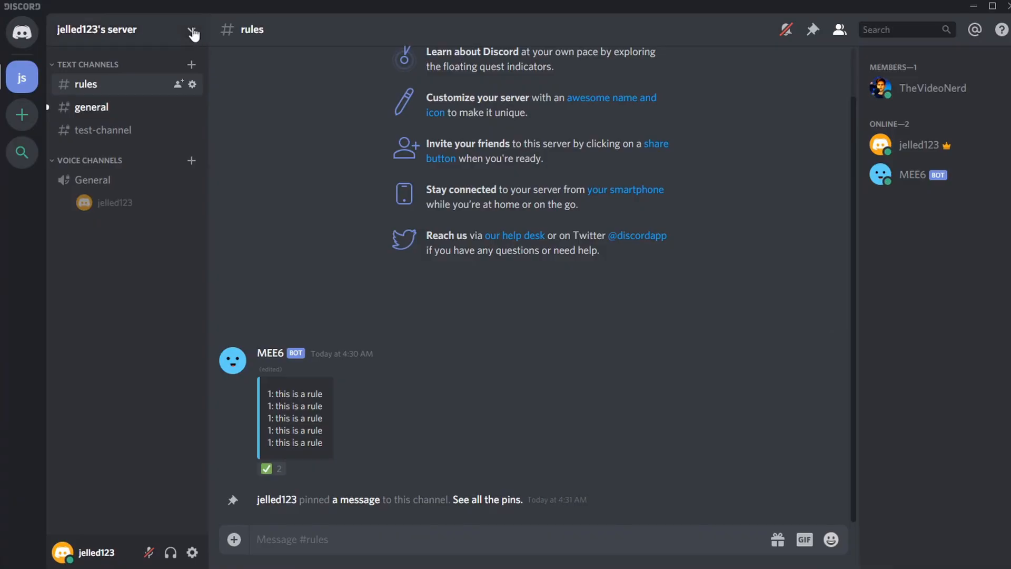
{"action": "left_click", "coordinate": [193, 29]}
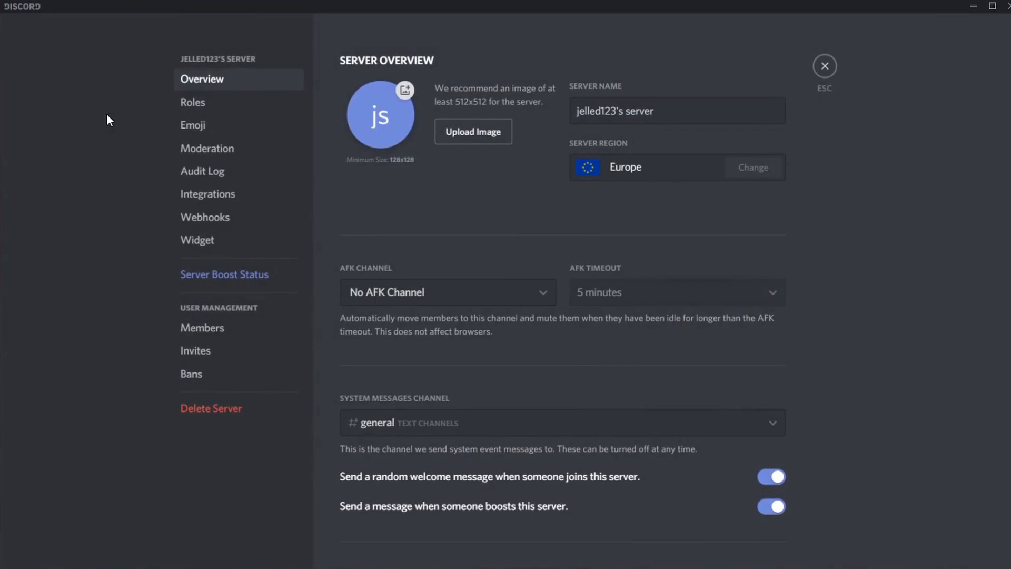
{"action": "left_click", "coordinate": [193, 102]}
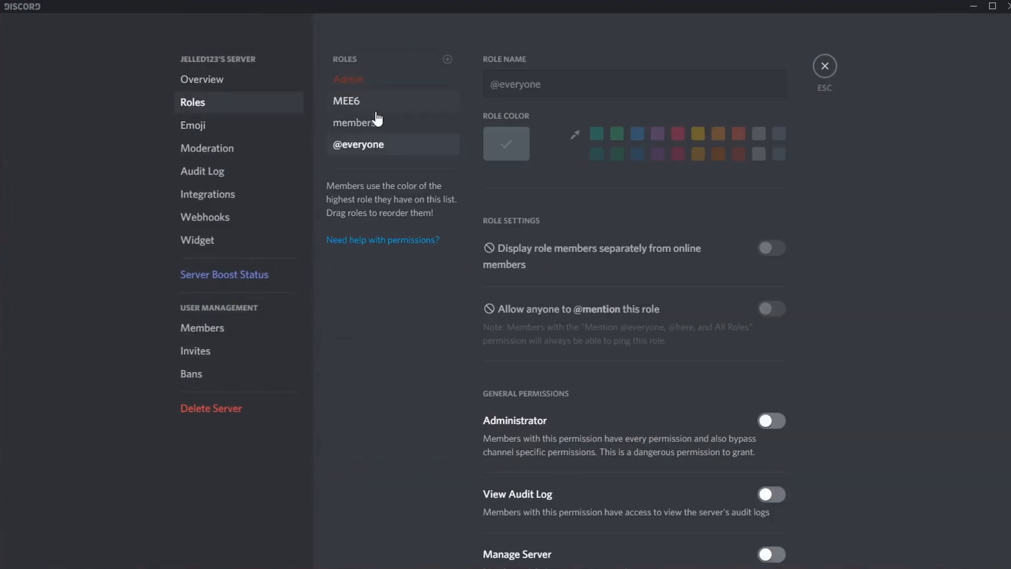
{"action": "left_click", "coordinate": [354, 122]}
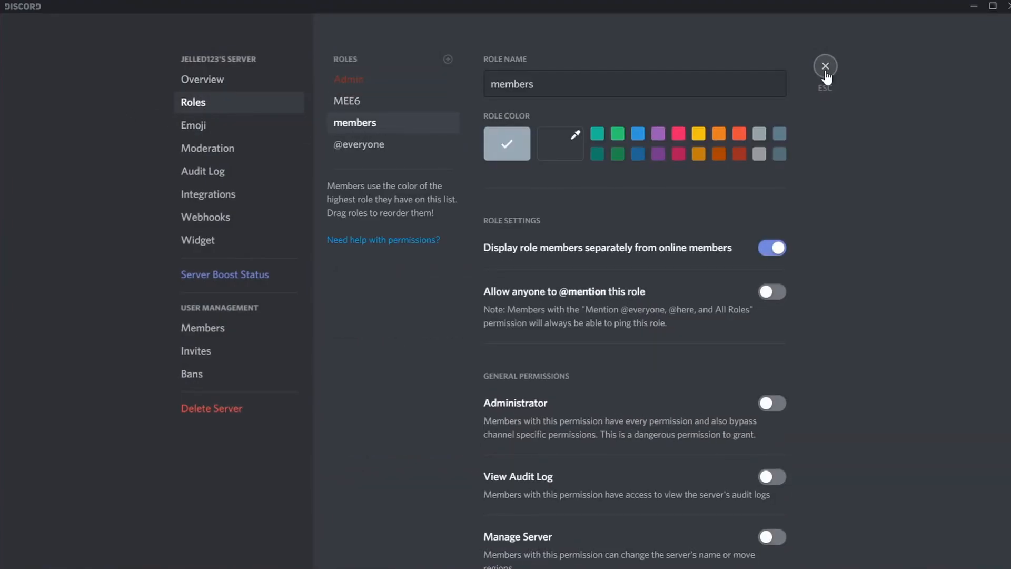
{"action": "left_click", "coordinate": [826, 65]}
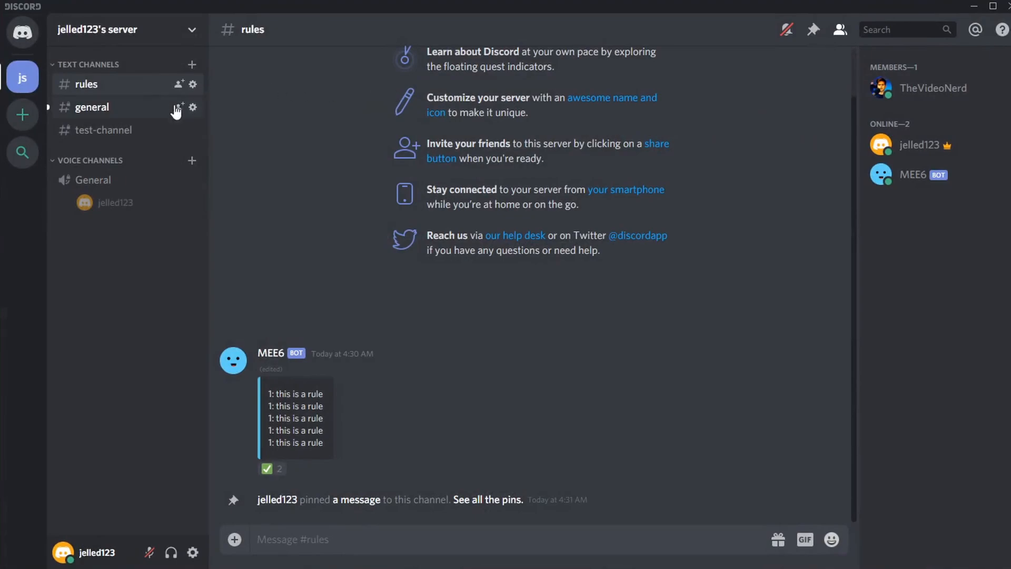
Allow the members role to Read Messages in the #general channel permissions.
{"action": "left_click", "coordinate": [193, 108]}
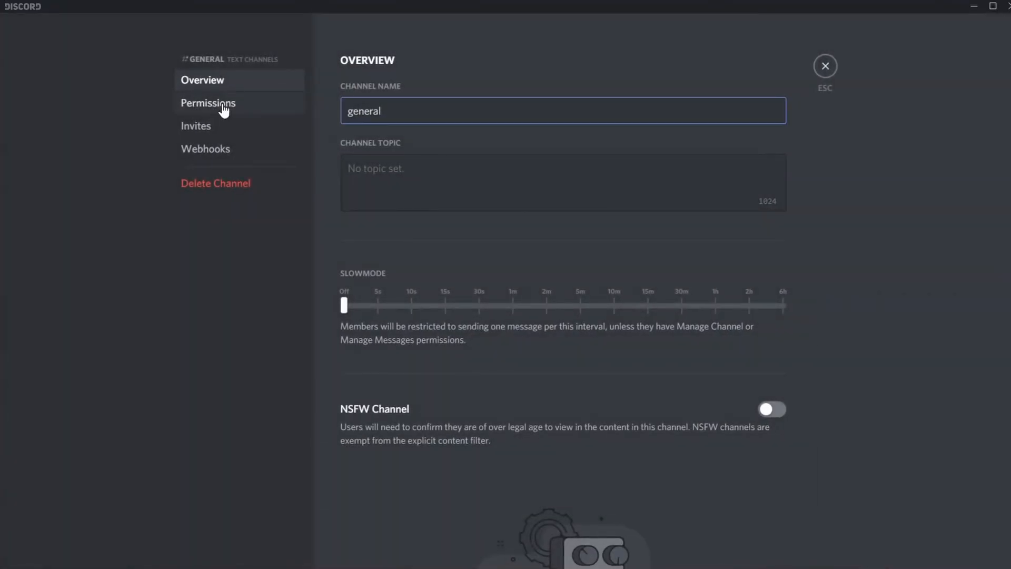
{"action": "left_click", "coordinate": [208, 103]}
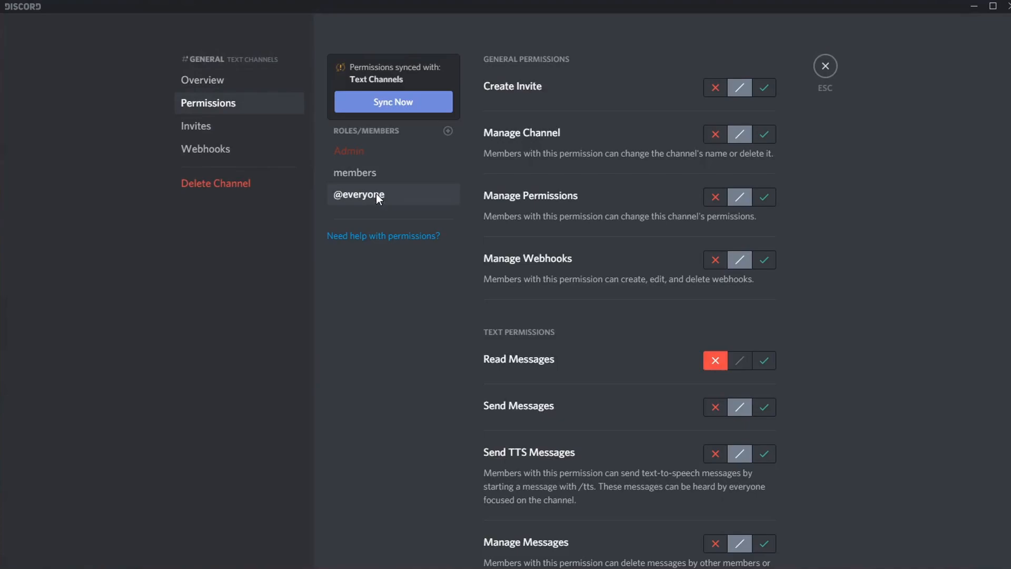
{"action": "mouse_move", "coordinate": [365, 176]}
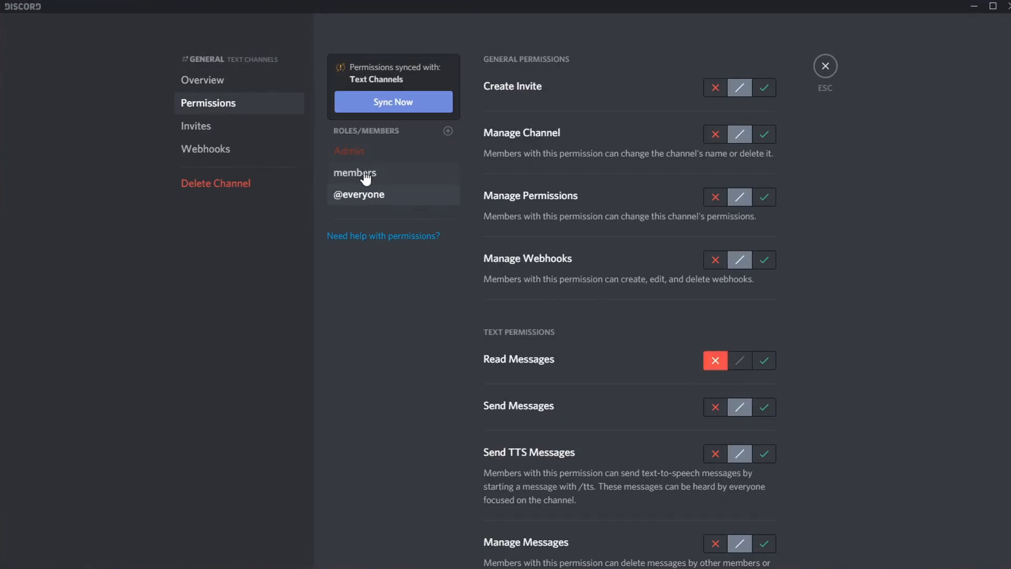
{"action": "left_click", "coordinate": [765, 360]}
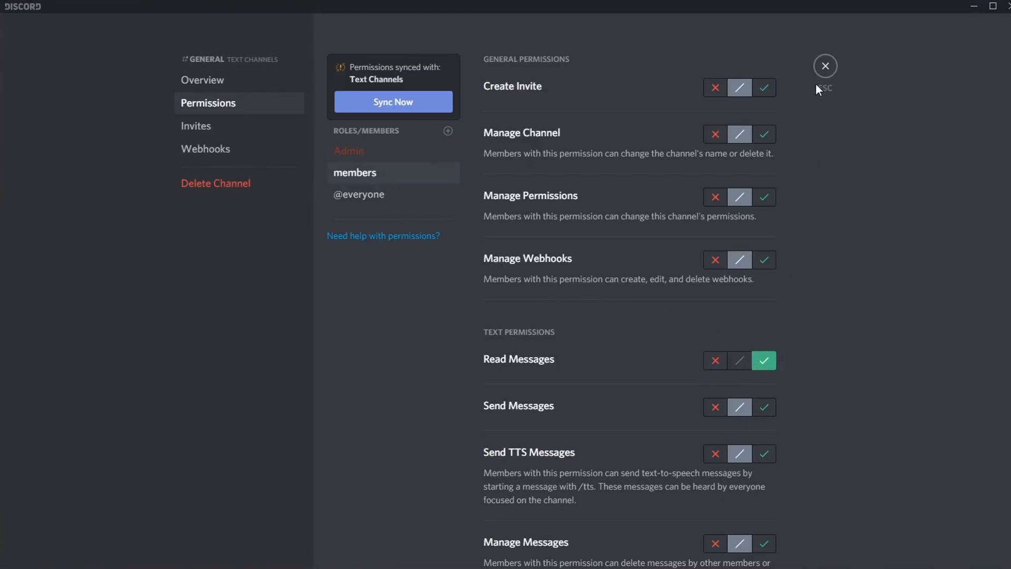
{"action": "left_click", "coordinate": [825, 65]}
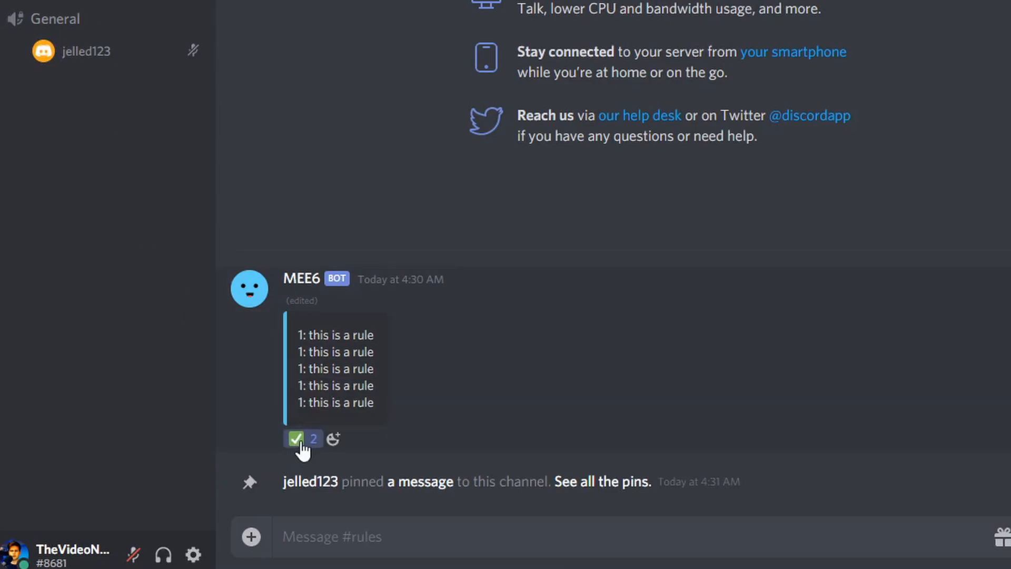
React with the ✅ check mark on MEE6's rules message in #rules.
{"action": "left_click", "coordinate": [297, 439]}
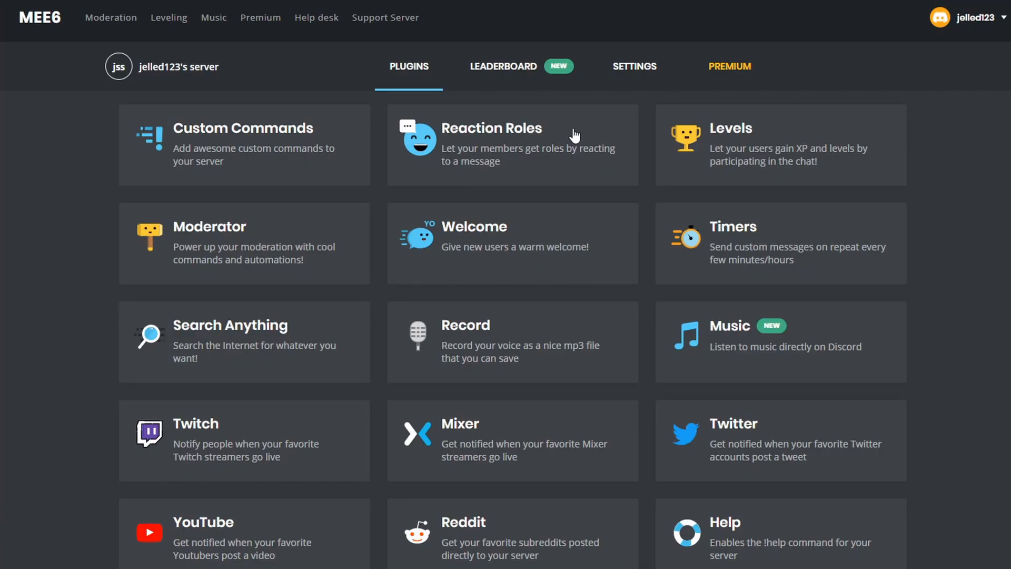
Write the rules message '1: this is a rule' lines for #rules in Reaction Roles, kept as an embed.
{"action": "left_click", "coordinate": [512, 144]}
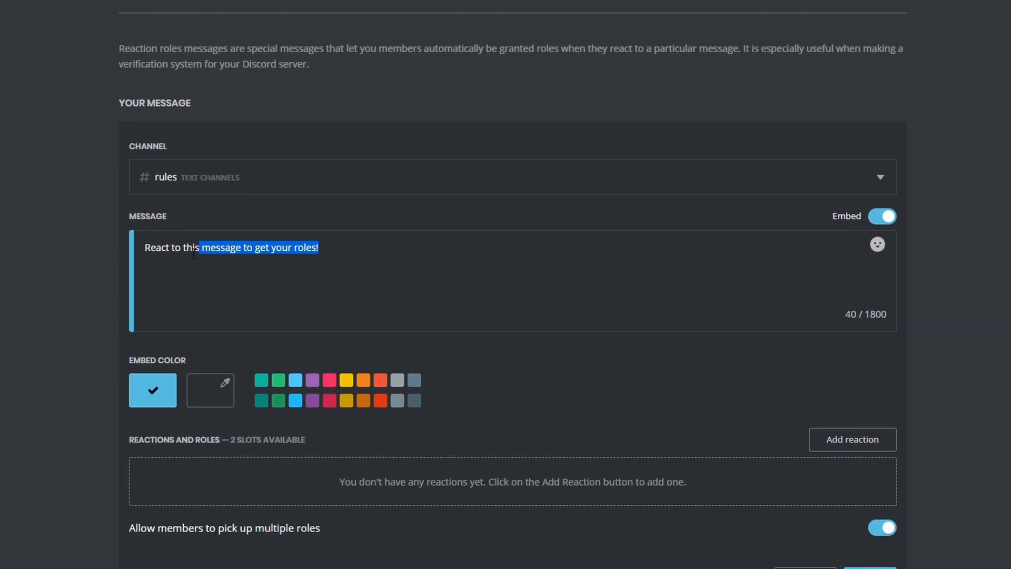
{"action": "type", "text": "1: this is a rule"}
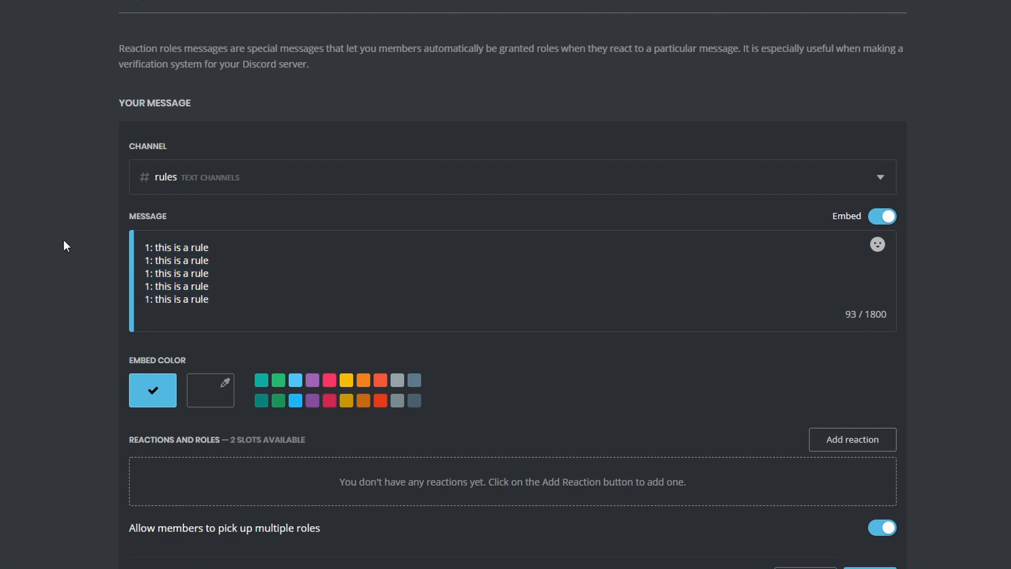
{"action": "scroll", "scroll_direction": "down", "scroll_amount": 3}
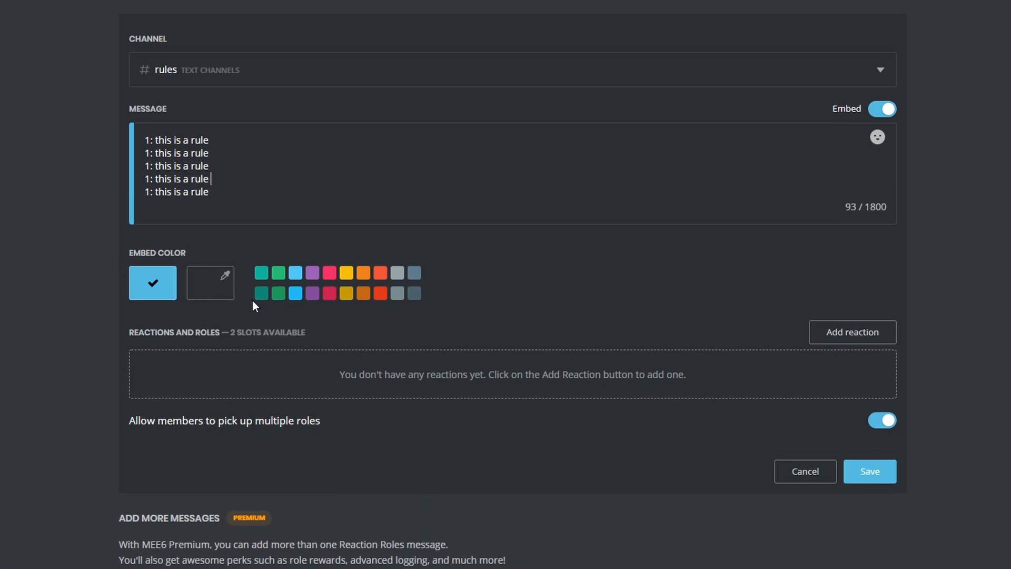
{"action": "mouse_move", "coordinate": [801, 365]}
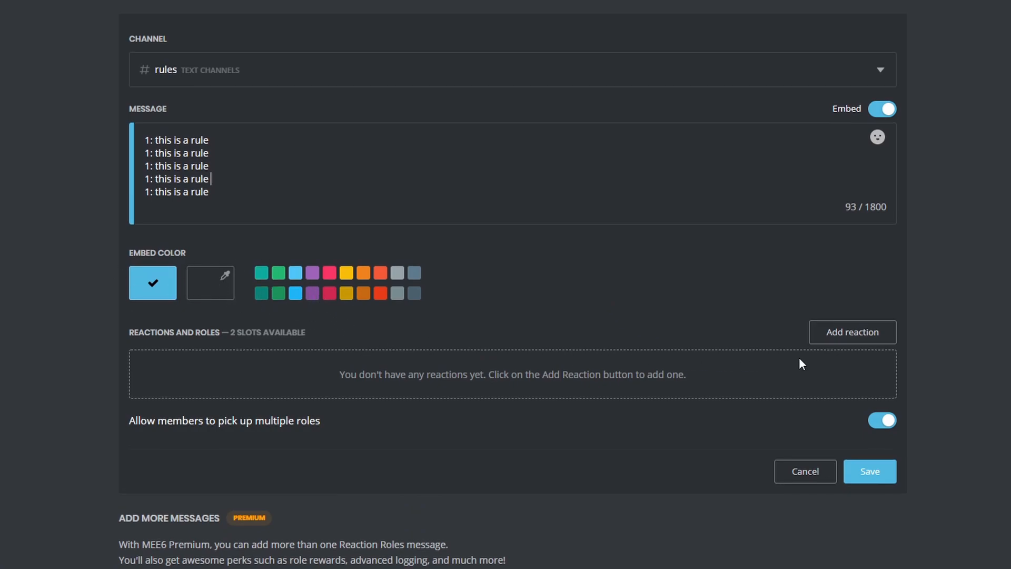
Add a ✅ reaction to the rules message that assigns the members role.
{"action": "left_click", "coordinate": [852, 332]}
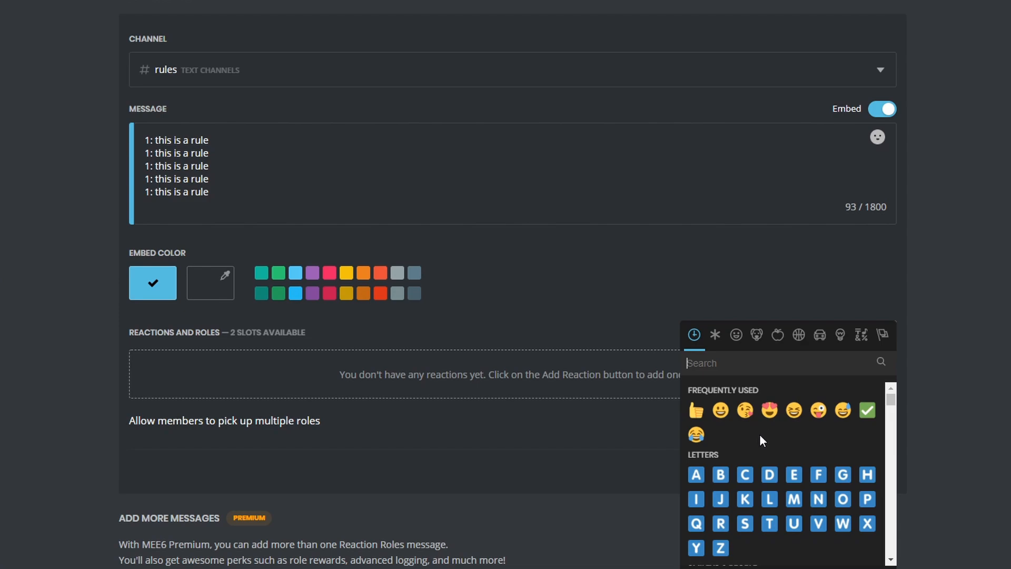
{"action": "mouse_move", "coordinate": [798, 443]}
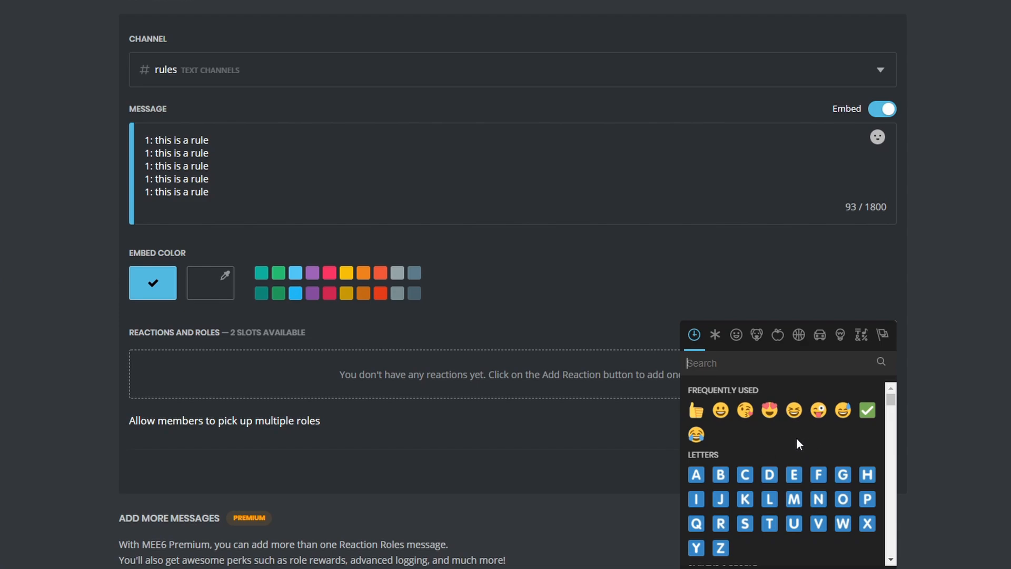
{"action": "left_click", "coordinate": [868, 410]}
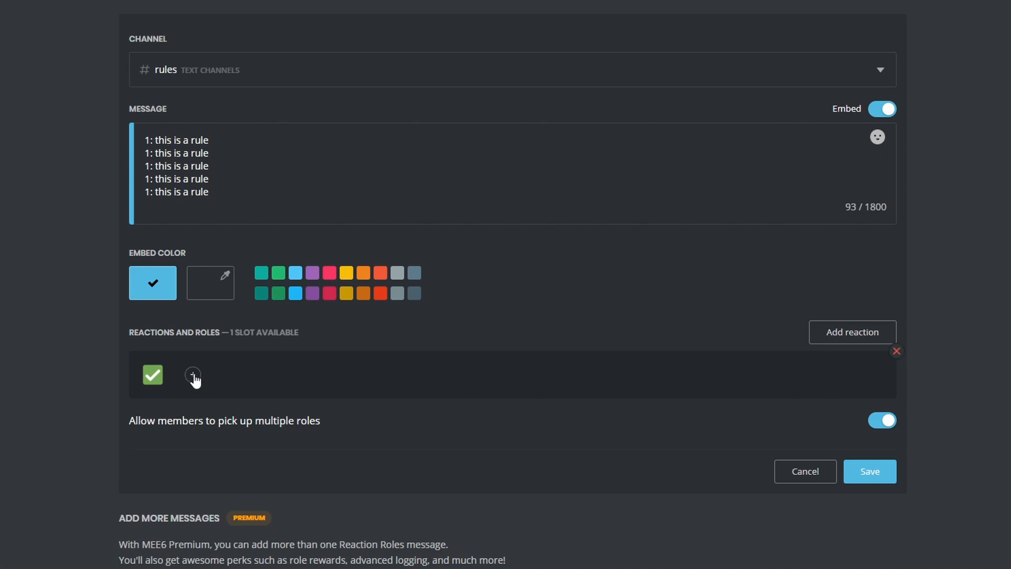
{"action": "left_click", "coordinate": [192, 375]}
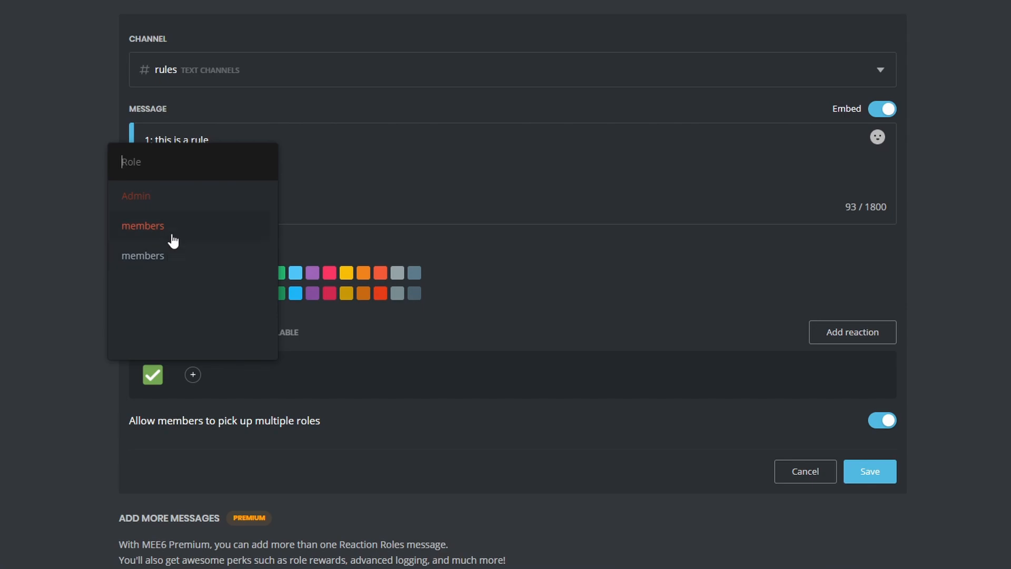
{"action": "mouse_move", "coordinate": [178, 259]}
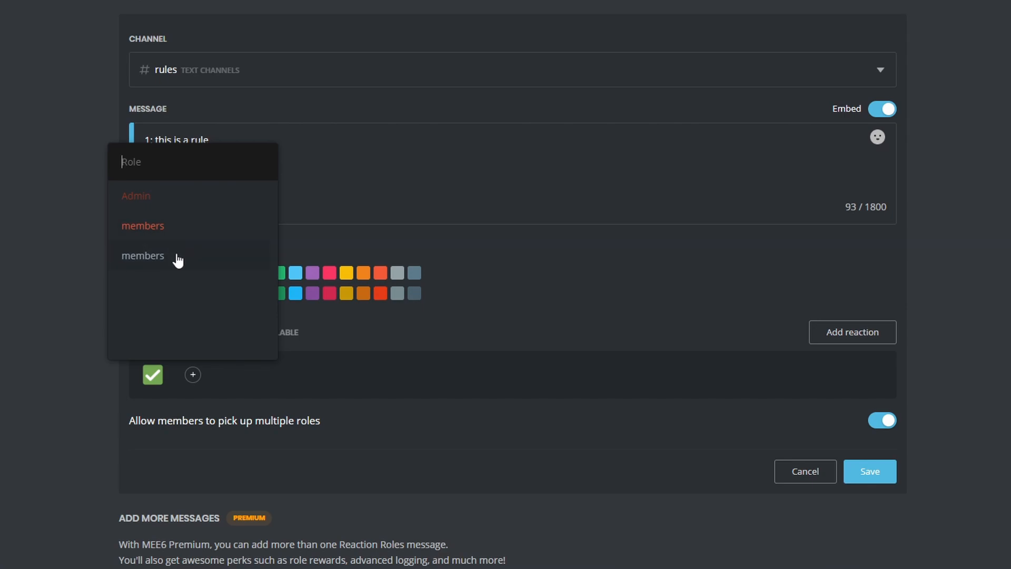
{"action": "left_click", "coordinate": [144, 254]}
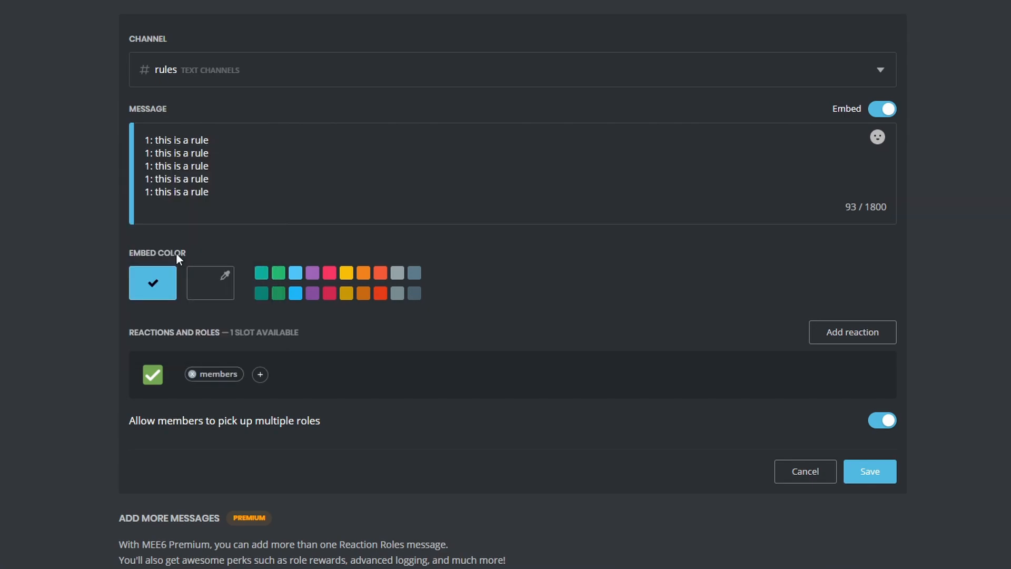
{"action": "mouse_move", "coordinate": [223, 424]}
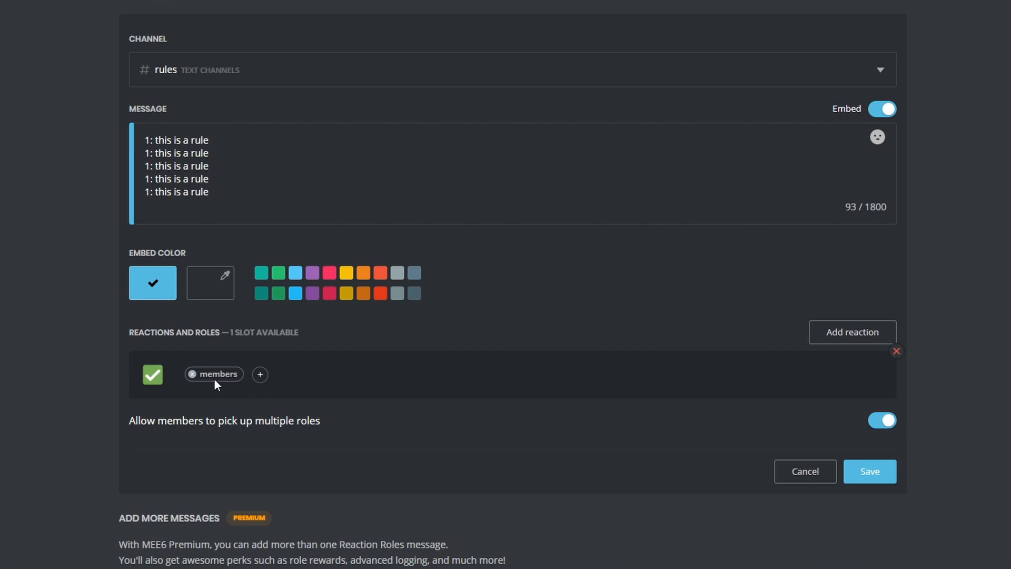
{"action": "mouse_move", "coordinate": [388, 443]}
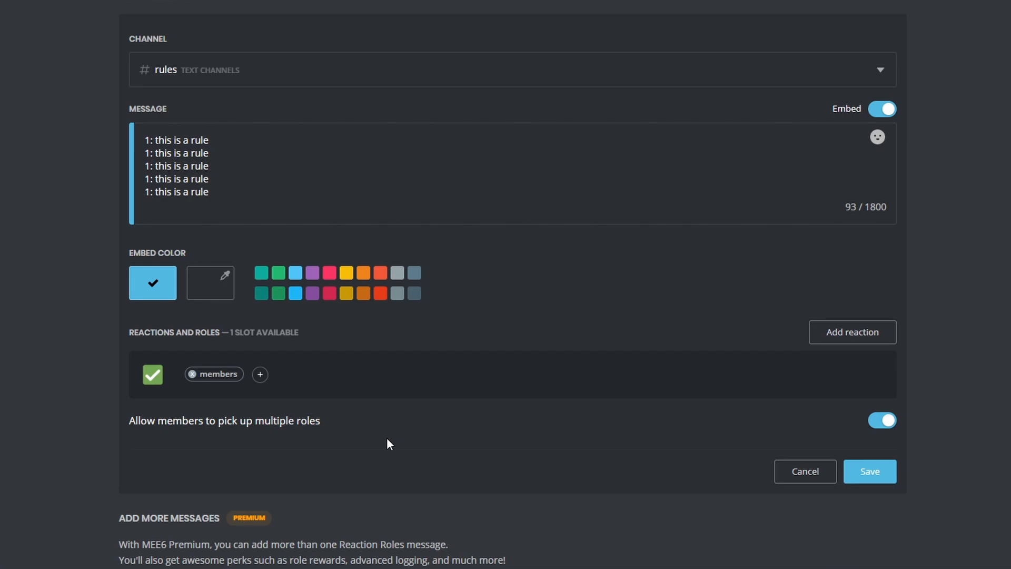
{"action": "mouse_move", "coordinate": [558, 428]}
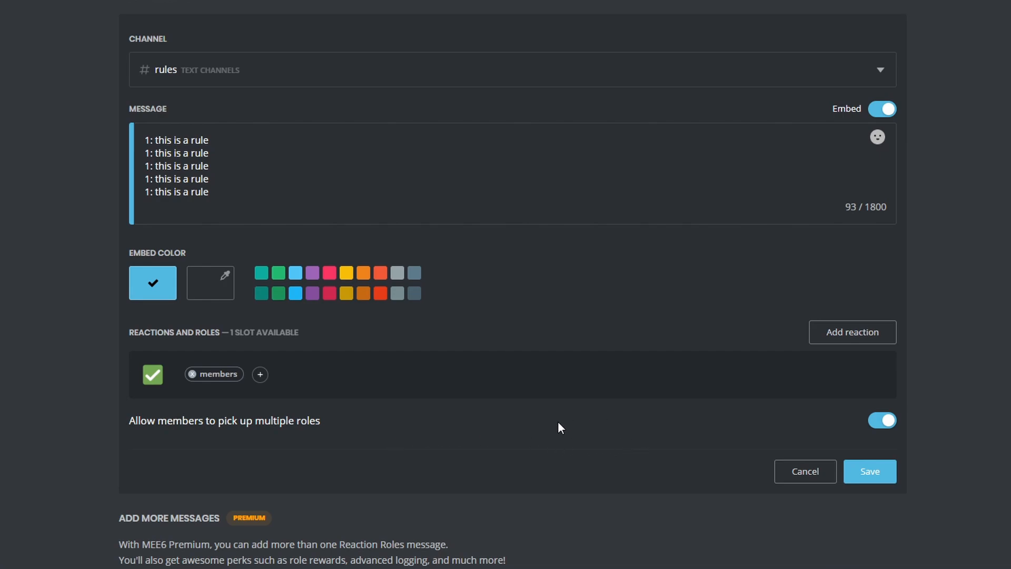
{"action": "mouse_move", "coordinate": [575, 421]}
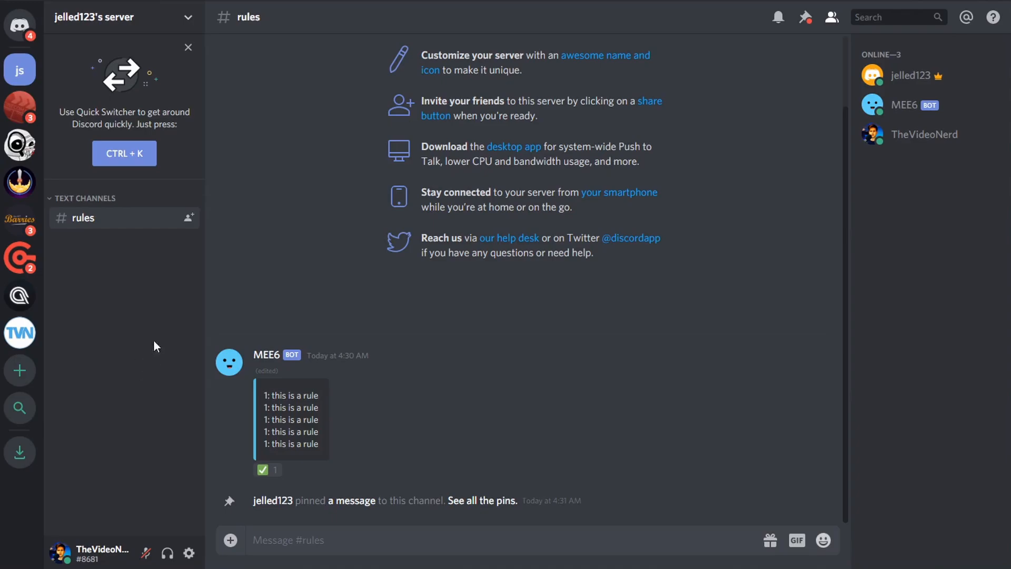
{"action": "mouse_move", "coordinate": [219, 50]}
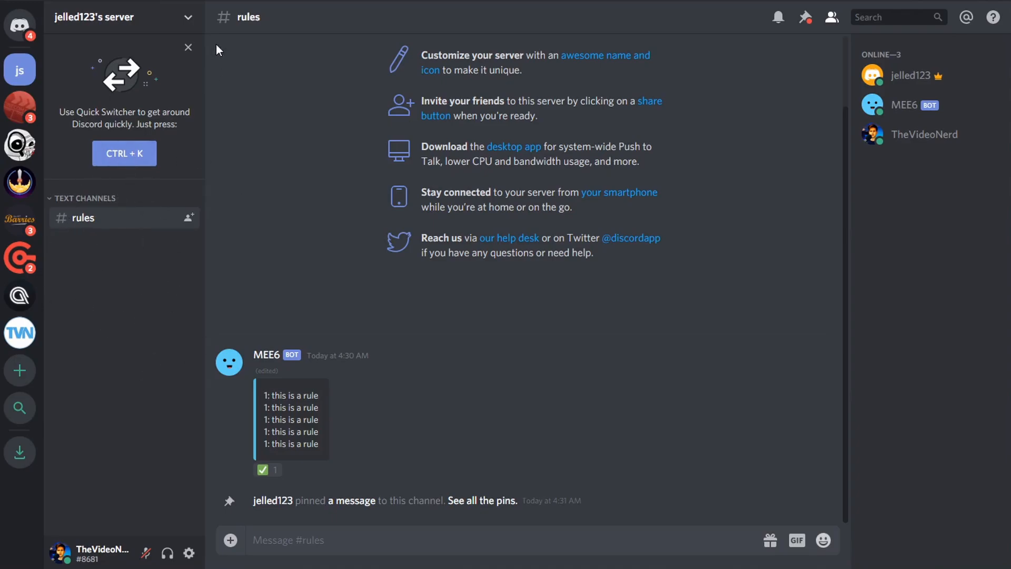
Dismiss the Quick Switcher tip before reacting to the rules message.
{"action": "left_click", "coordinate": [187, 48]}
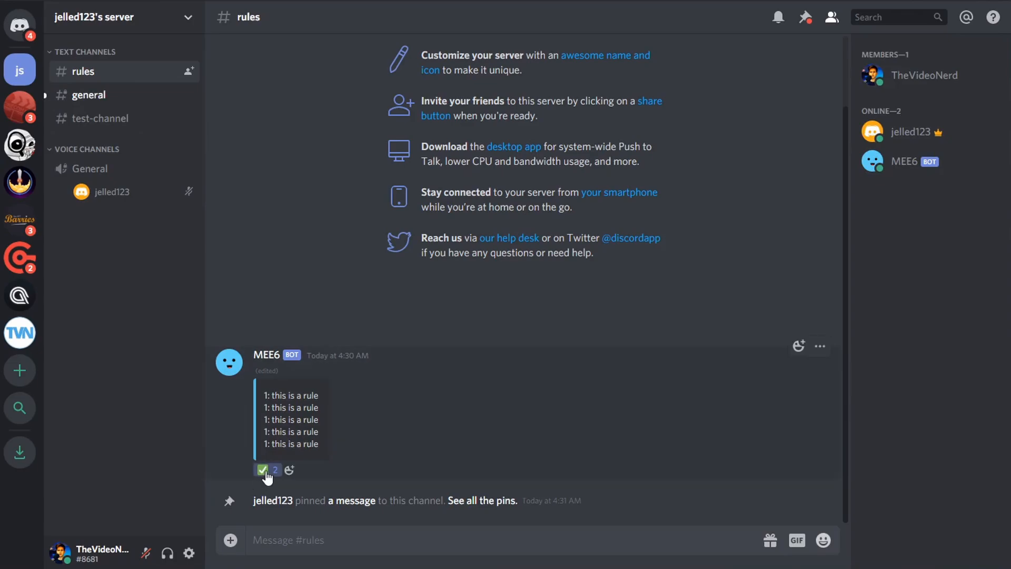
{"action": "mouse_move", "coordinate": [263, 470]}
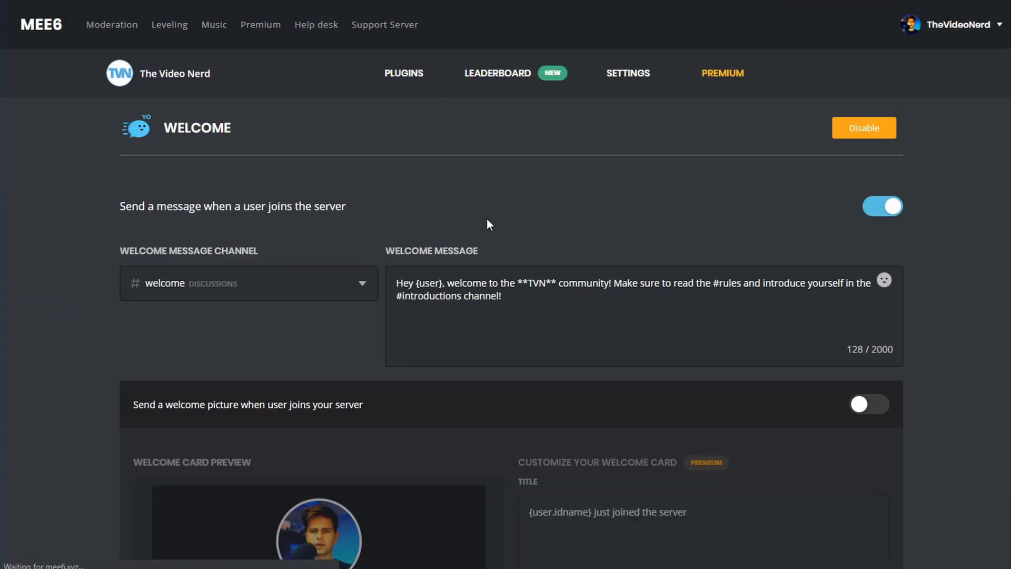
Choose a role from the Welcome plugin's 'Roles to give' list for new users.
{"action": "scroll", "scroll_direction": "down", "scroll_amount": 3}
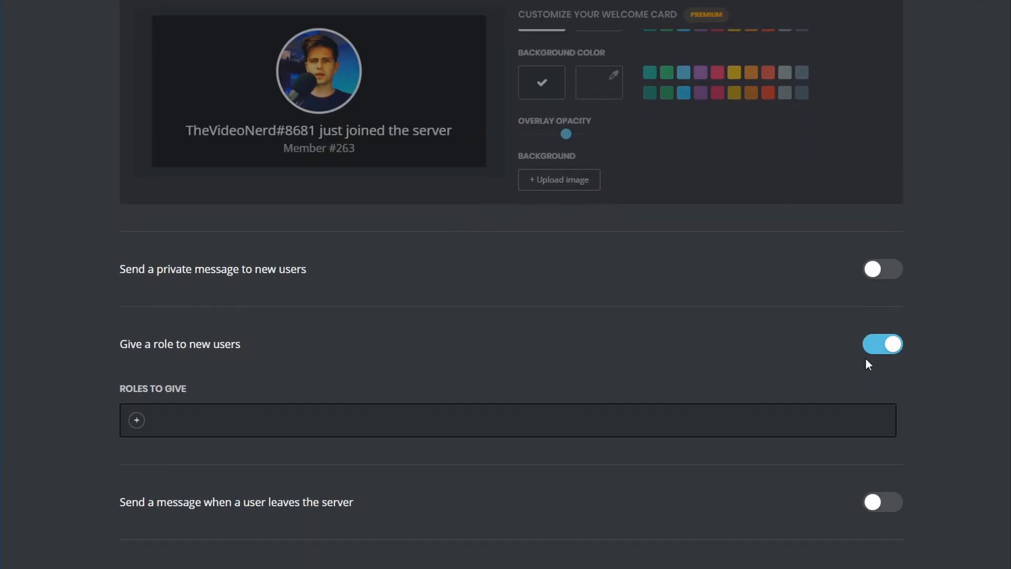
{"action": "left_click", "coordinate": [135, 420]}
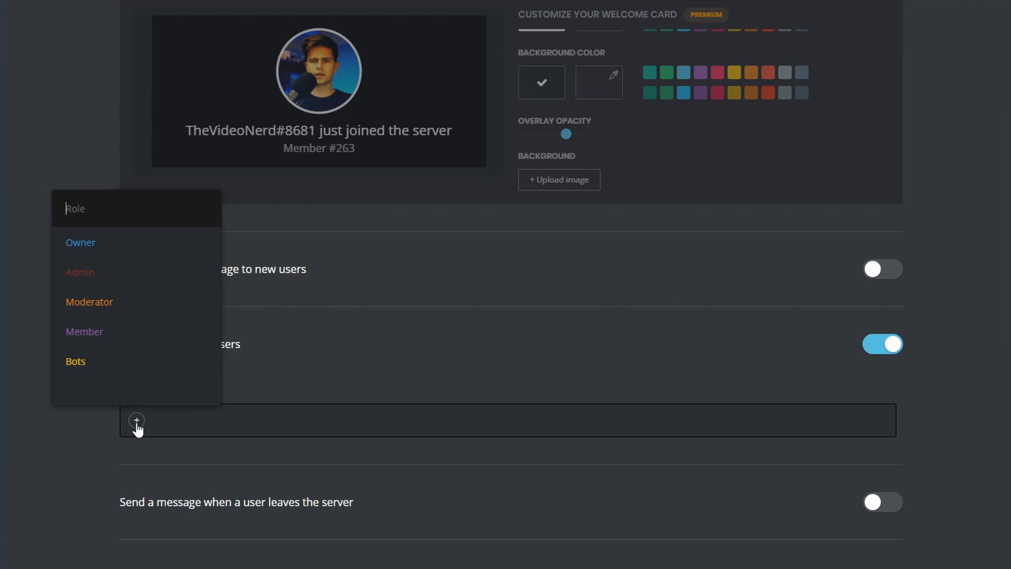
{"action": "mouse_move", "coordinate": [227, 360]}
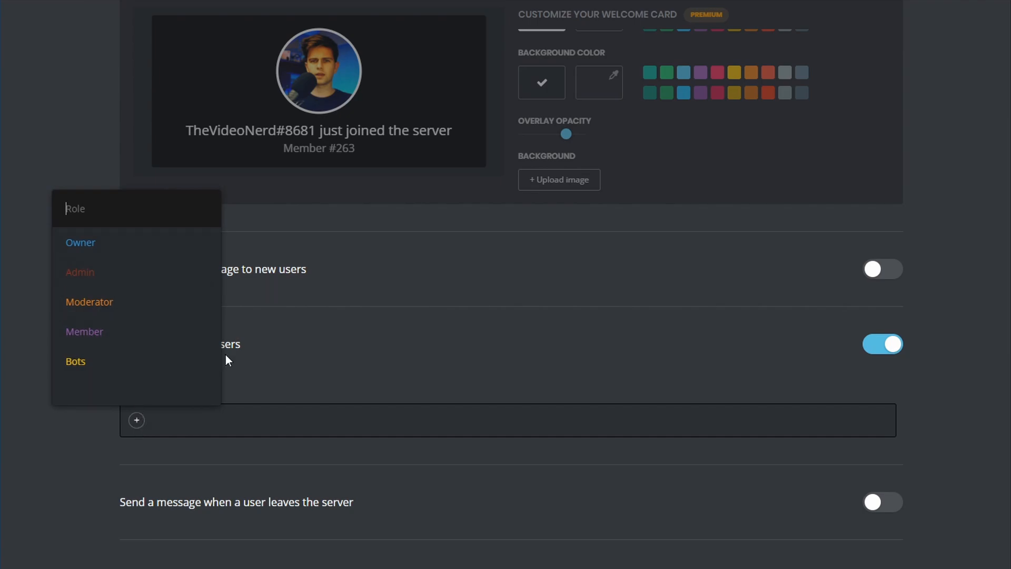
{"action": "left_click", "coordinate": [352, 351]}
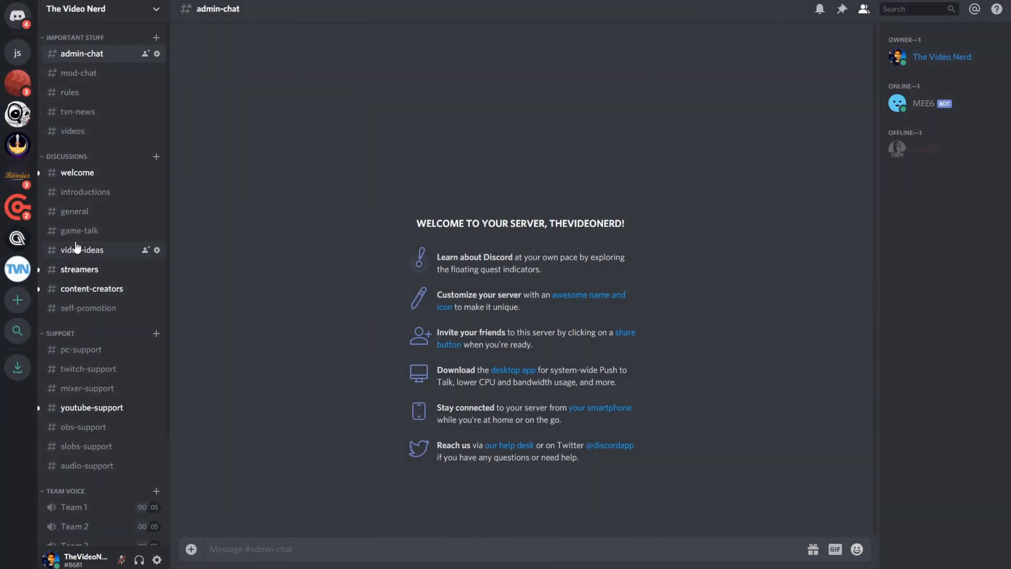
View MEE6's automatic welcome messages in the #welcome channel.
{"action": "left_click", "coordinate": [76, 173]}
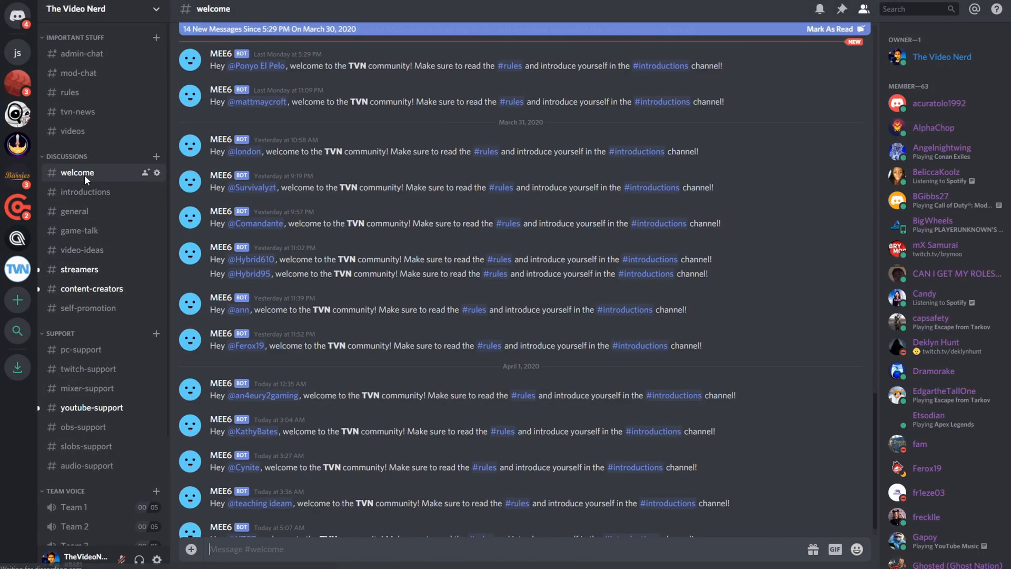
{"action": "scroll", "scroll_direction": "down", "scroll_amount": 3}
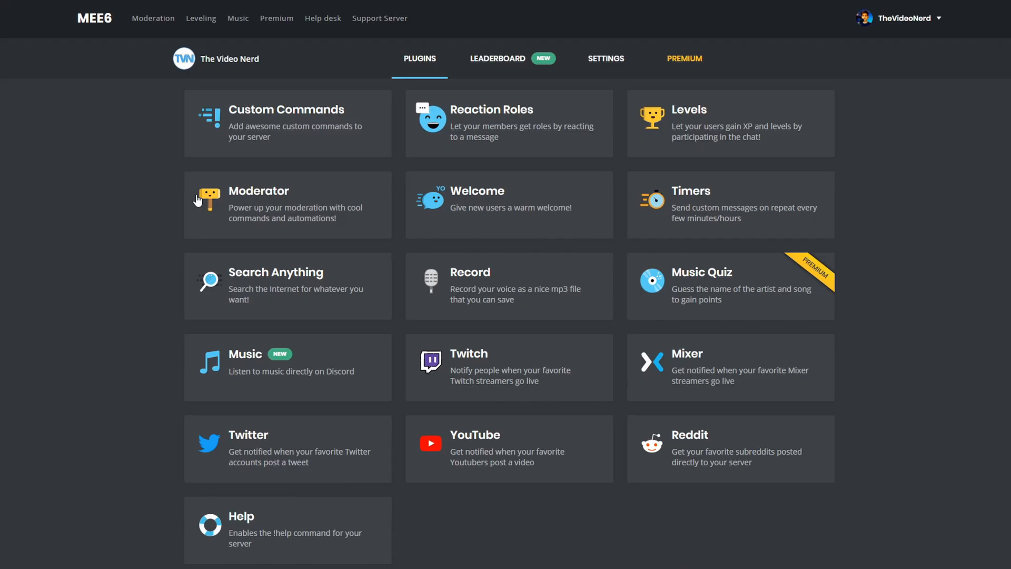
{"action": "mouse_move", "coordinate": [388, 223]}
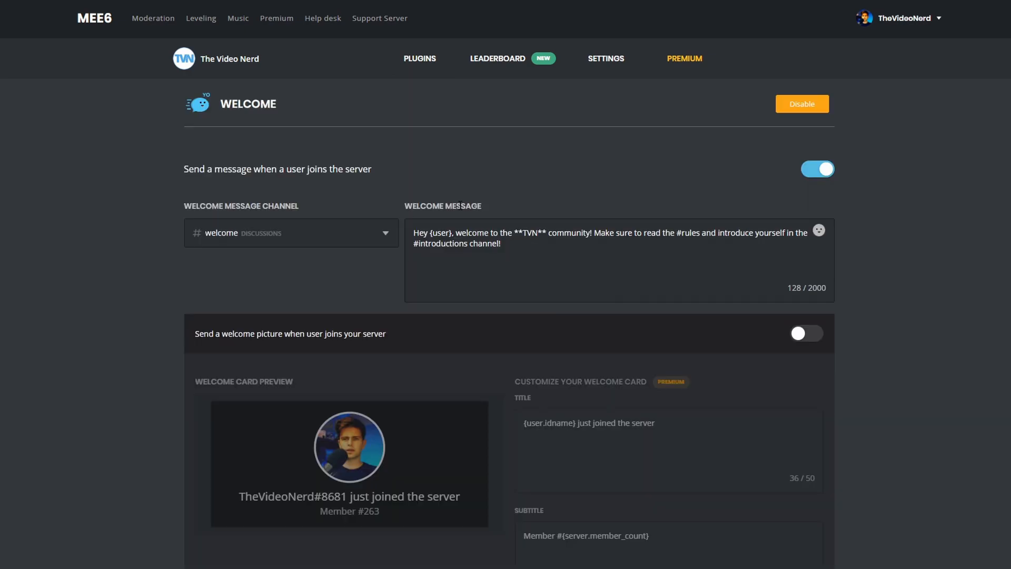
Preview the Welcome plugin's welcome picture card options without keeping the picture on.
{"action": "double_click", "coordinate": [440, 232]}
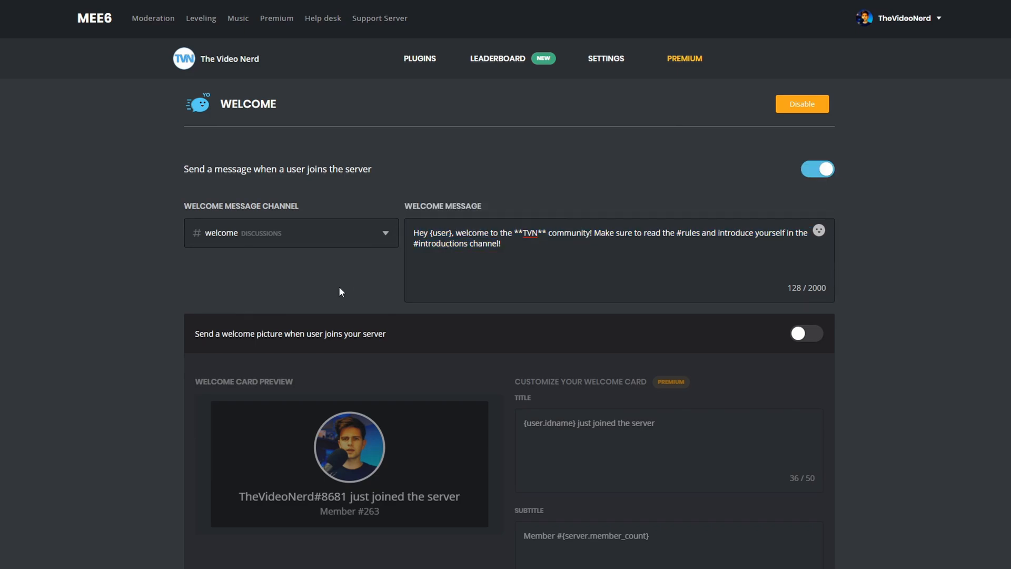
{"action": "left_click", "coordinate": [447, 281]}
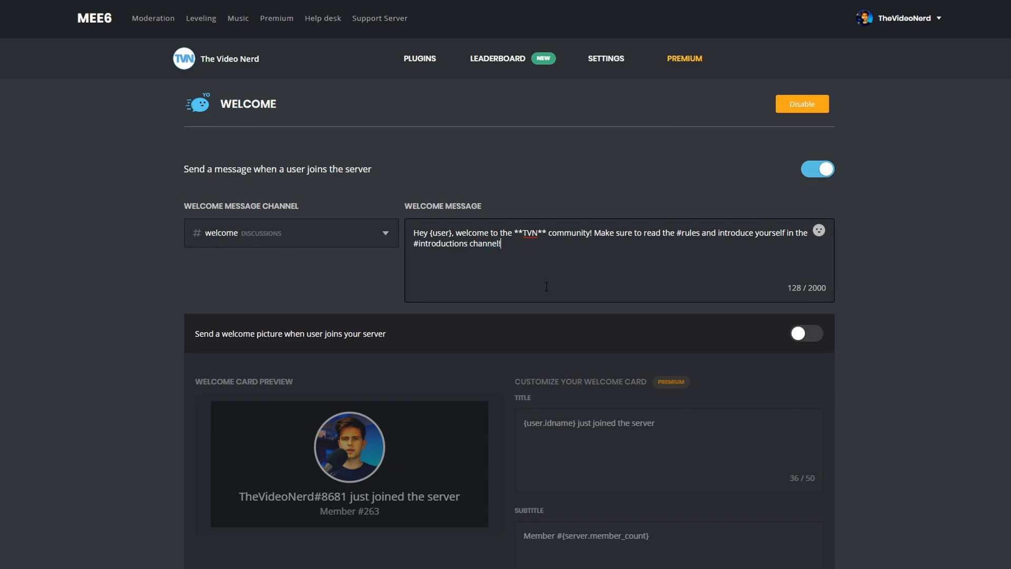
{"action": "scroll", "scroll_direction": "down", "scroll_amount": 3}
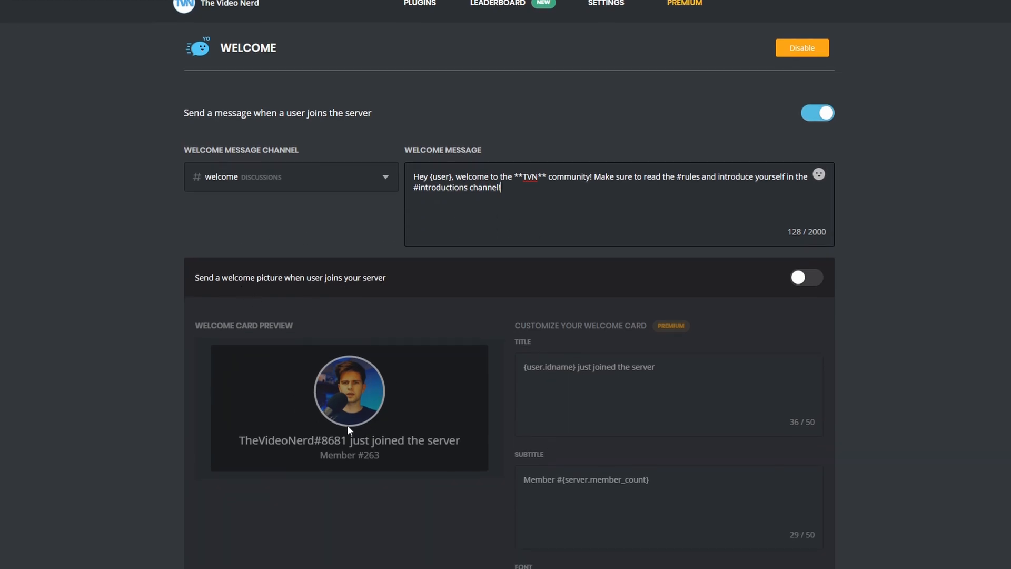
{"action": "left_click", "coordinate": [807, 277]}
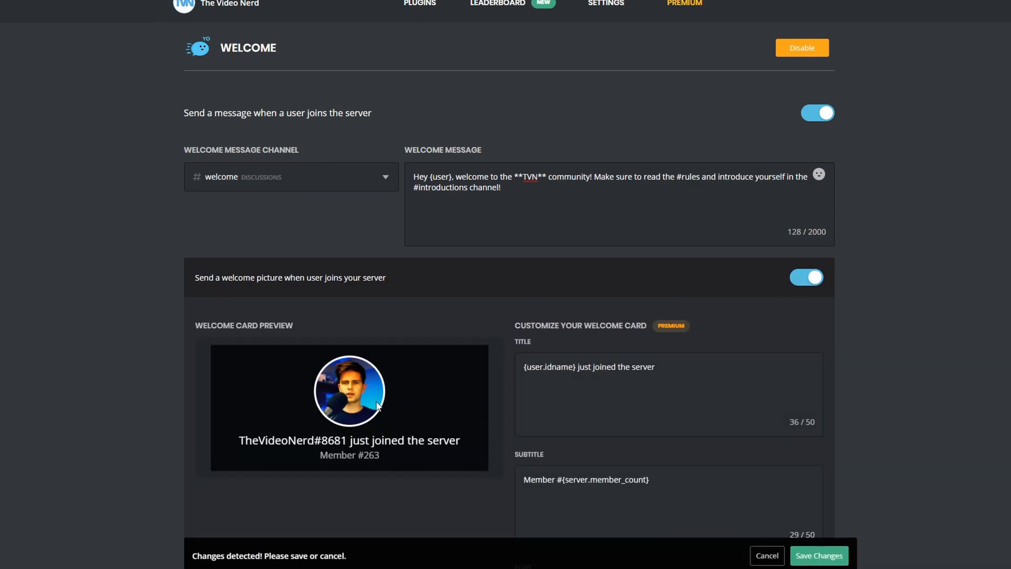
{"action": "scroll", "scroll_direction": "down", "scroll_amount": 3}
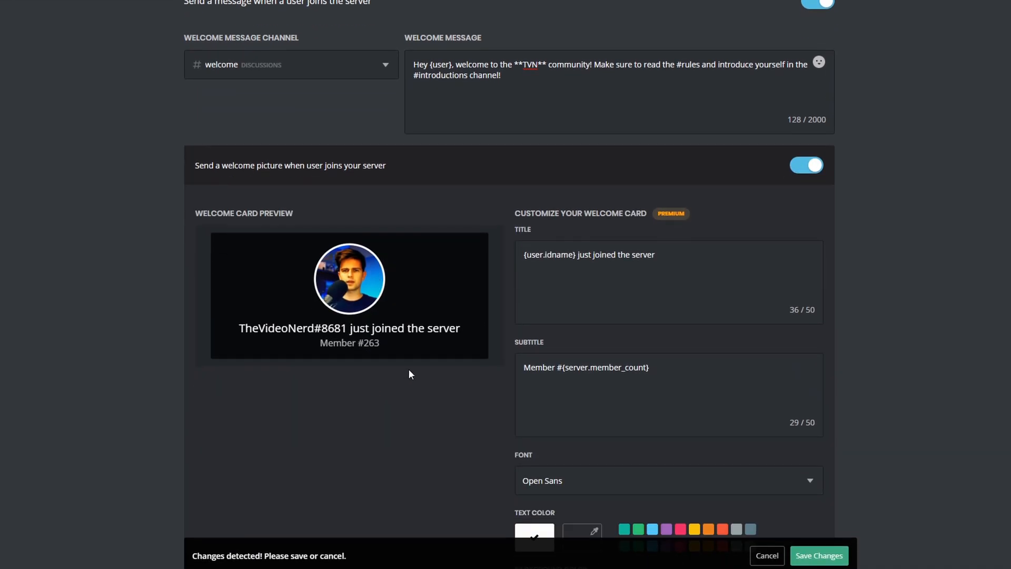
{"action": "scroll", "scroll_direction": "down", "scroll_amount": 3}
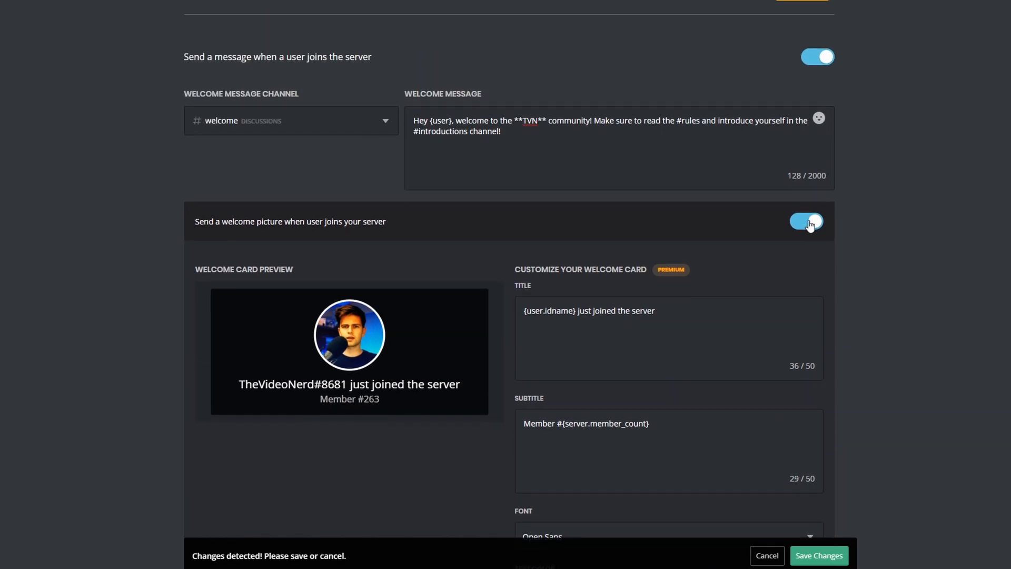
{"action": "mouse_move", "coordinate": [394, 247]}
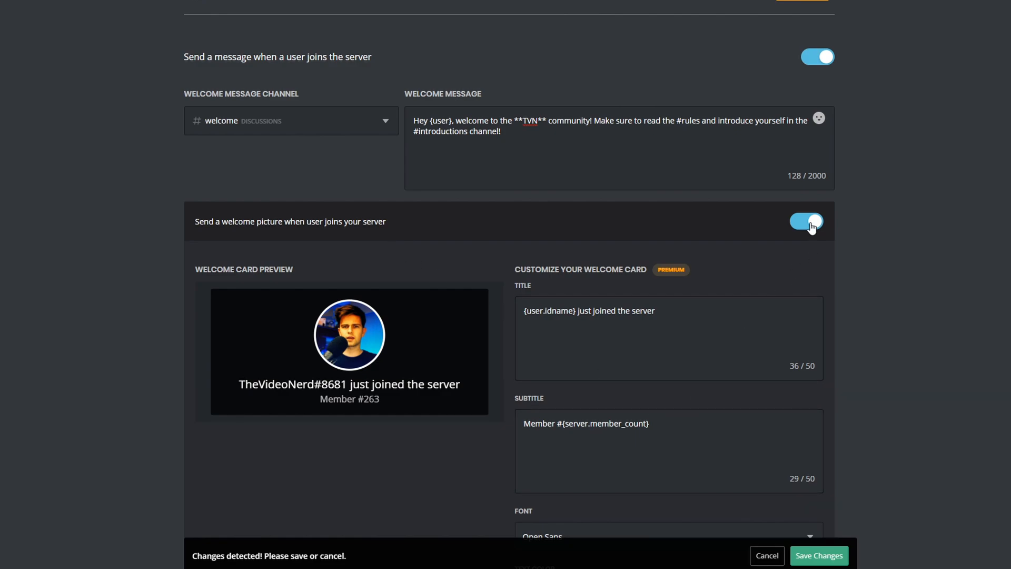
{"action": "scroll", "scroll_direction": "down", "scroll_amount": 3}
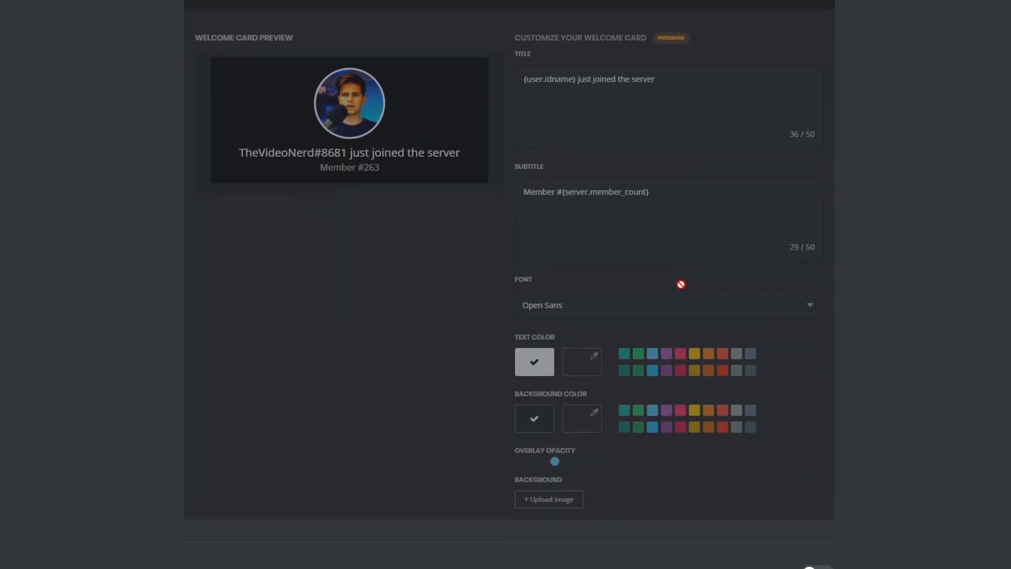
{"action": "scroll", "scroll_direction": "down", "scroll_amount": 3}
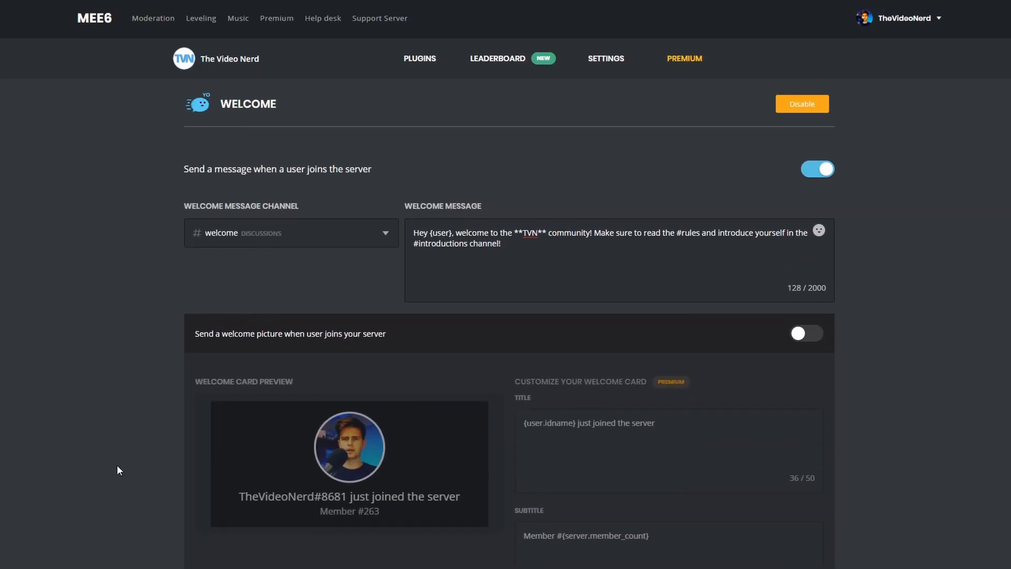
Go to the server's bot master Settings page.
{"action": "left_click", "coordinate": [606, 59]}
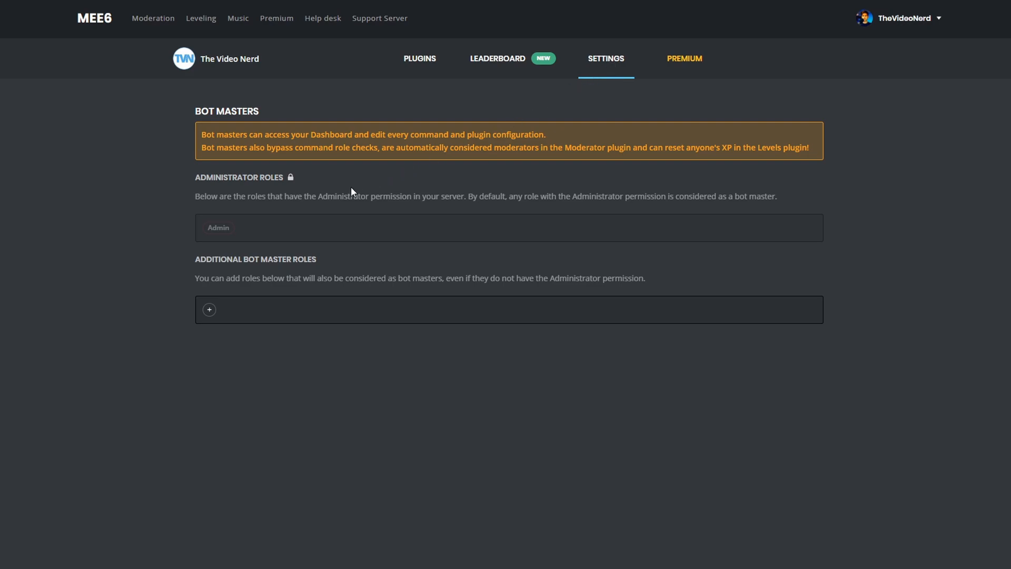
{"action": "mouse_move", "coordinate": [189, 230]}
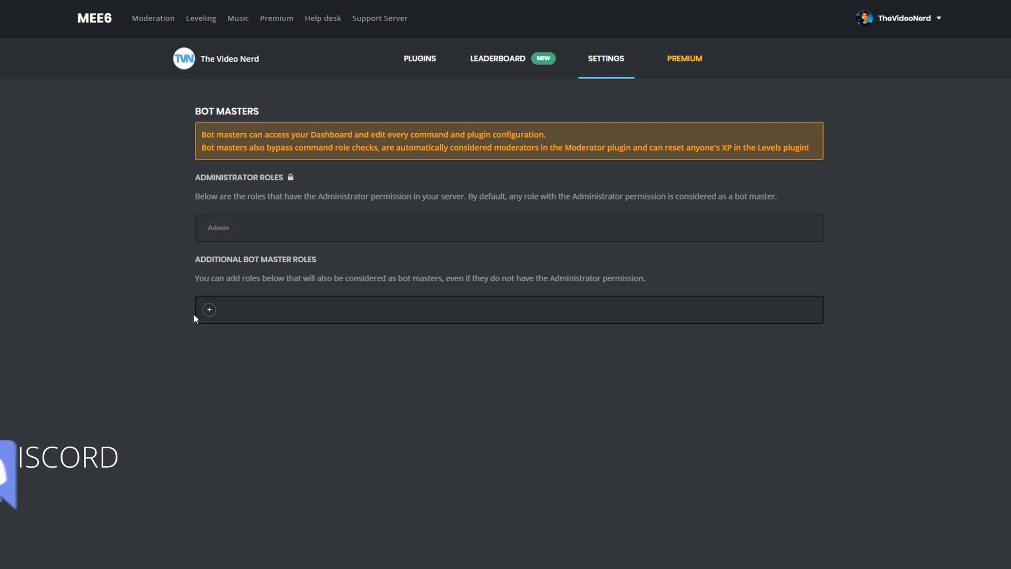
Add Moderator as an additional bot master role and save the change.
{"action": "left_click", "coordinate": [208, 309]}
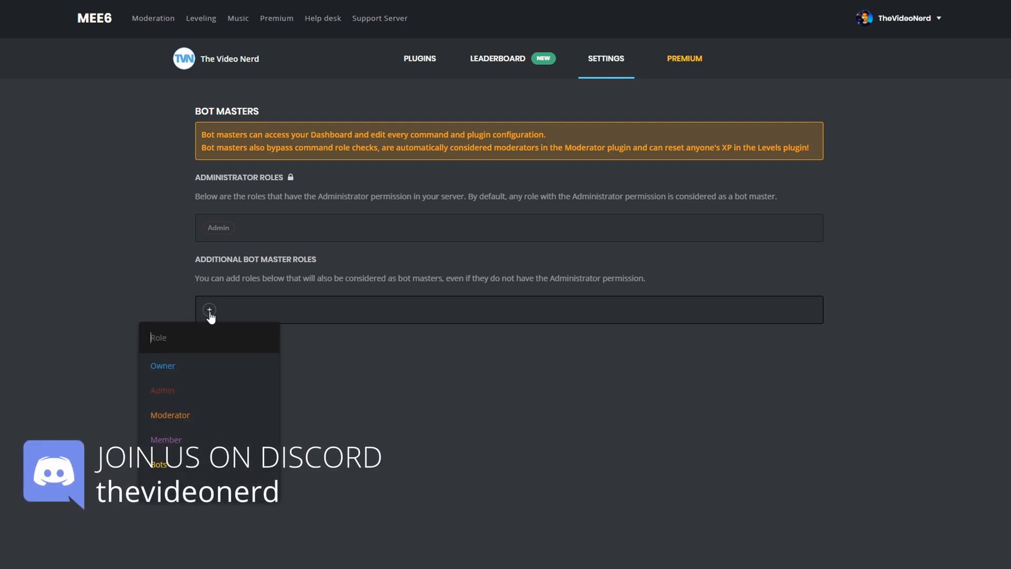
{"action": "mouse_move", "coordinate": [207, 480]}
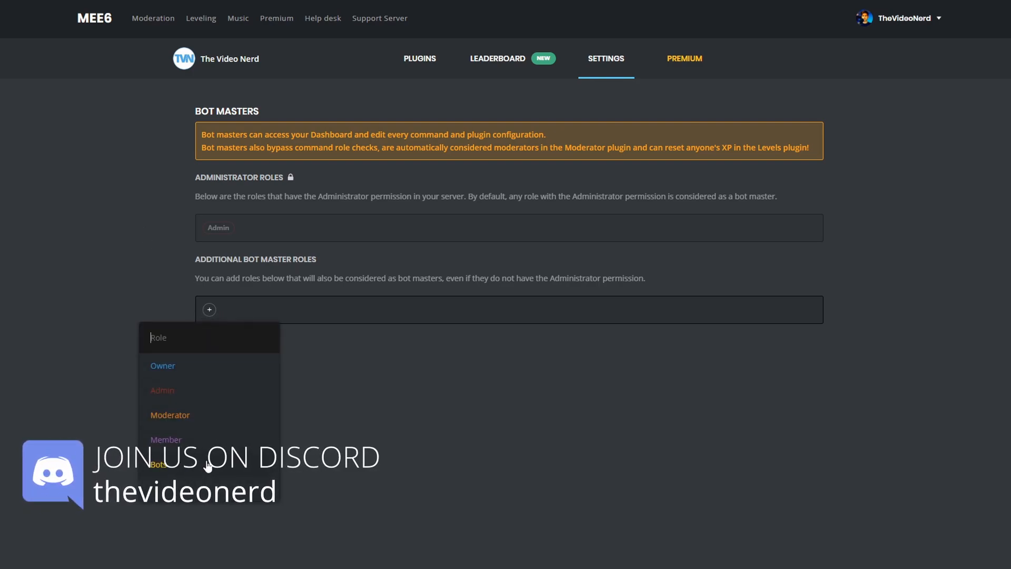
{"action": "left_click", "coordinate": [169, 415]}
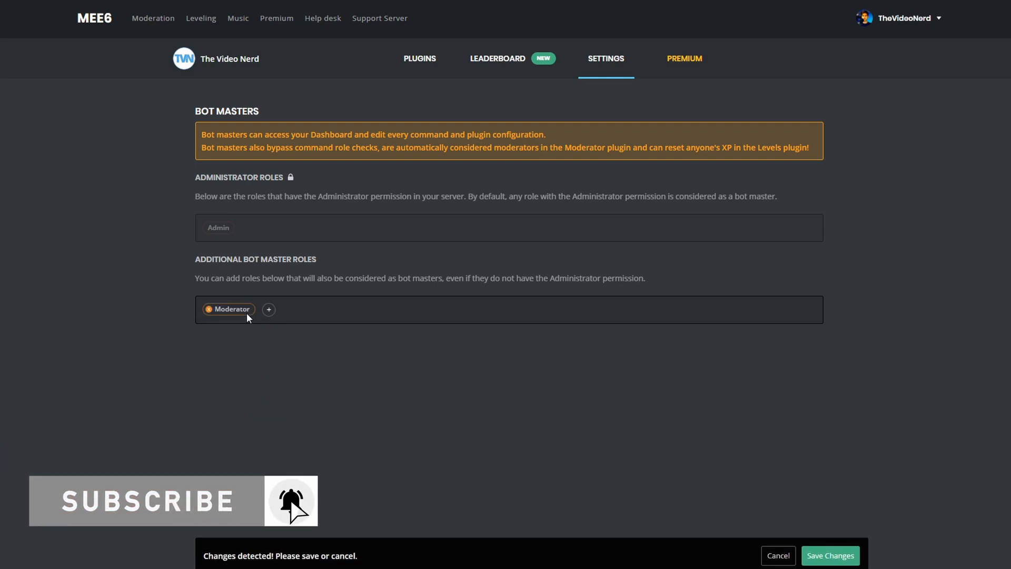
{"action": "left_click", "coordinate": [419, 59]}
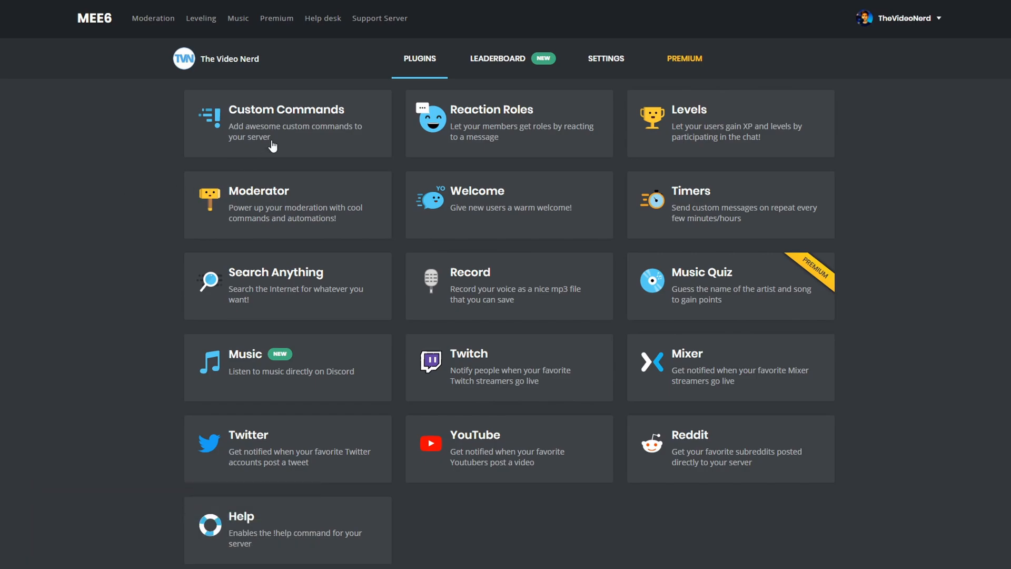
Begin a custom text command named !youtube with Random responses on and an extra message slot.
{"action": "left_click", "coordinate": [272, 135]}
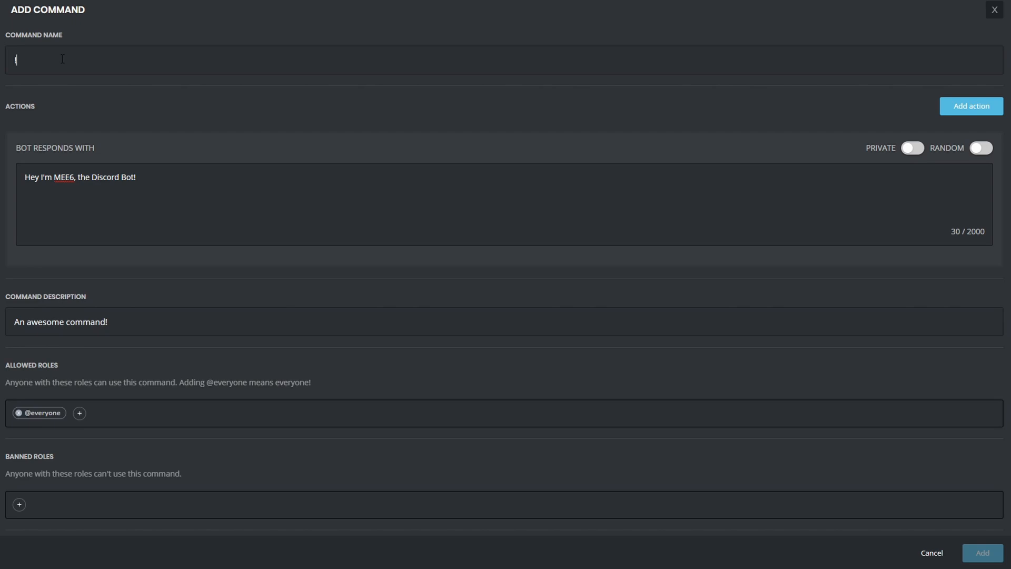
{"action": "type", "text": "youtube"}
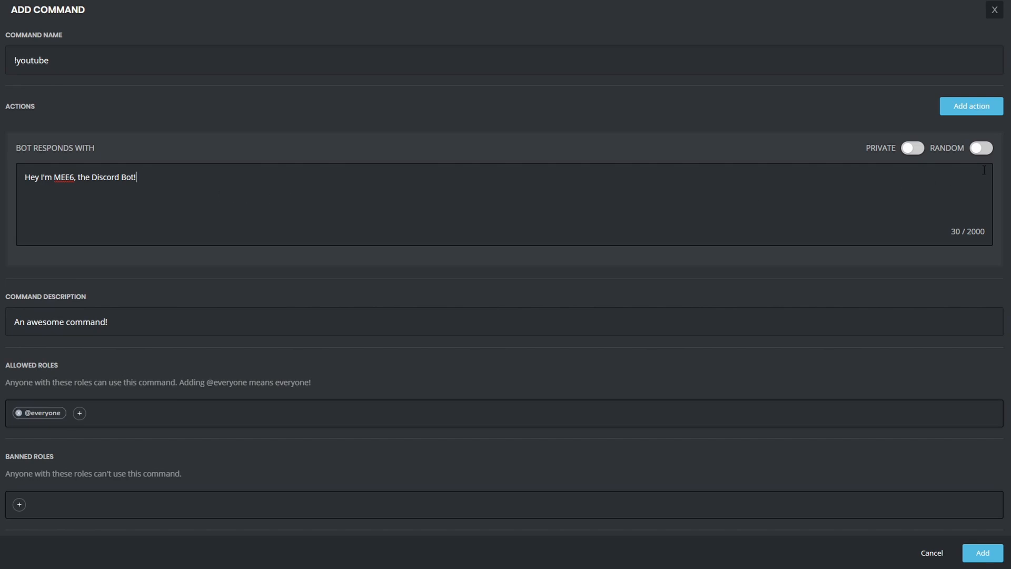
{"action": "left_click", "coordinate": [983, 148]}
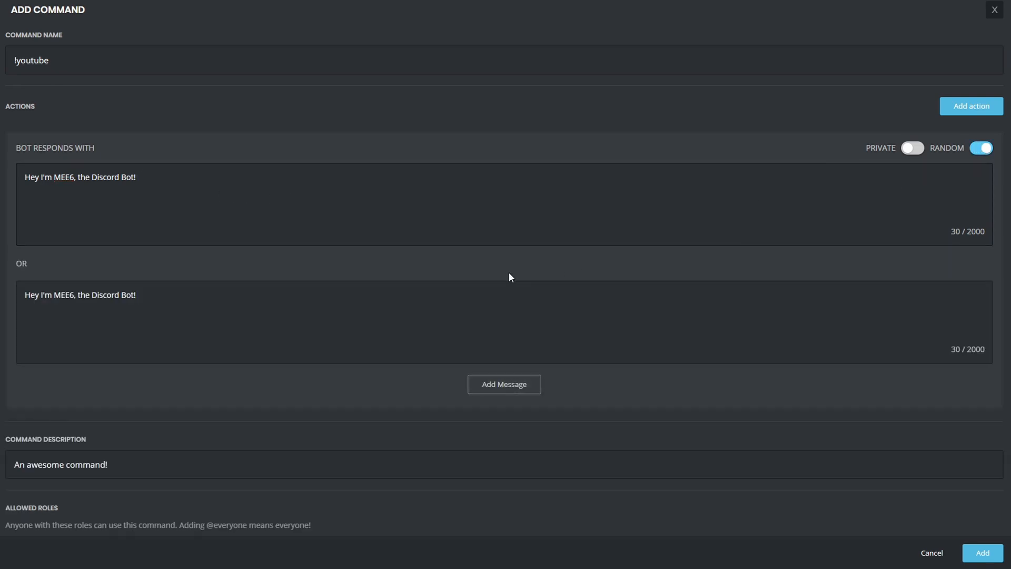
{"action": "left_click", "coordinate": [503, 383]}
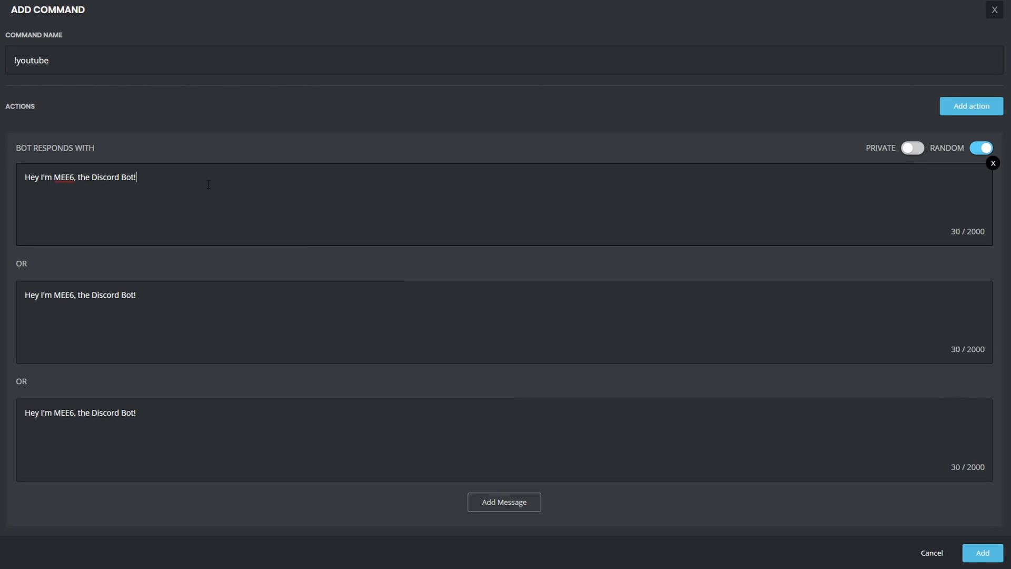
Select the first response text and add several placeholder alternative reply messages.
{"action": "triple_click", "coordinate": [79, 295]}
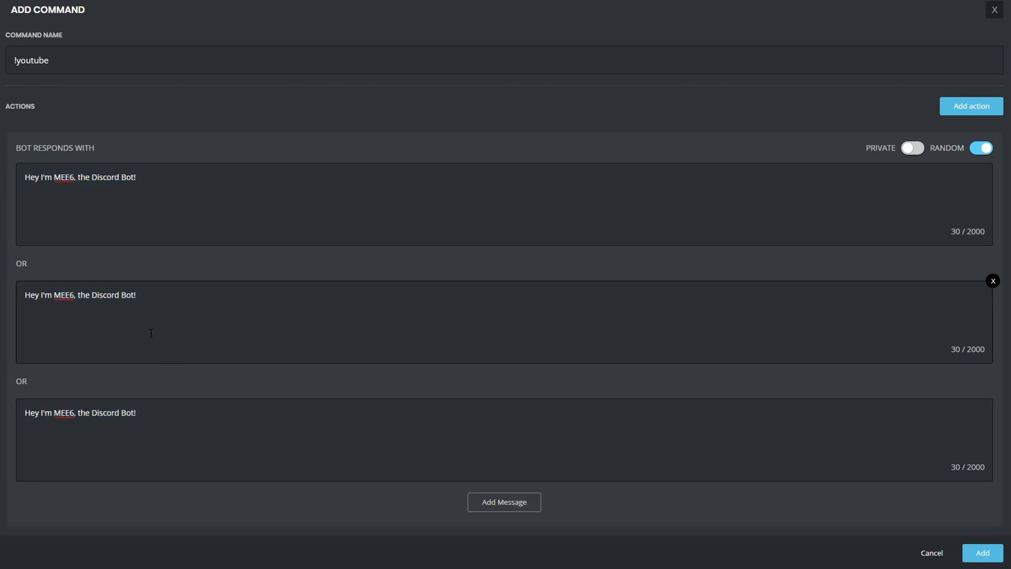
{"action": "mouse_move", "coordinate": [533, 280]}
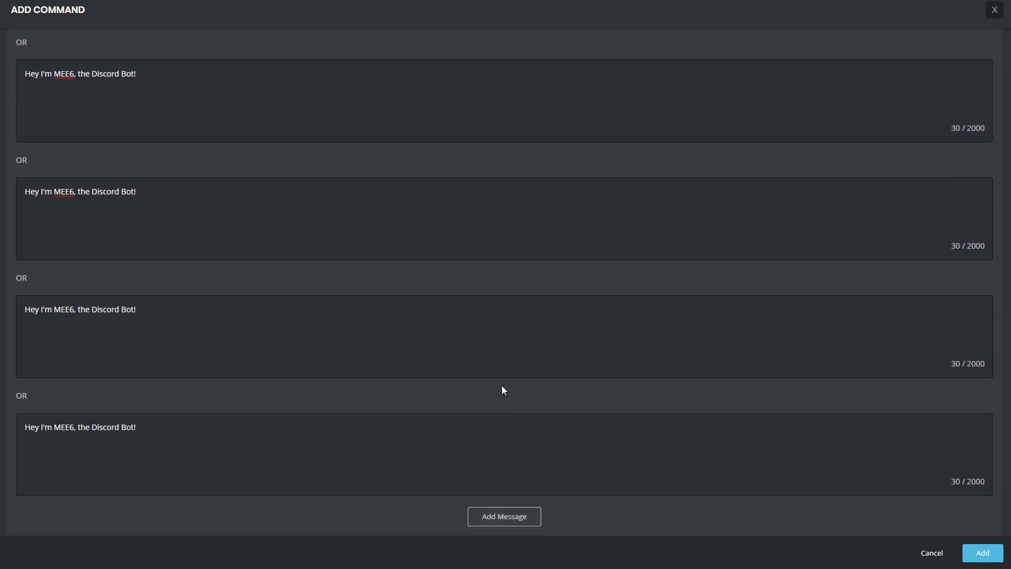
{"action": "scroll", "scroll_direction": "down", "scroll_amount": 3}
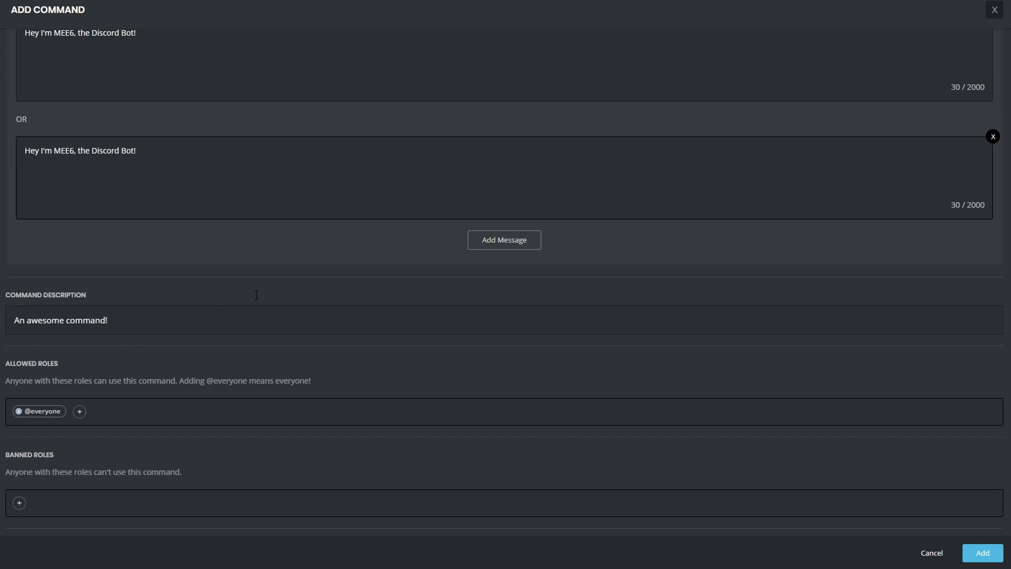
{"action": "scroll", "scroll_direction": "down", "scroll_amount": 3}
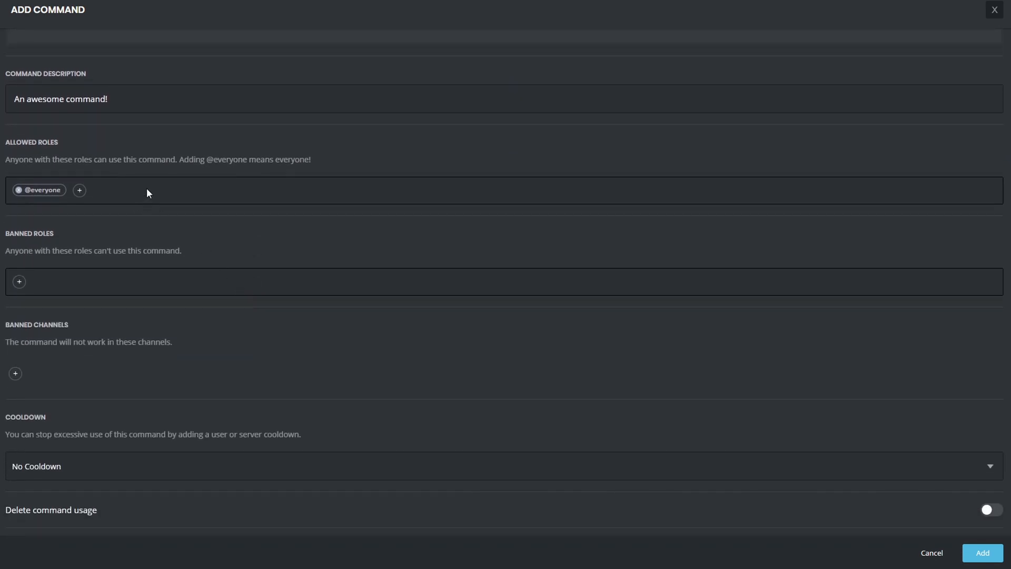
{"action": "double_click", "coordinate": [49, 99]}
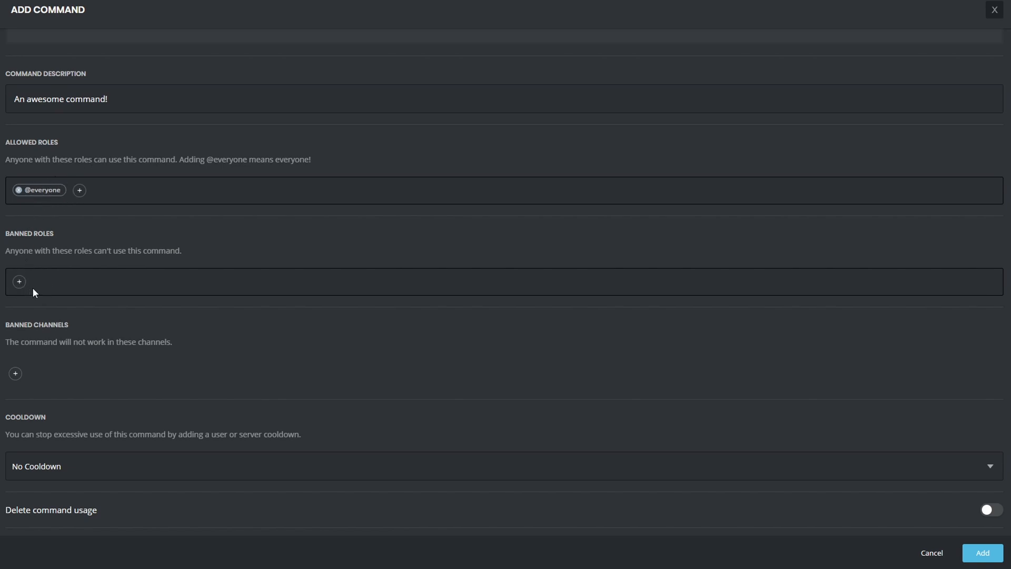
{"action": "left_click", "coordinate": [14, 373]}
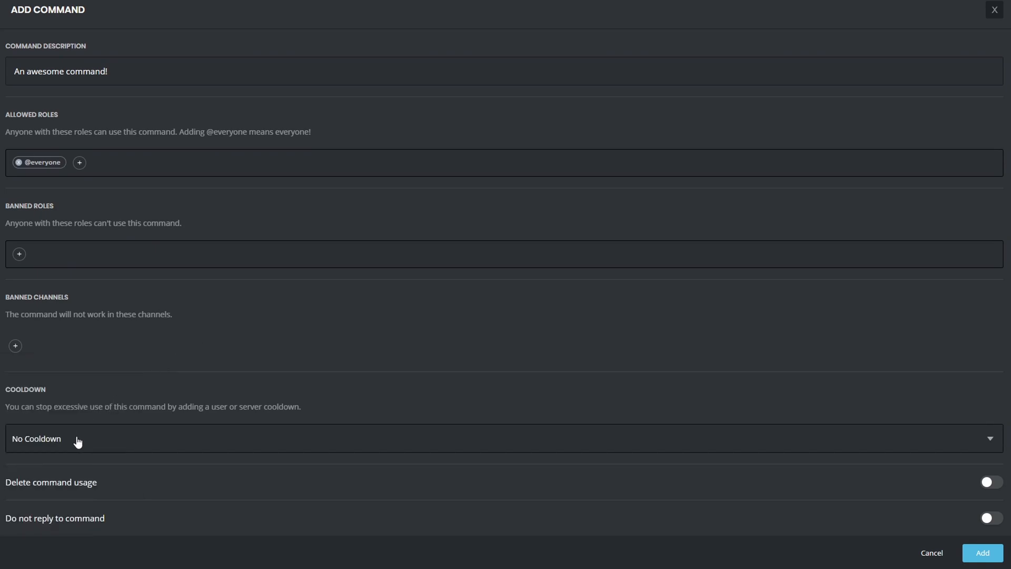
{"action": "mouse_move", "coordinate": [169, 434]}
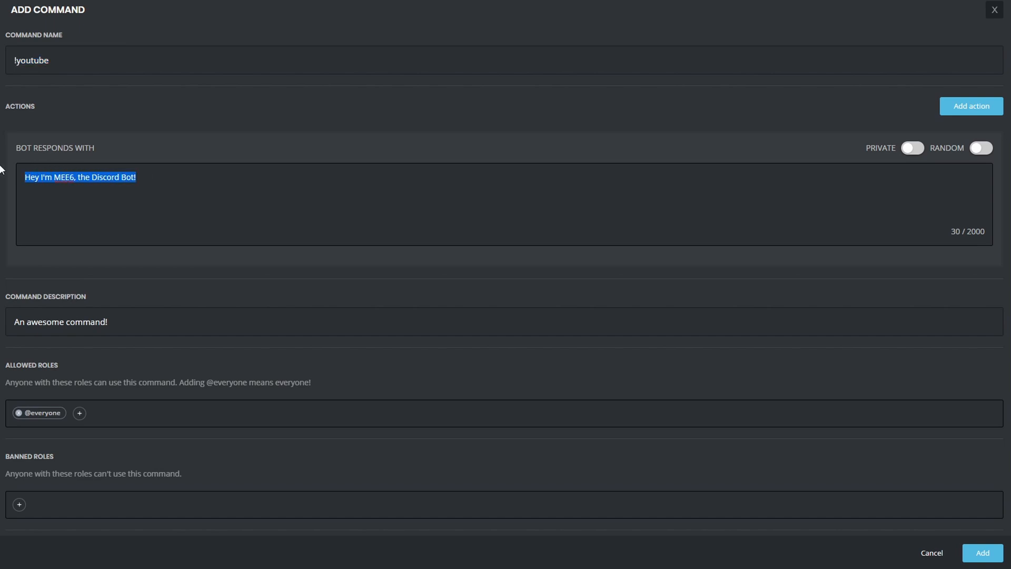
Make the response 'My youtube: https:/…' with the description 'Link youtube channel'.
{"action": "type", "text": "My youtube: https://youtube.com/thevideonerd"}
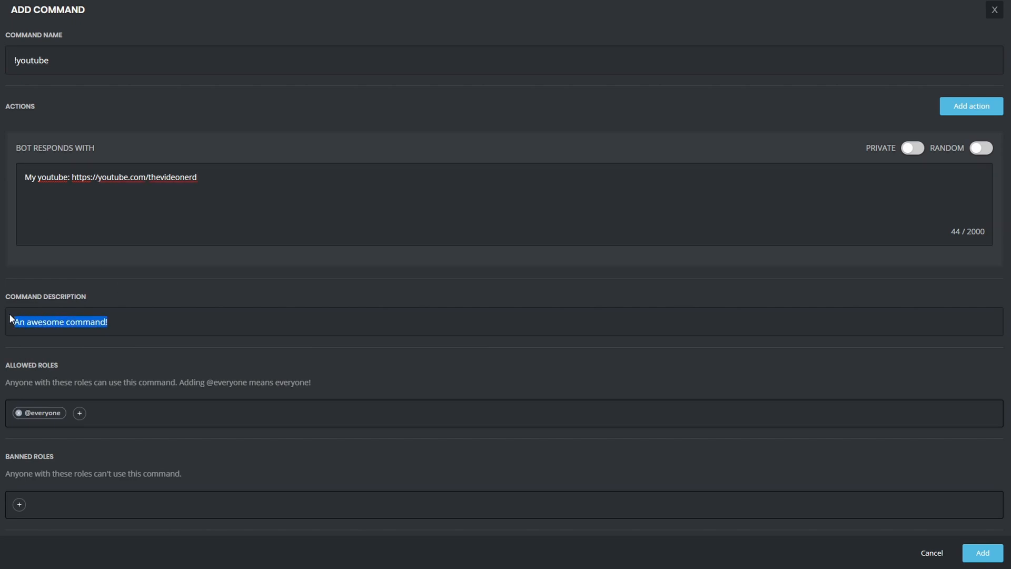
{"action": "type", "text": "Link youtube channel"}
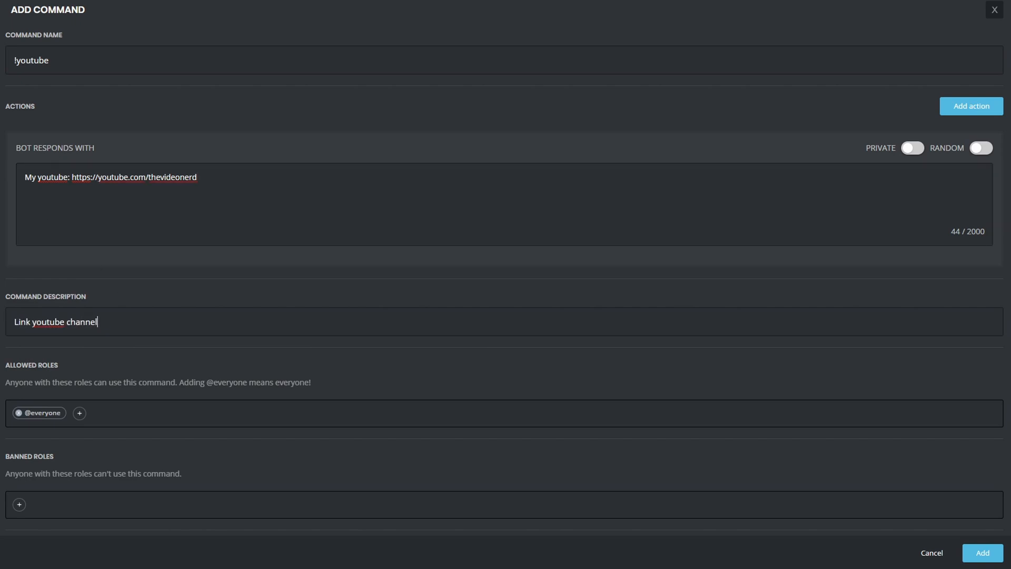
{"action": "scroll", "scroll_direction": "down", "scroll_amount": 3}
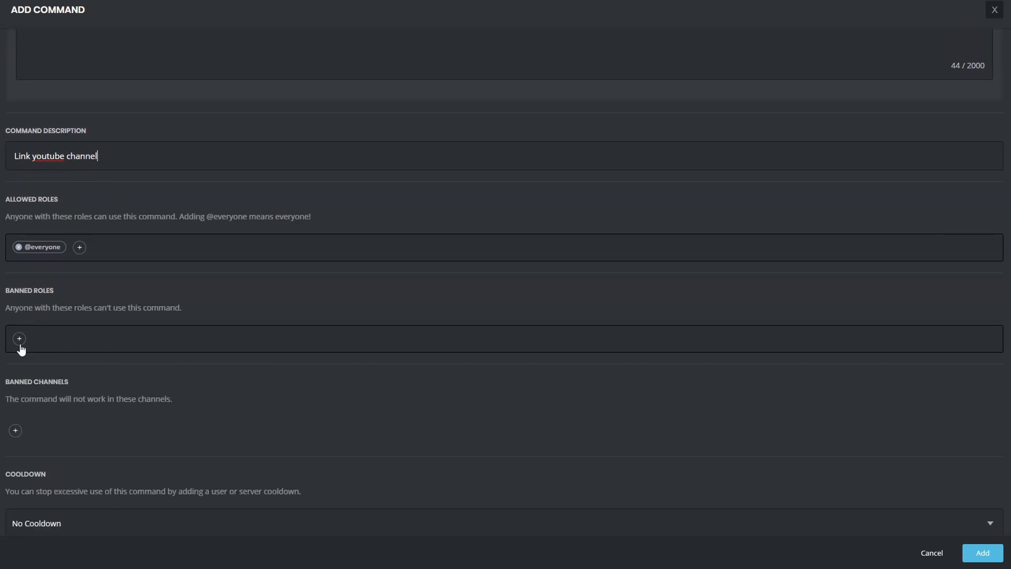
Give !youtube a 3-minute user cooldown, enable Do not reply, and add the command.
{"action": "left_click", "coordinate": [14, 430]}
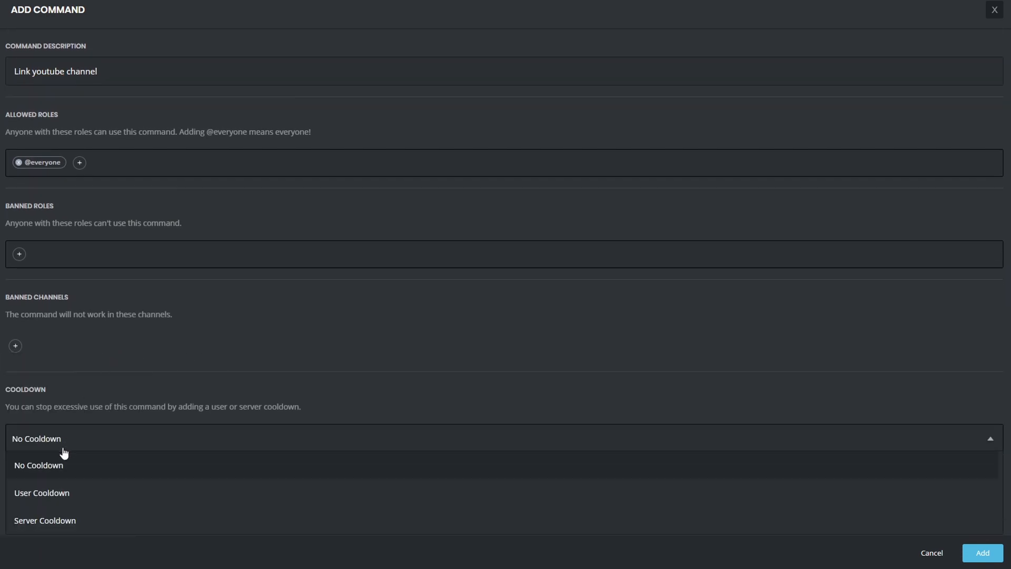
{"action": "left_click", "coordinate": [42, 493]}
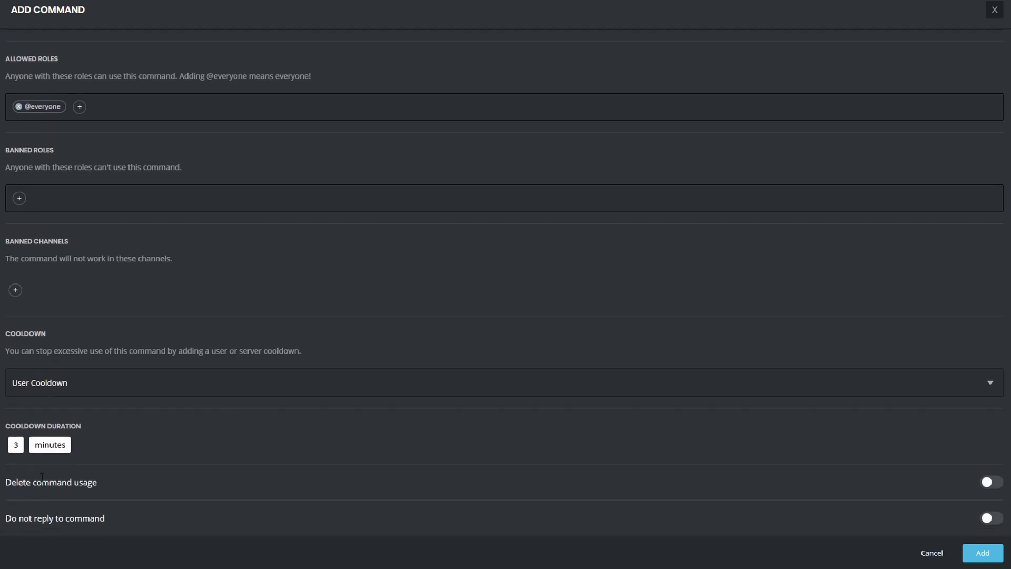
{"action": "left_click", "coordinate": [989, 528]}
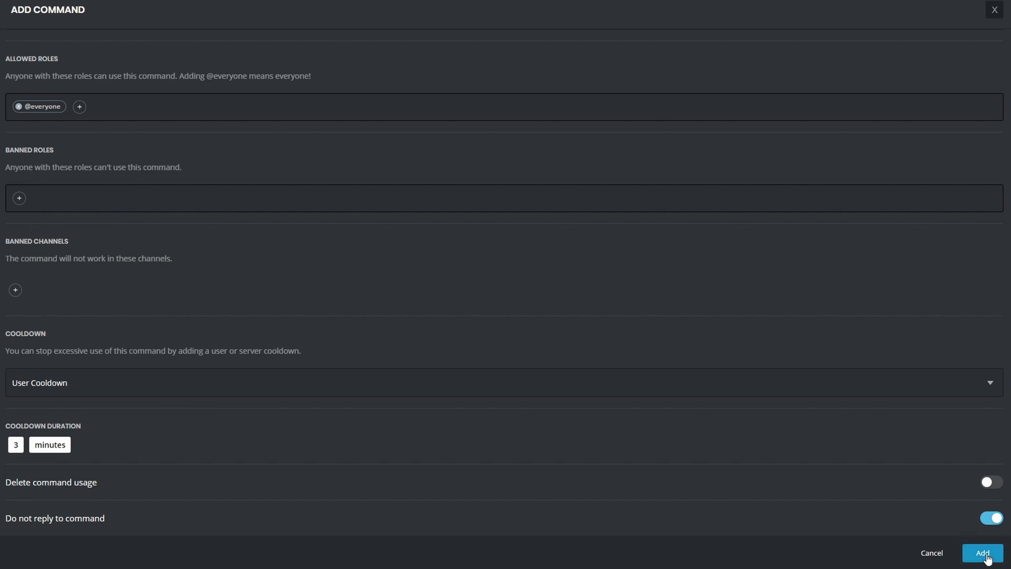
{"action": "left_click", "coordinate": [986, 553]}
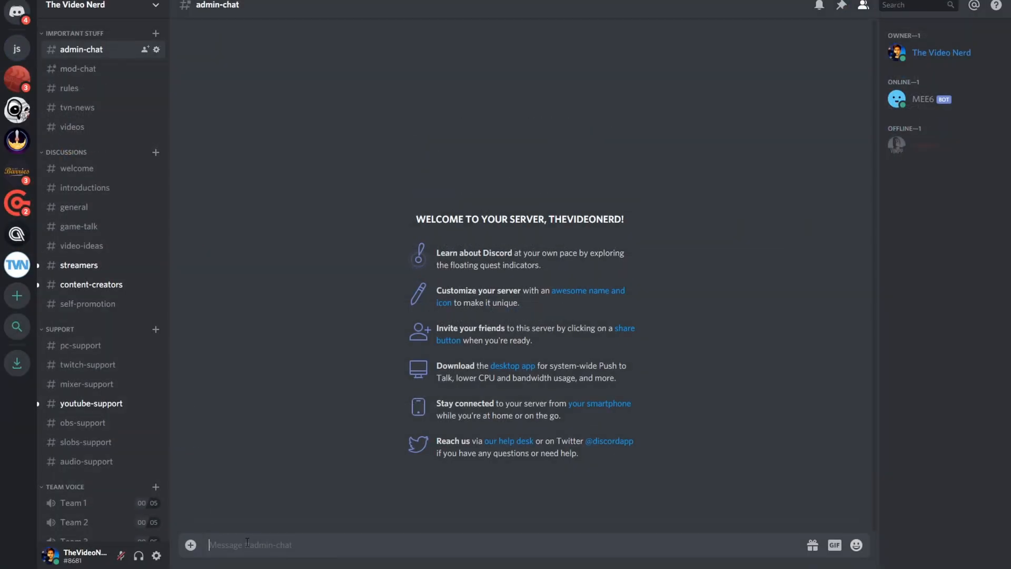
Send !youtube in #admin-chat to test the new command.
{"action": "type", "text": "ty"}
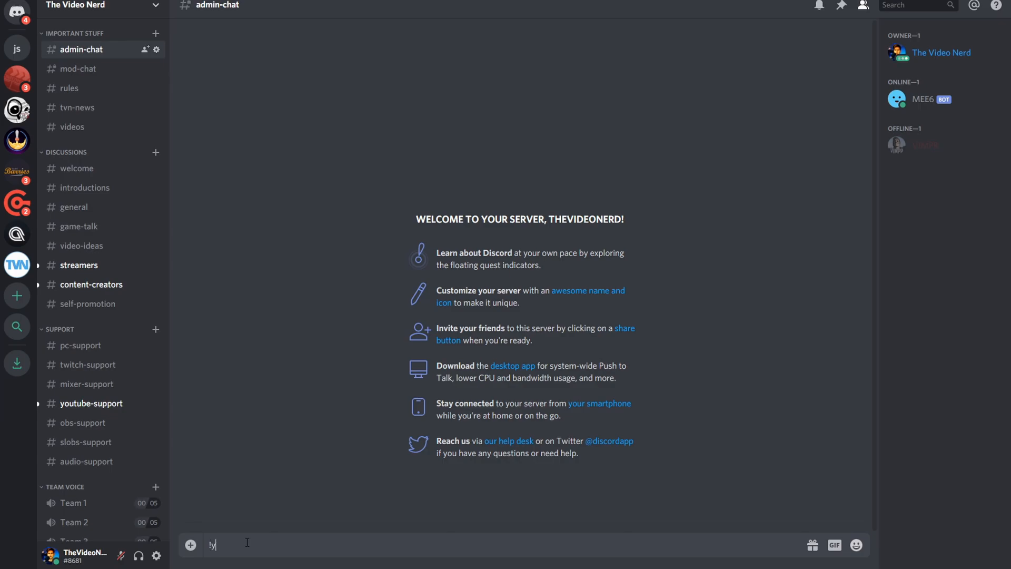
{"action": "key", "text": "Enter"}
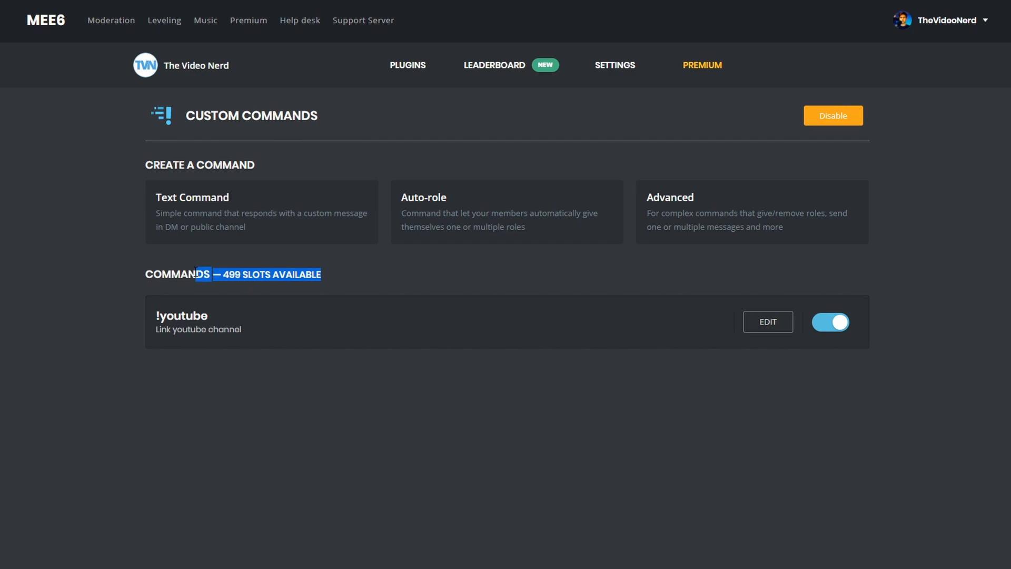
{"action": "left_click", "coordinate": [75, 279]}
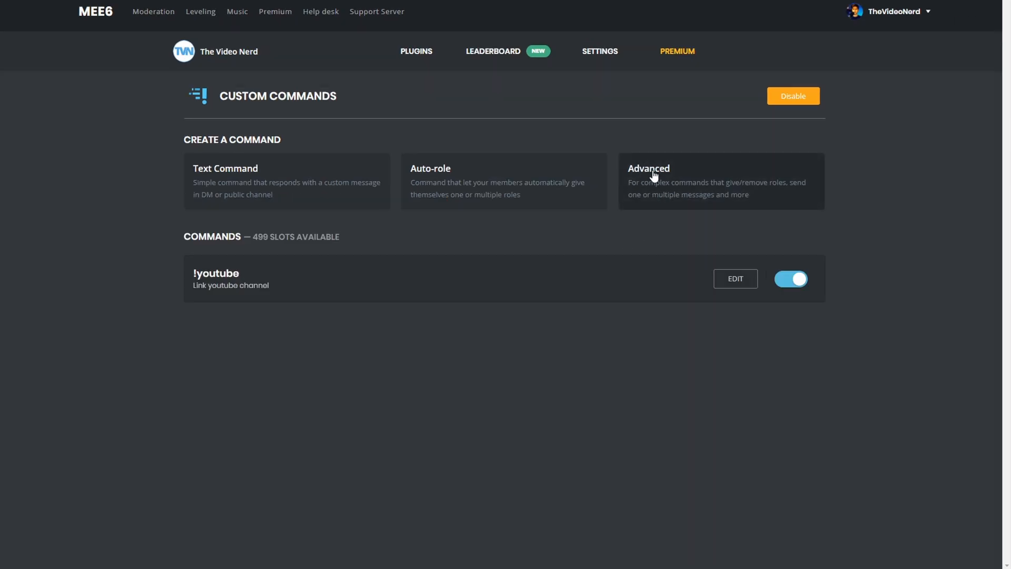
{"action": "left_click", "coordinate": [655, 179]}
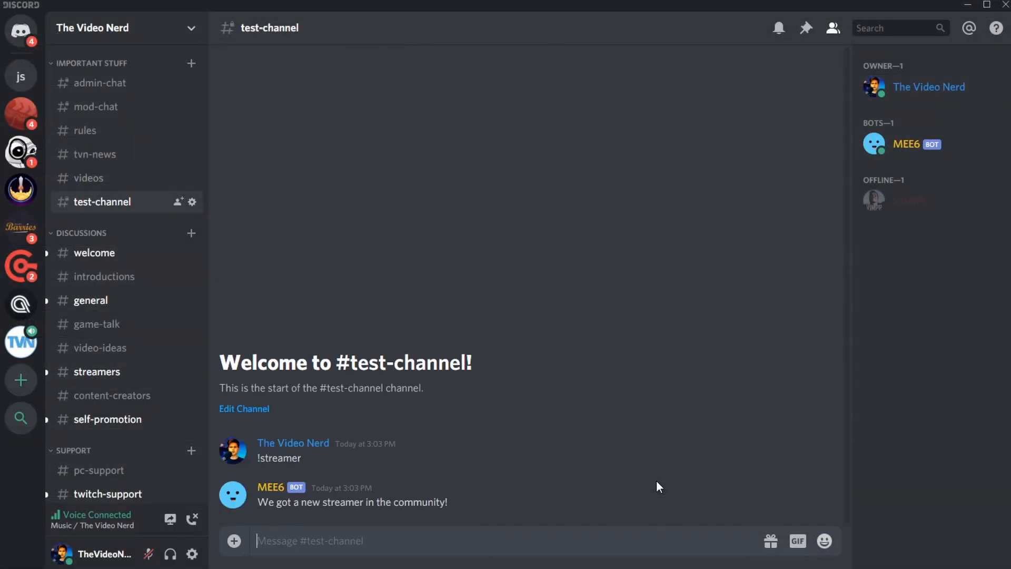
{"action": "mouse_move", "coordinate": [914, 100]}
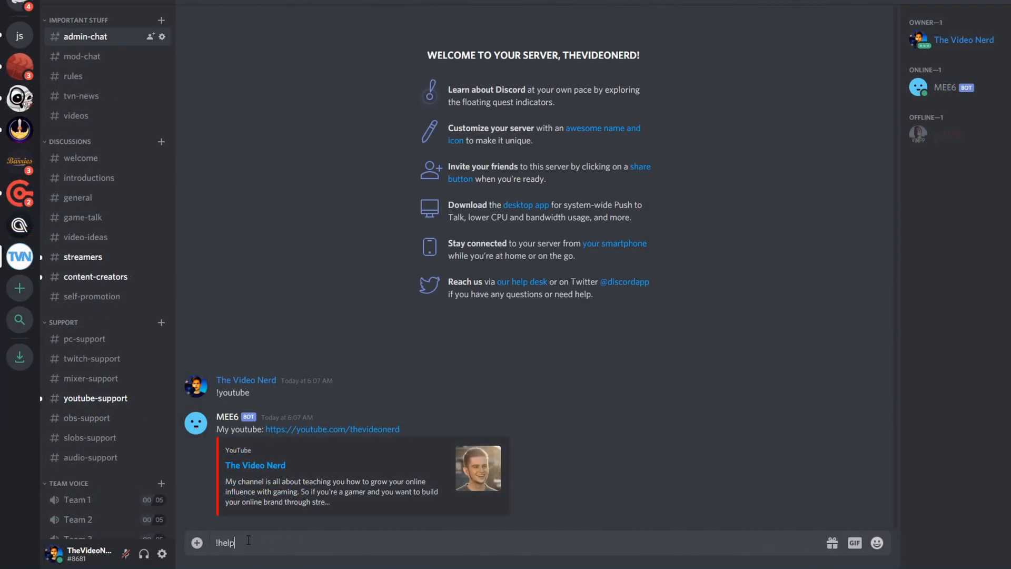
Send !help and then !help moderator in #admin-chat to get MEE6's command lists.
{"action": "key", "text": "Enter"}
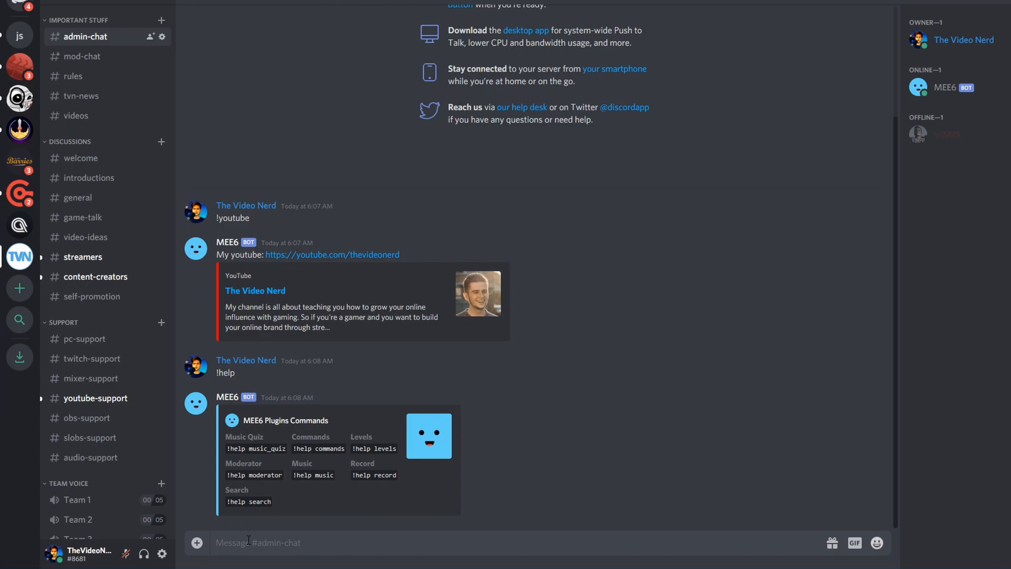
{"action": "type", "text": "!help"}
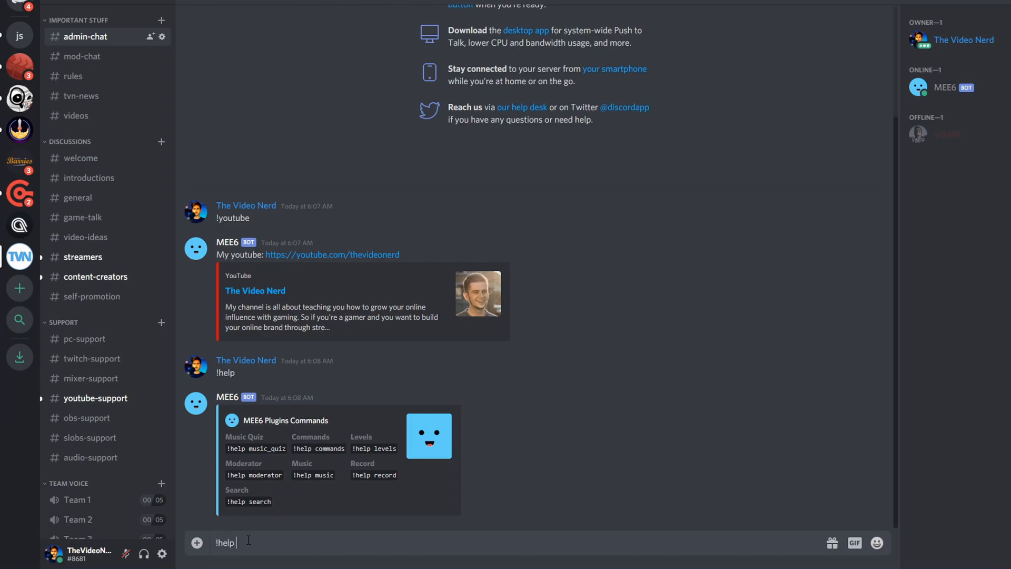
{"action": "key", "text": "Enter"}
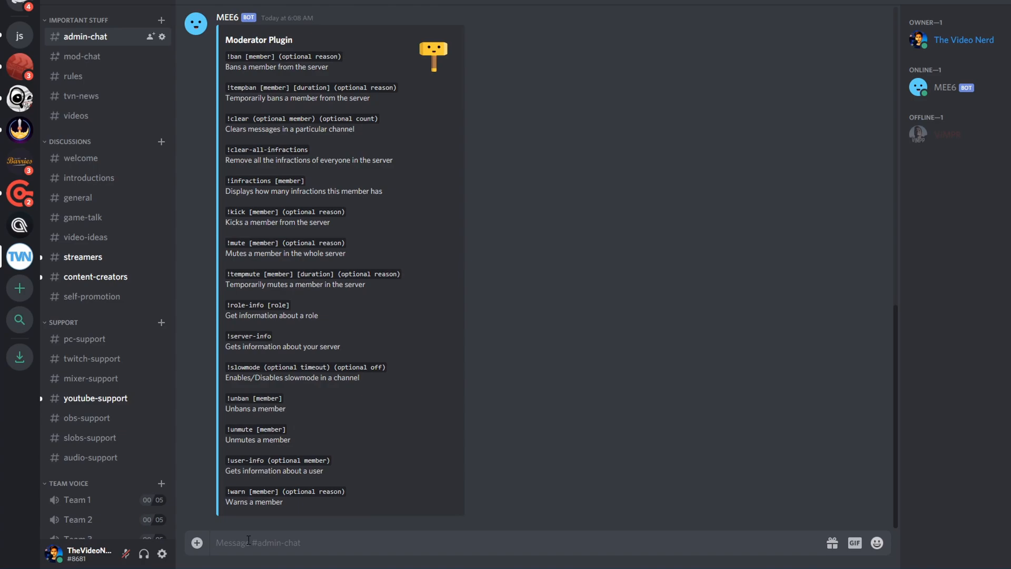
{"action": "mouse_move", "coordinate": [605, 341]}
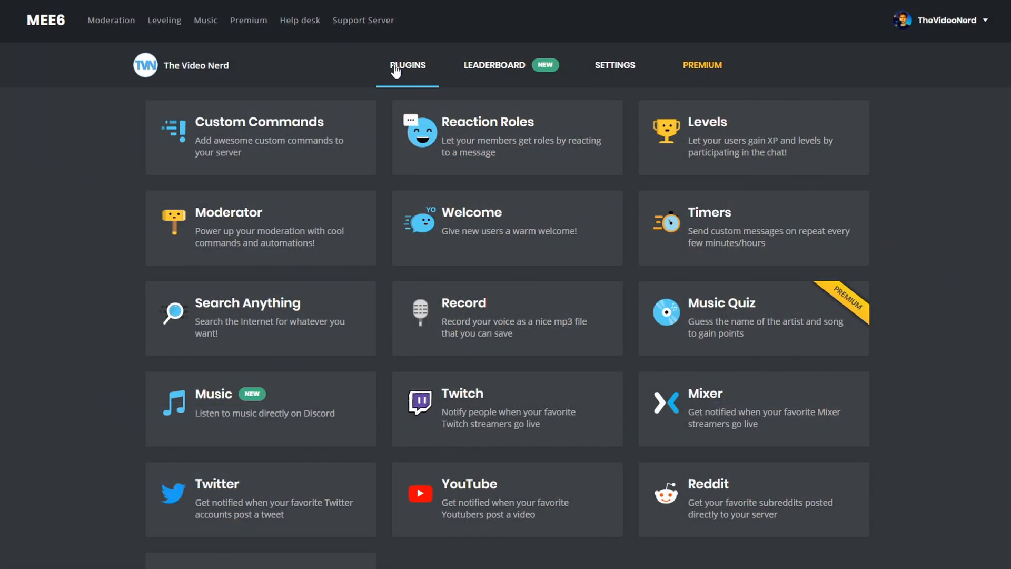
Check the leaderboard settings and link, then return to the server's Plugins list.
{"action": "left_click", "coordinate": [494, 65]}
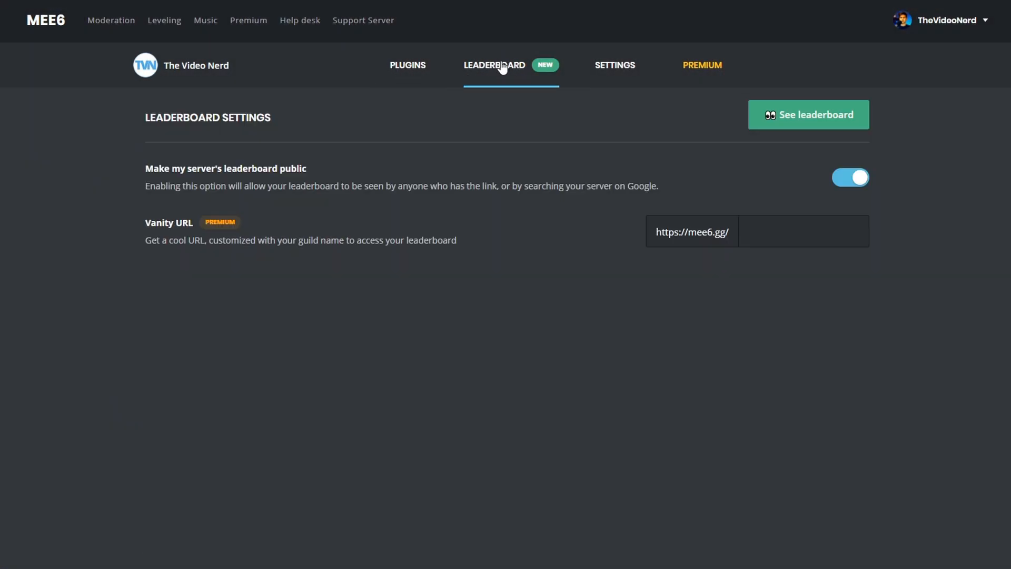
{"action": "left_click", "coordinate": [809, 113]}
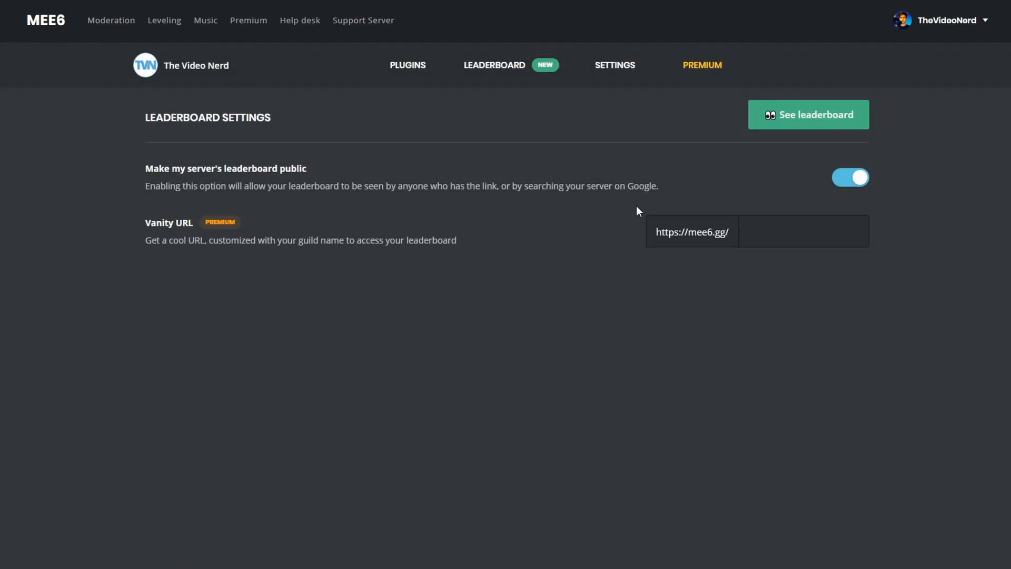
{"action": "left_click", "coordinate": [800, 231]}
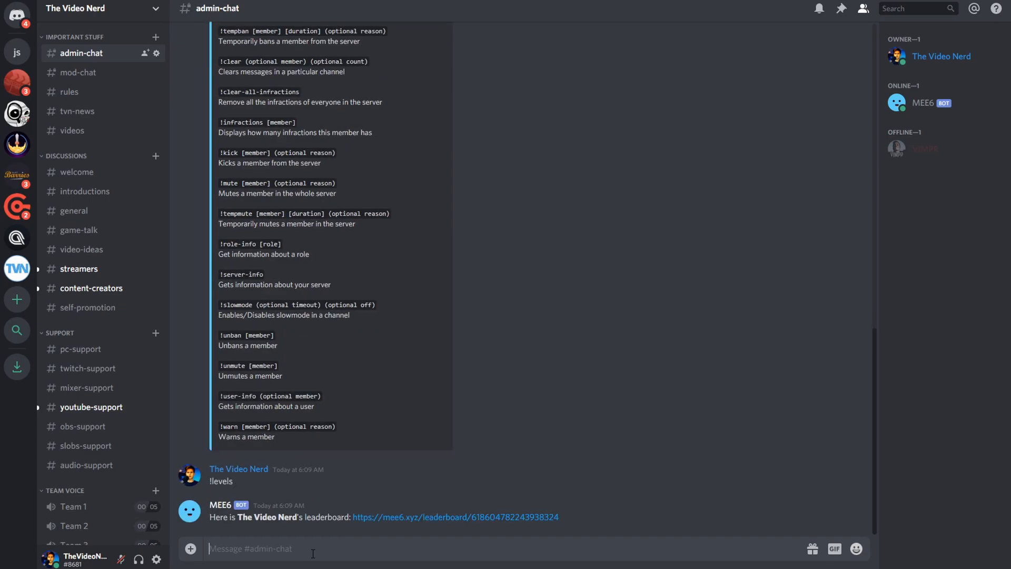
{"action": "left_click", "coordinate": [457, 516]}
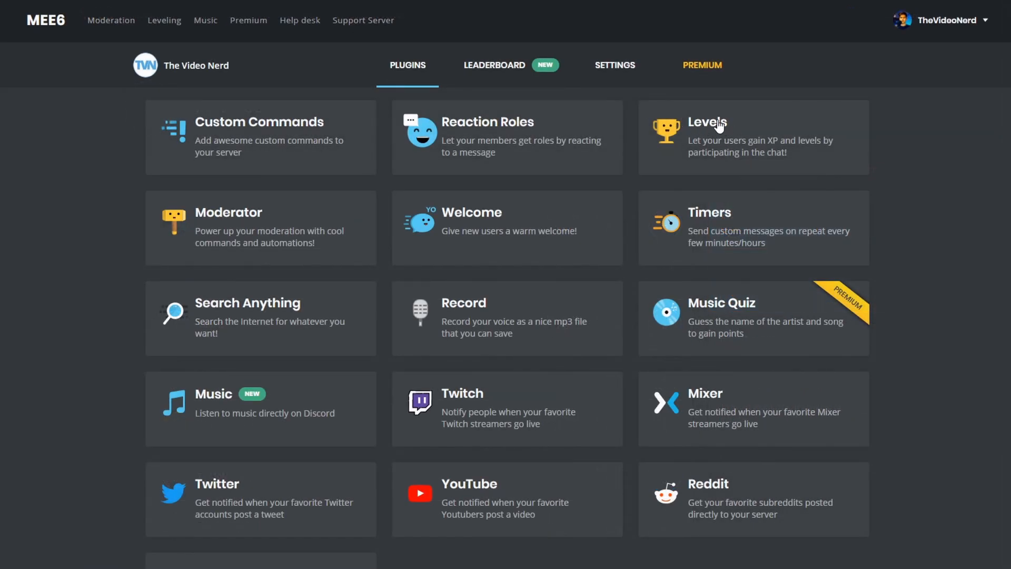
Review the Levels plugin's level-up announcement options, leaving them disabled.
{"action": "left_click", "coordinate": [707, 123]}
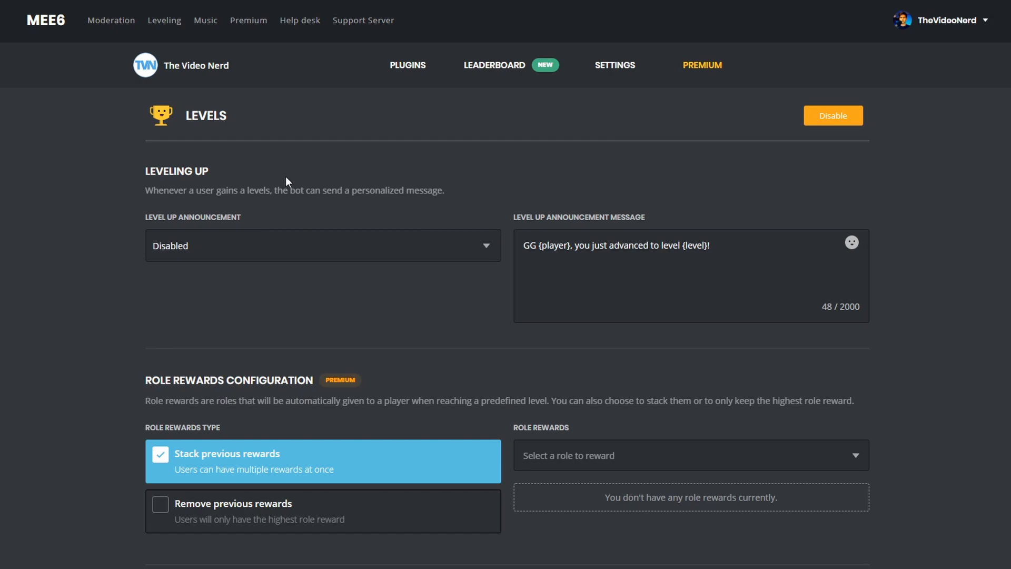
{"action": "left_click", "coordinate": [323, 245]}
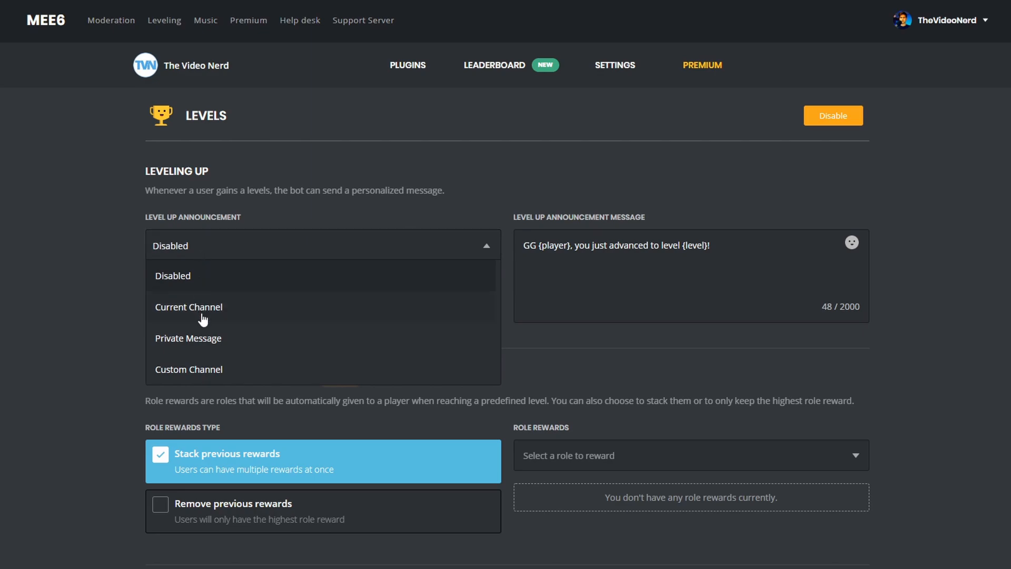
{"action": "mouse_move", "coordinate": [181, 343]}
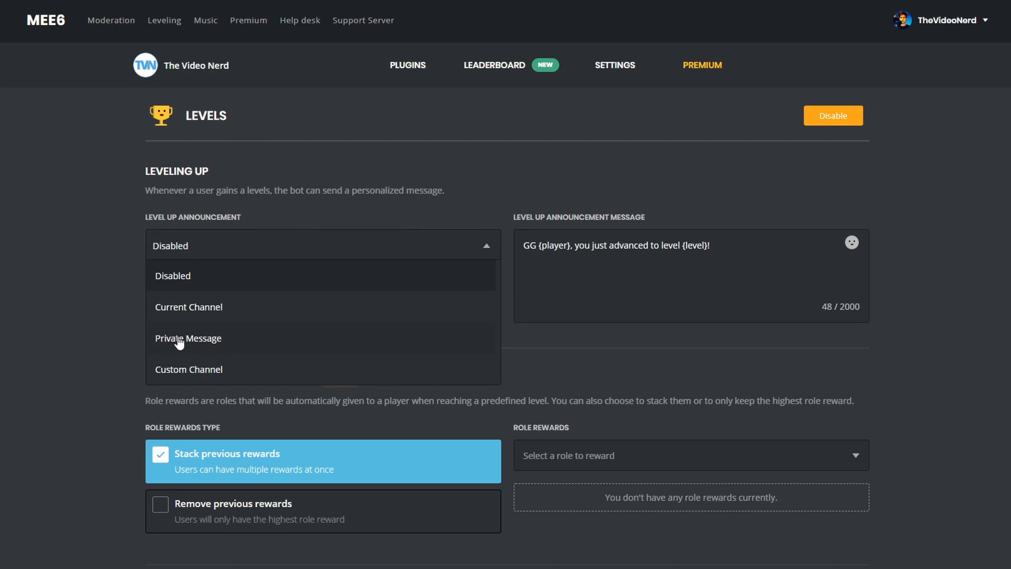
{"action": "mouse_move", "coordinate": [191, 343]}
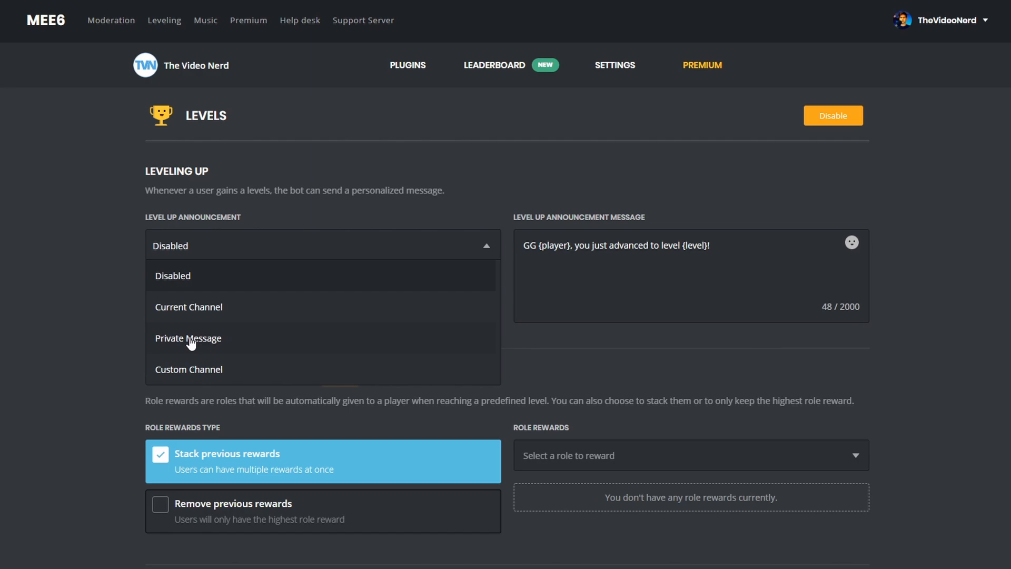
{"action": "mouse_move", "coordinate": [280, 344]}
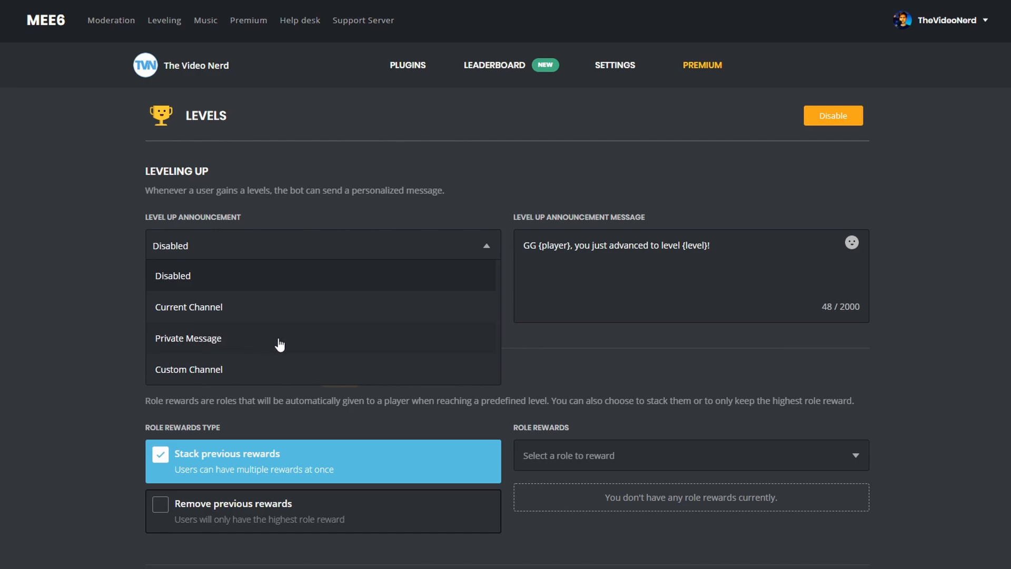
{"action": "mouse_move", "coordinate": [60, 310]}
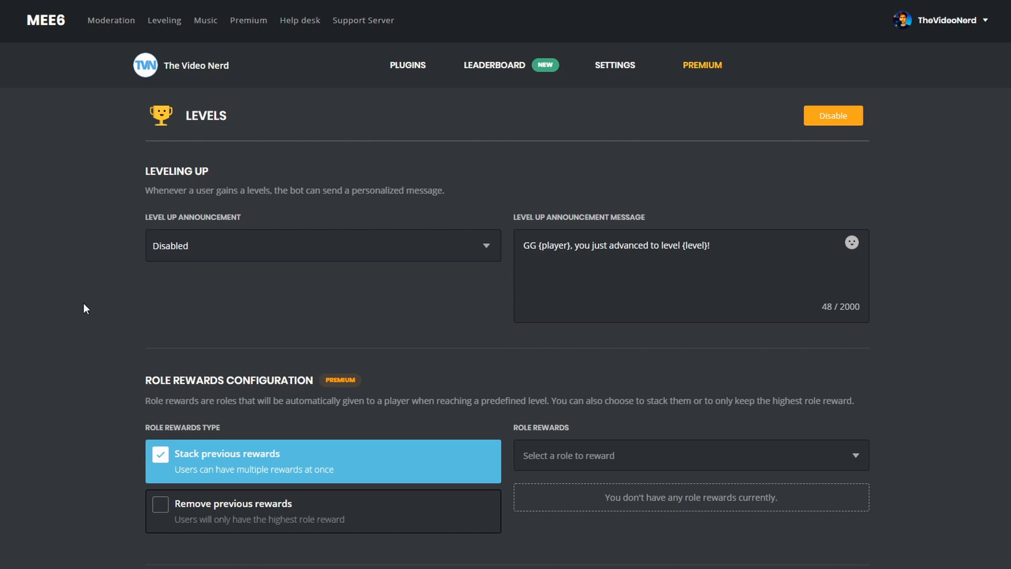
{"action": "scroll", "scroll_direction": "down", "scroll_amount": 3}
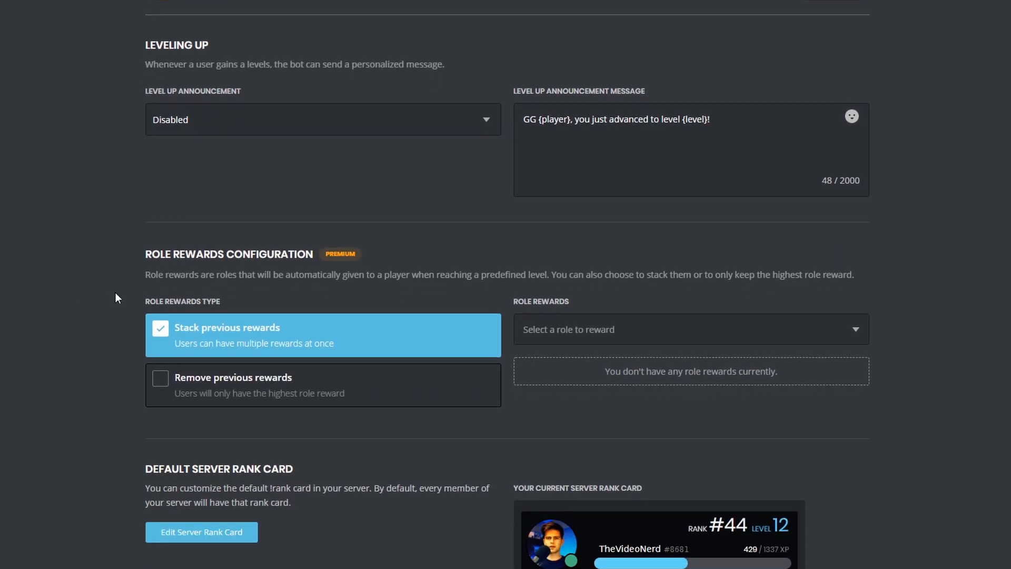
{"action": "scroll", "scroll_direction": "down", "scroll_amount": 3}
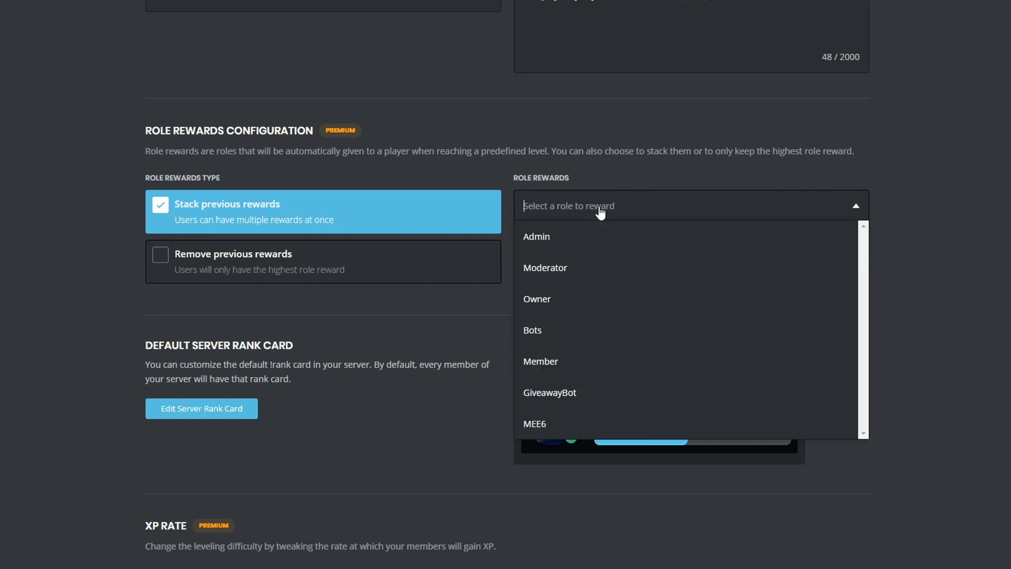
{"action": "mouse_move", "coordinate": [563, 280]}
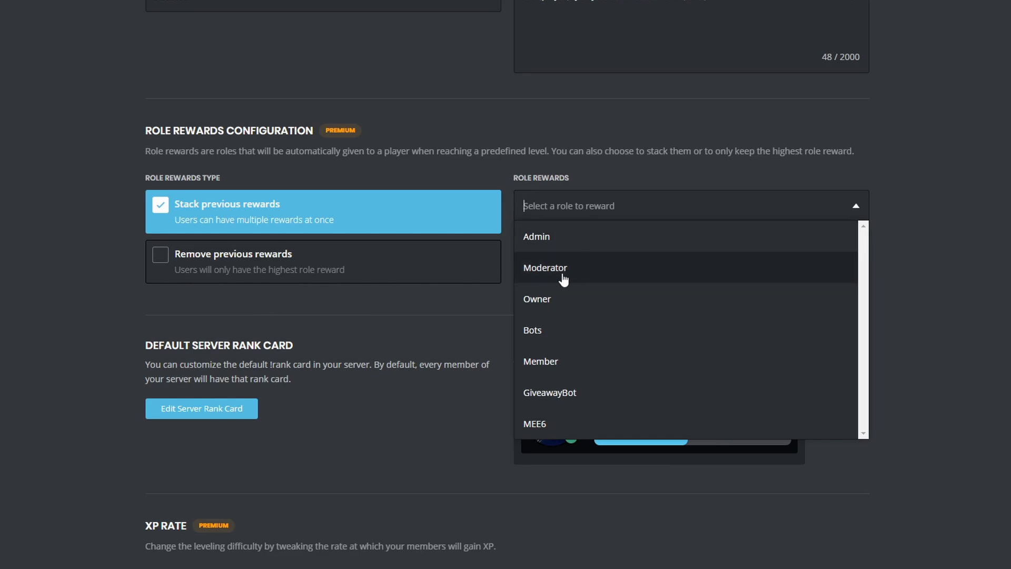
{"action": "mouse_move", "coordinate": [568, 371]}
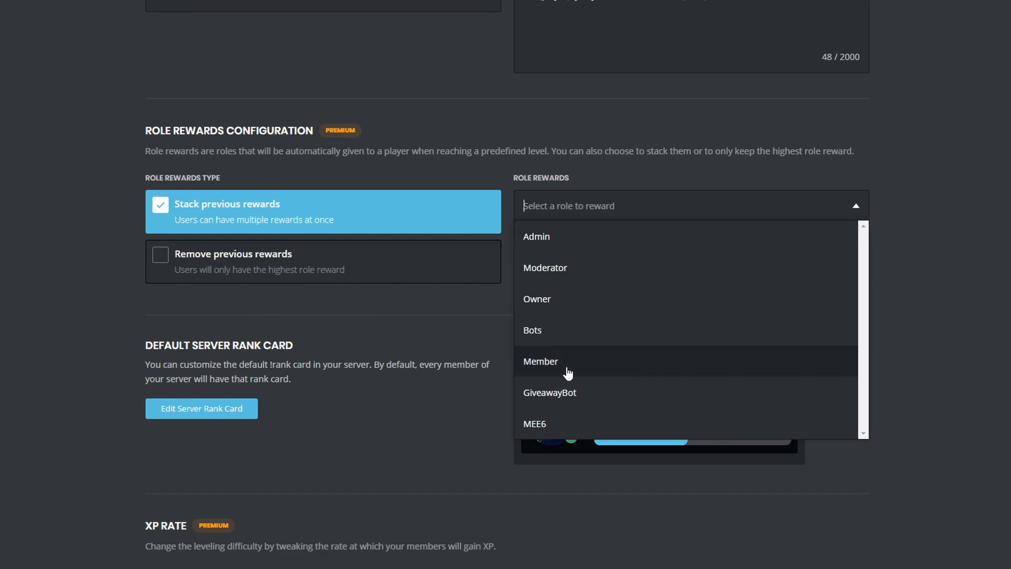
{"action": "mouse_move", "coordinate": [615, 208]}
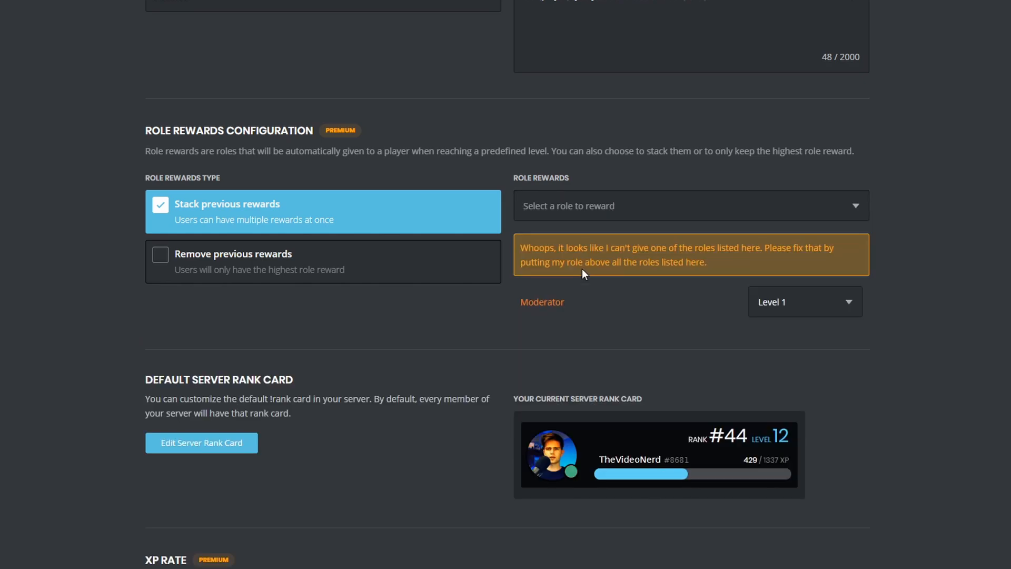
Remove the Moderator role reward after the role-hierarchy warning.
{"action": "left_click", "coordinate": [804, 301]}
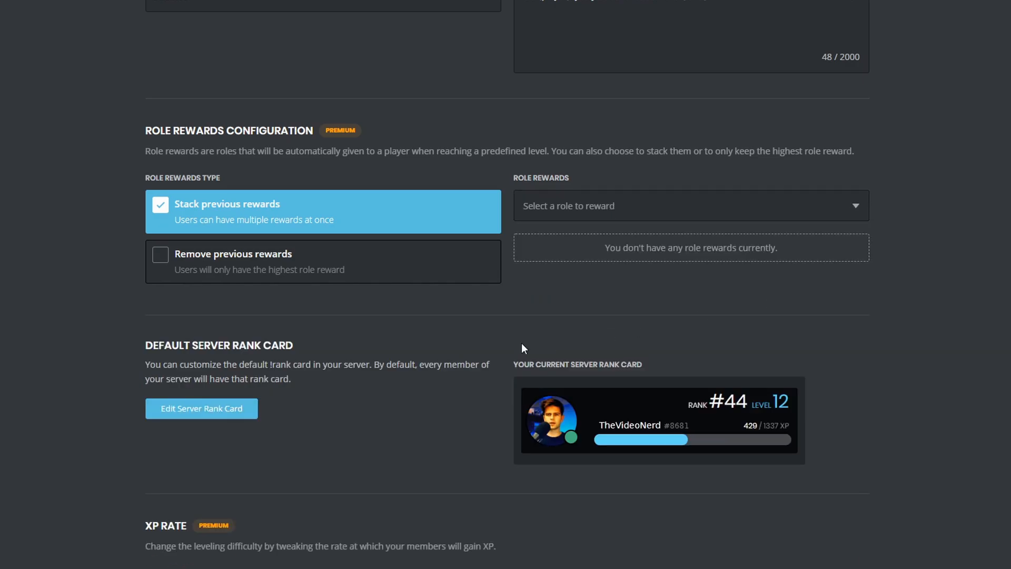
{"action": "left_click", "coordinate": [201, 409]}
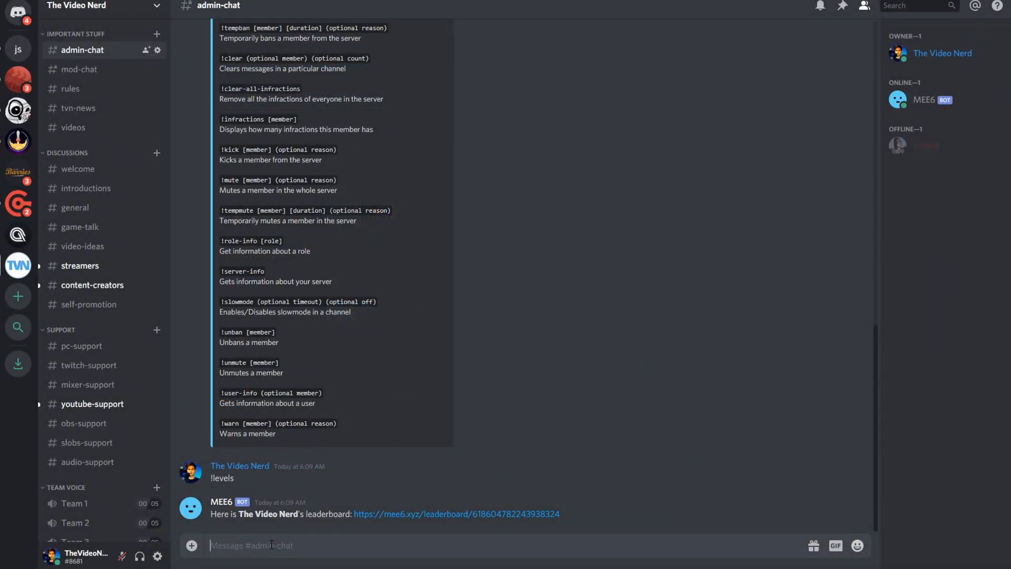
Send !rank in #admin-chat to request the member's rank card.
{"action": "type", "text": "!rank"}
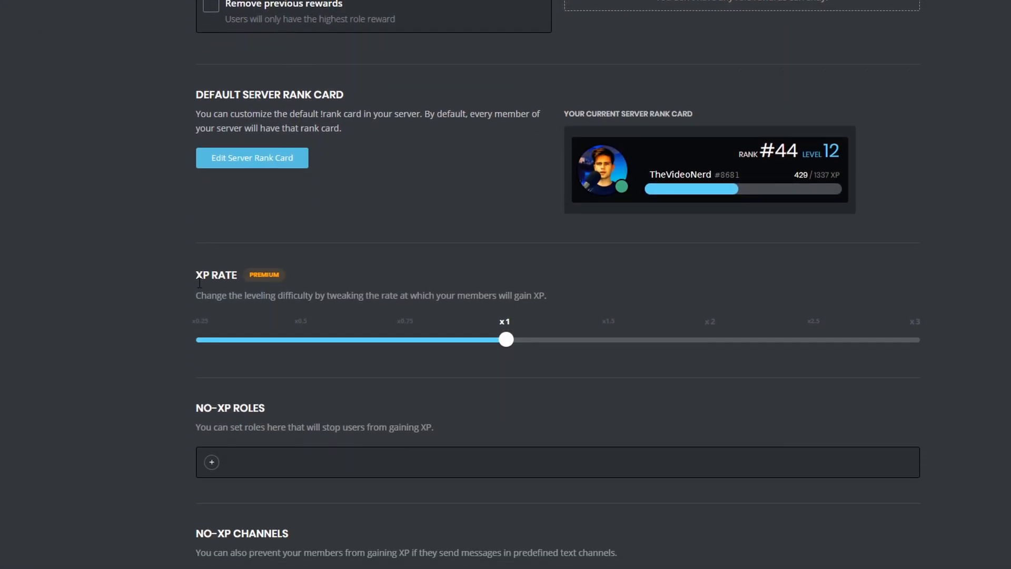
{"action": "mouse_move", "coordinate": [376, 369]}
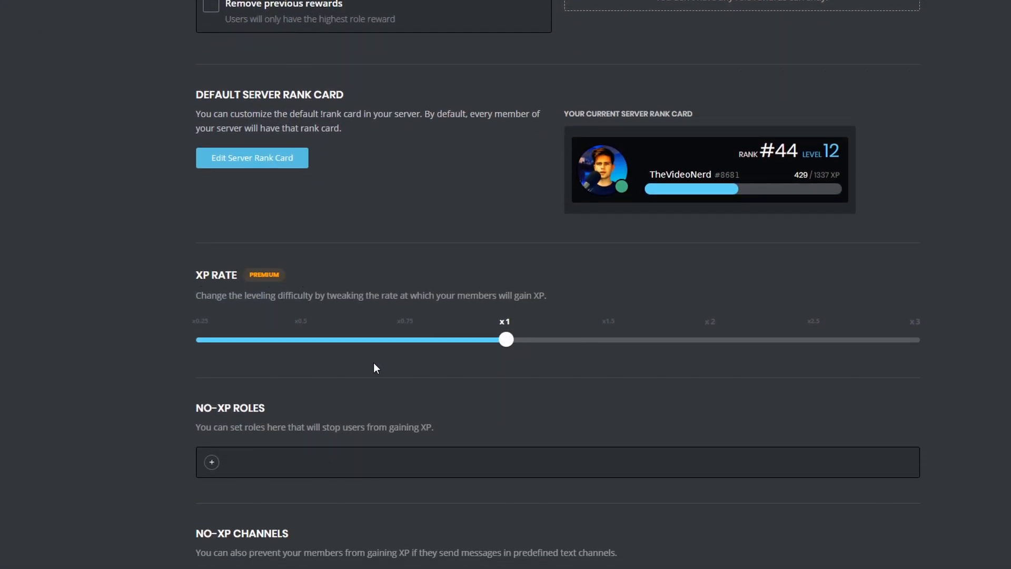
Look through the Levels XP Rate and No-XP sections before returning to Plugins.
{"action": "left_click", "coordinate": [211, 463]}
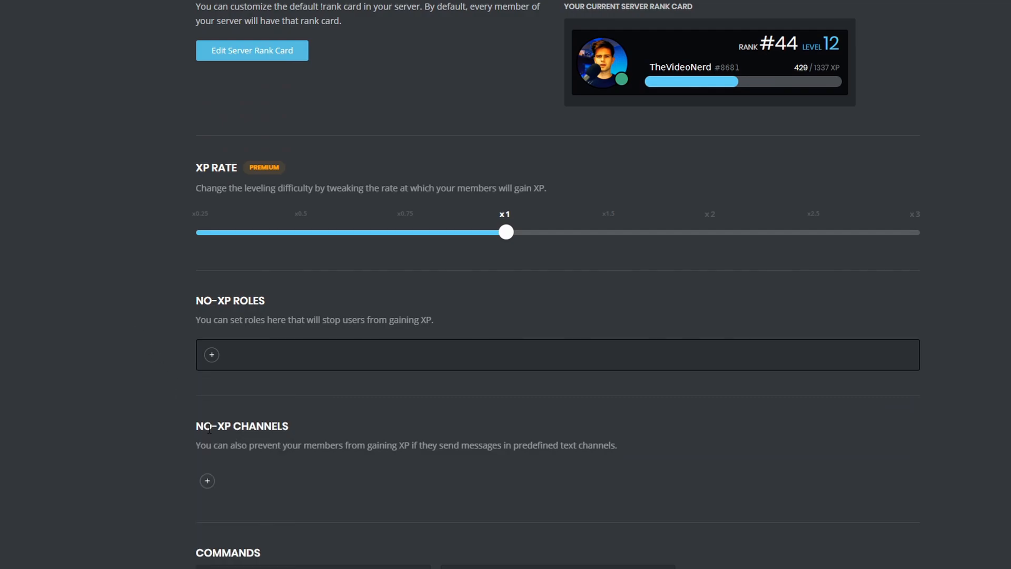
{"action": "scroll", "scroll_direction": "down", "scroll_amount": 3}
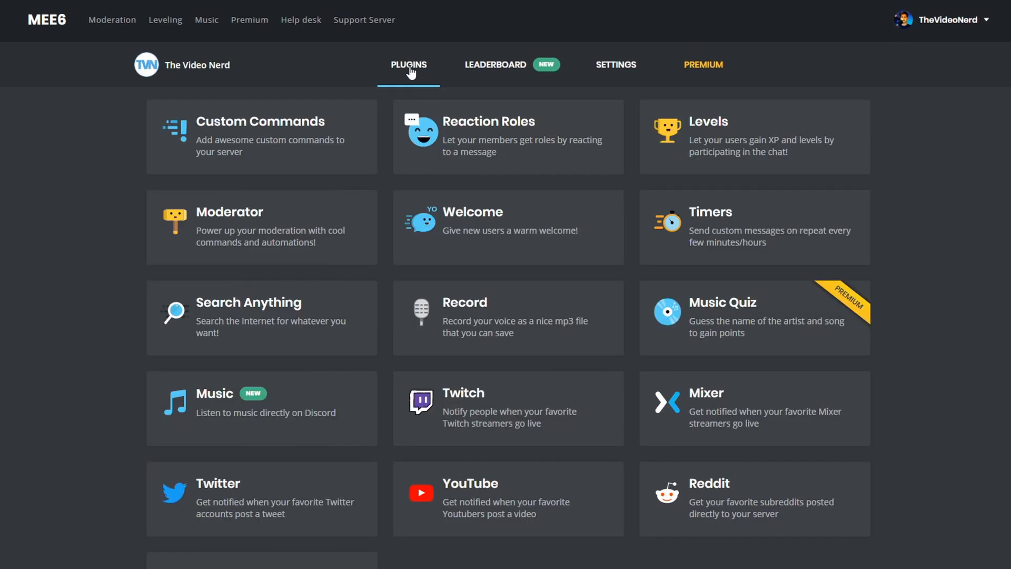
{"action": "mouse_move", "coordinate": [501, 489]}
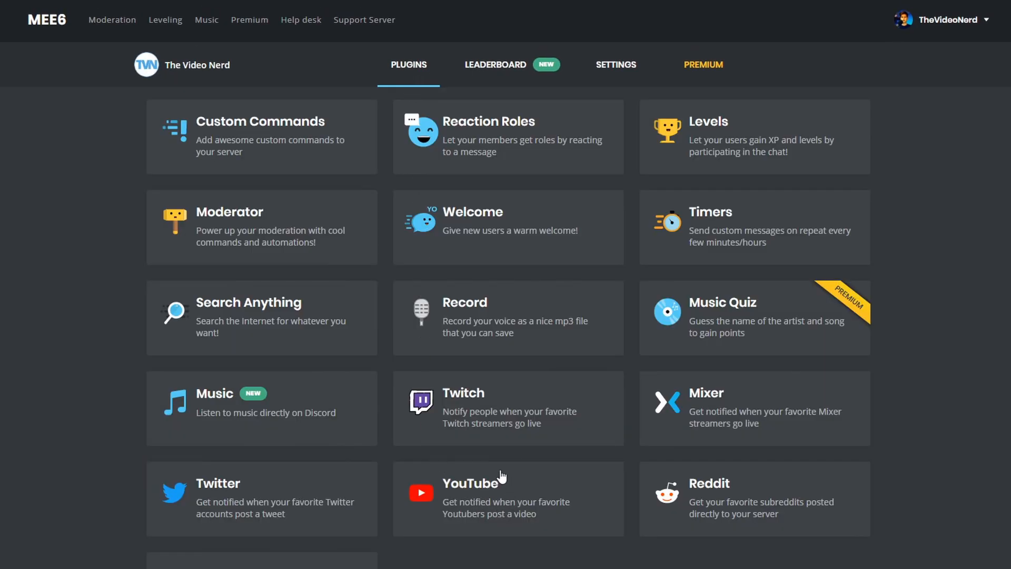
{"action": "mouse_move", "coordinate": [283, 497]}
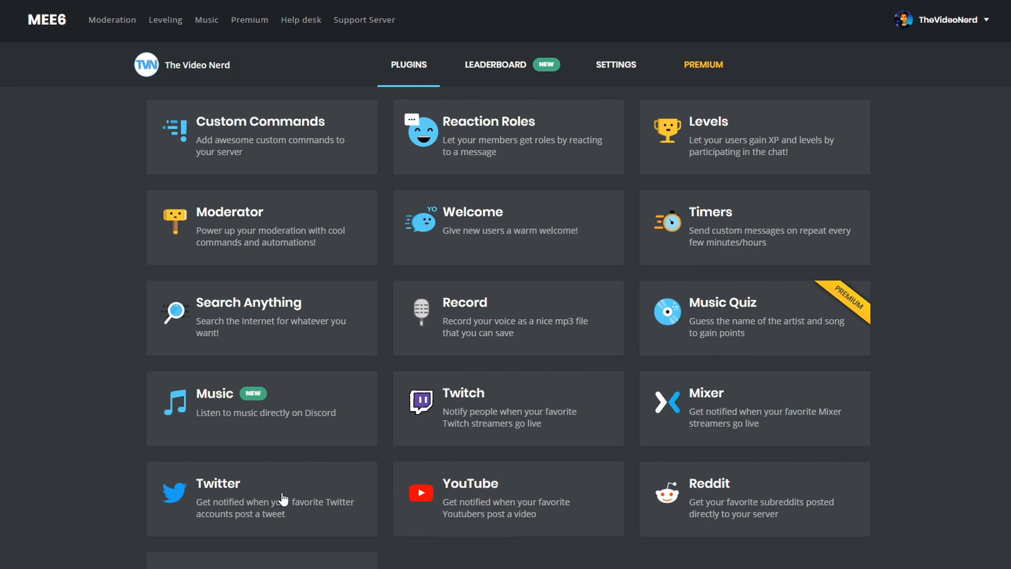
{"action": "mouse_move", "coordinate": [717, 412]}
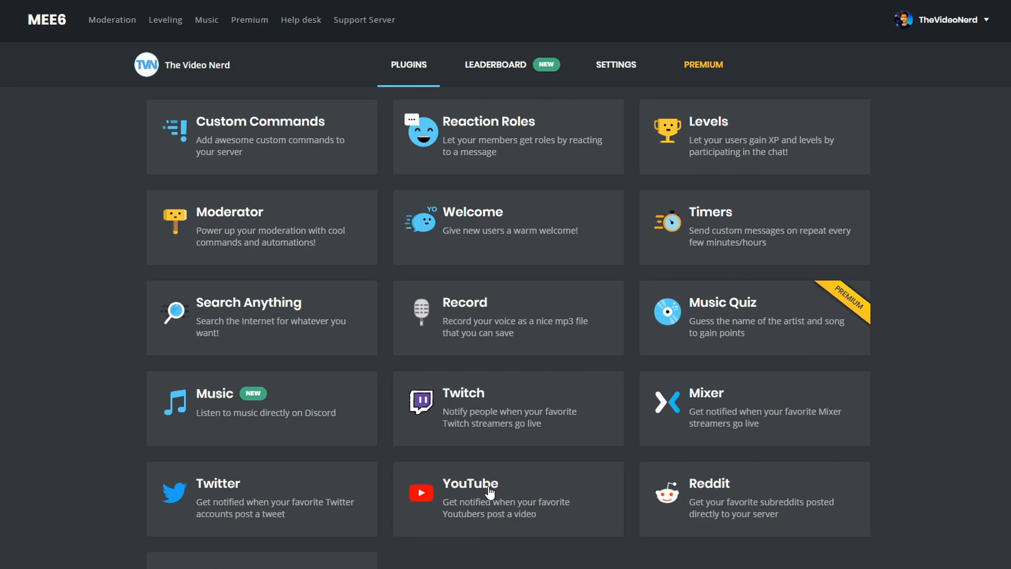
Add a YouTube alert for 'the video nerd' channel, keeping the default message, and list post channels.
{"action": "left_click", "coordinate": [491, 499]}
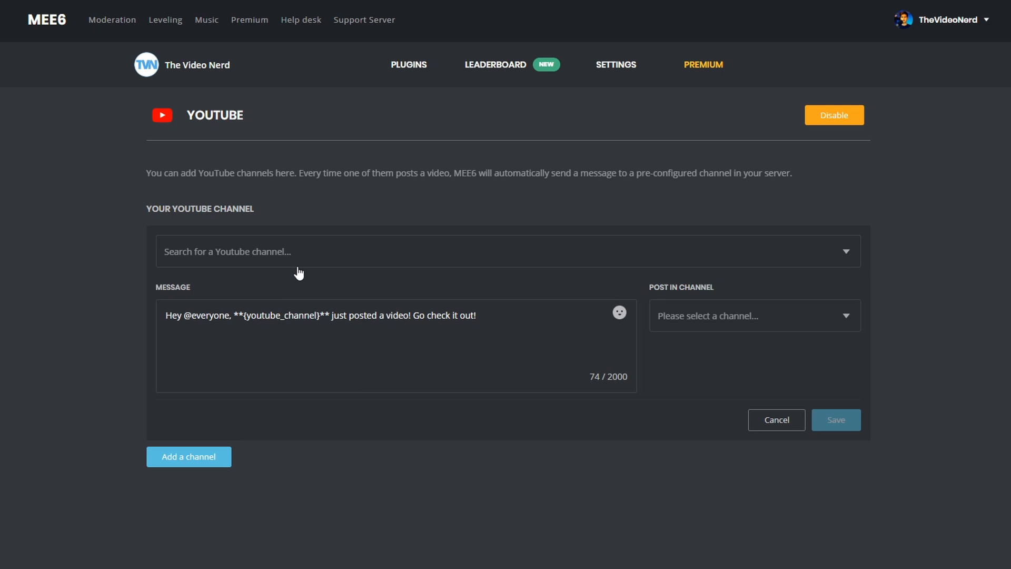
{"action": "type", "text": "the"}
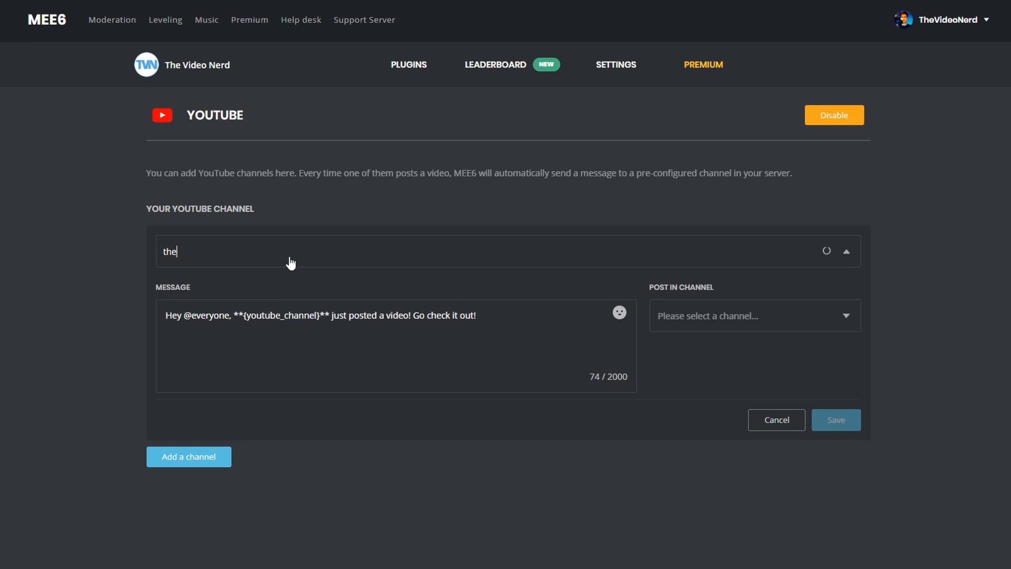
{"action": "type", "text": "video nerd"}
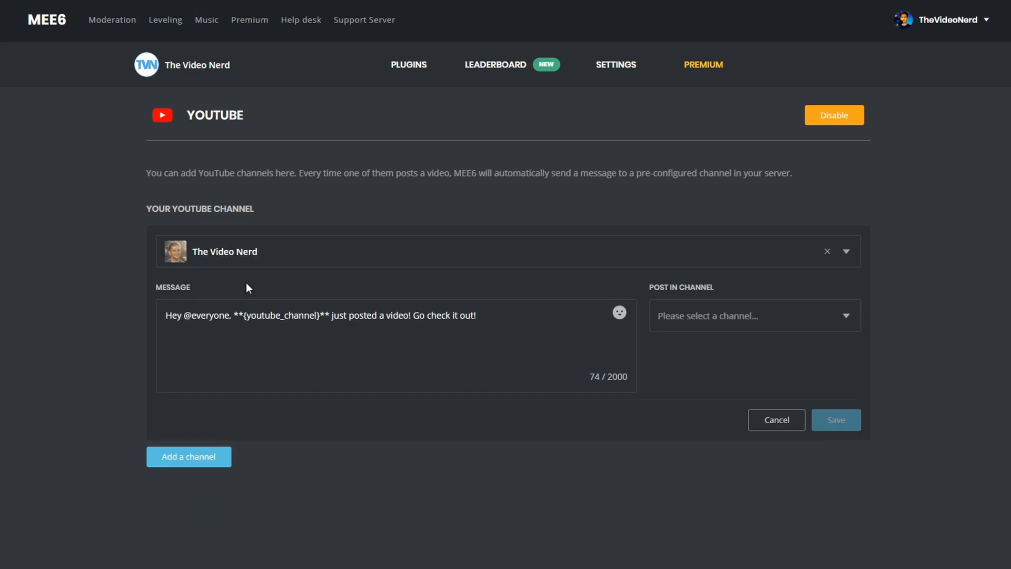
{"action": "triple_click", "coordinate": [320, 316]}
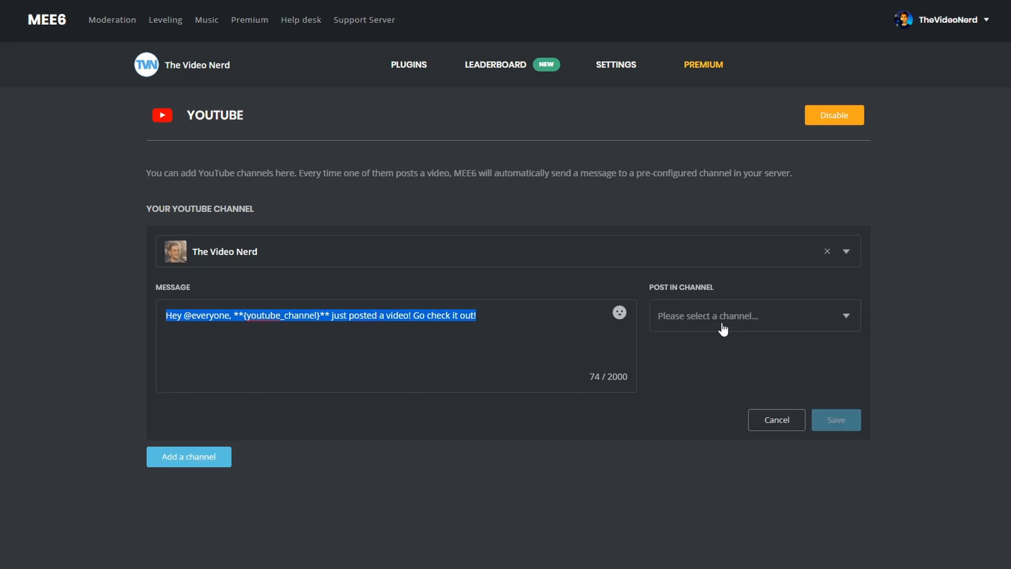
{"action": "left_click", "coordinate": [753, 316]}
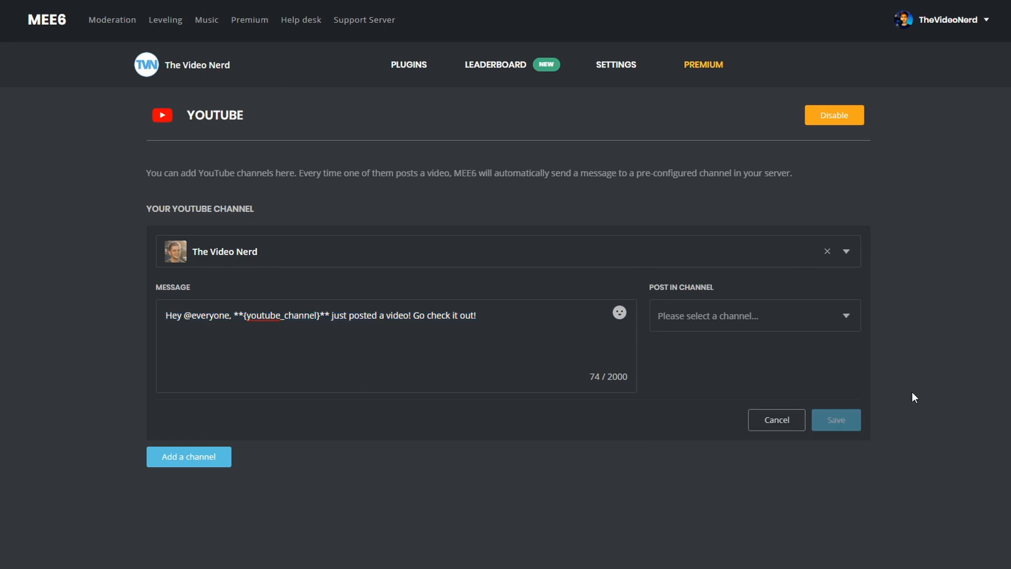
{"action": "mouse_move", "coordinate": [417, 69]}
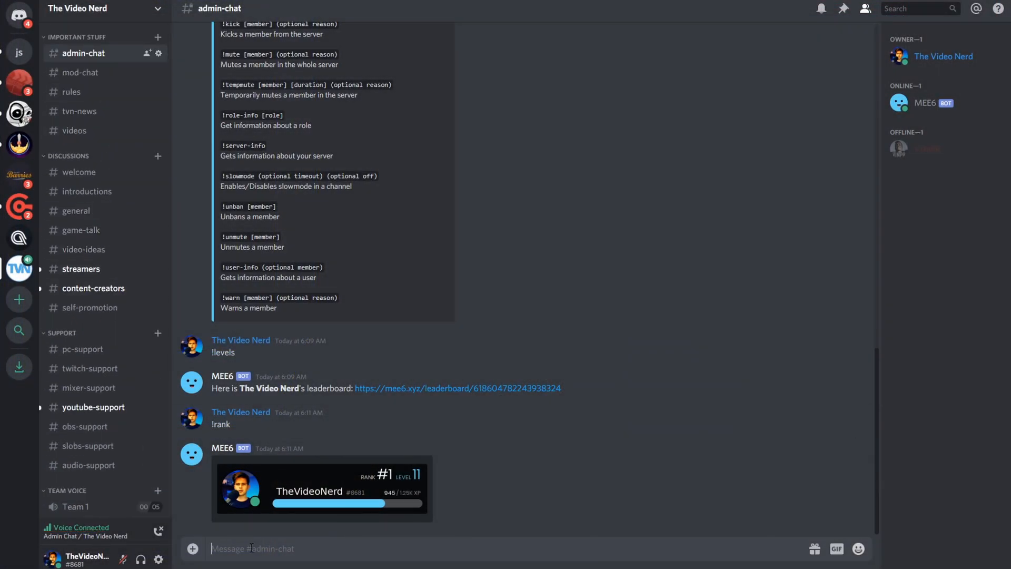
Send !record and then !stop-recording in #admin-chat to make a voice recording.
{"action": "type", "text": "!recor"}
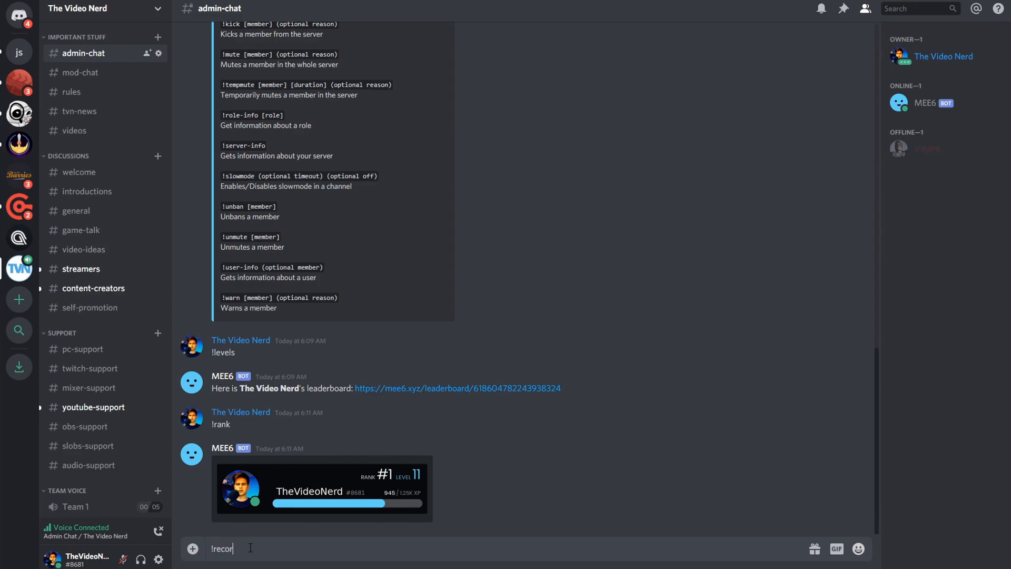
{"action": "key", "text": "Enter"}
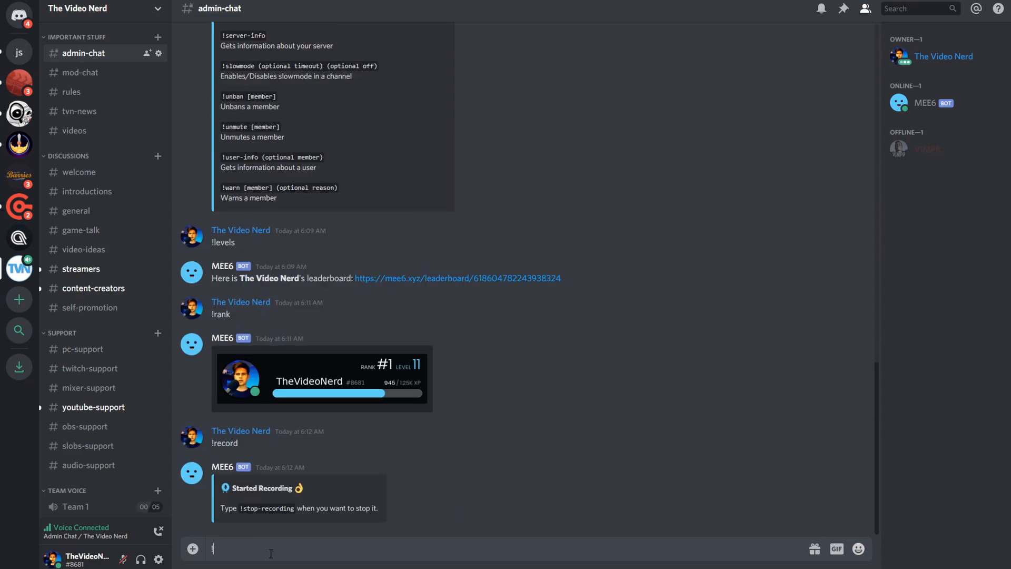
{"action": "type", "text": "stop-reco"}
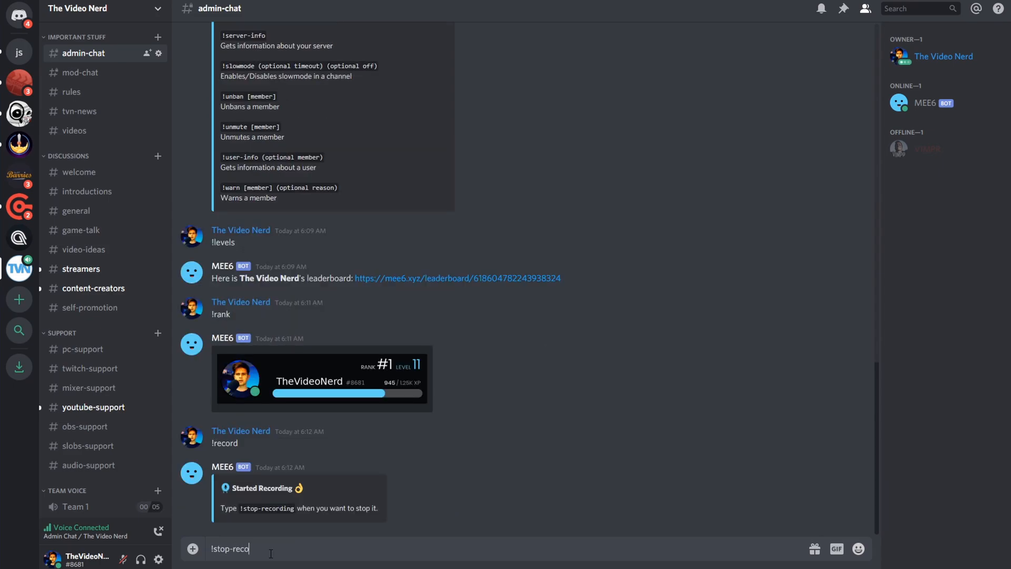
{"action": "key", "text": "Enter"}
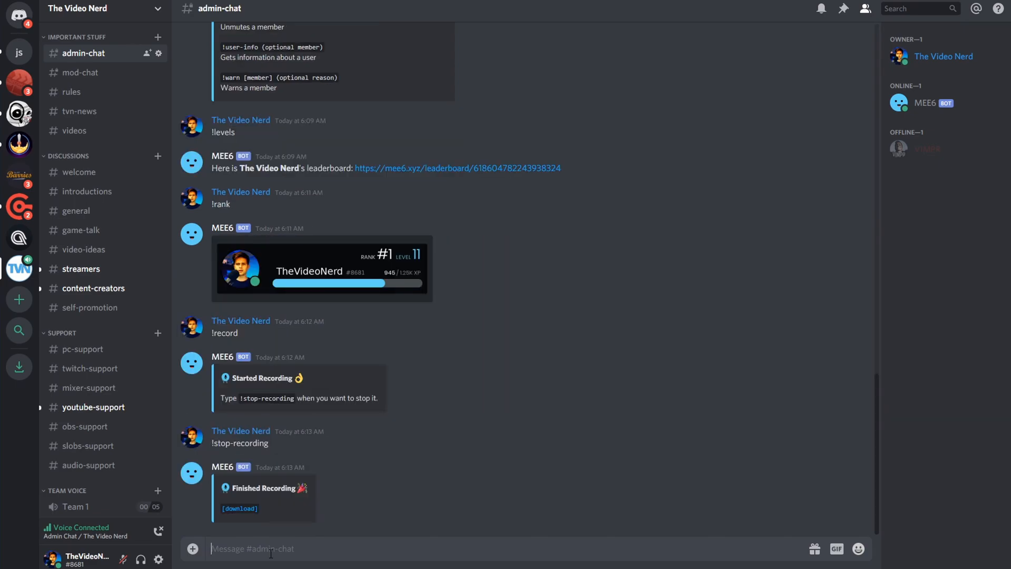
Follow the finished recording's download link and confirm with Yep! in the Hold Up dialog.
{"action": "left_click", "coordinate": [240, 509]}
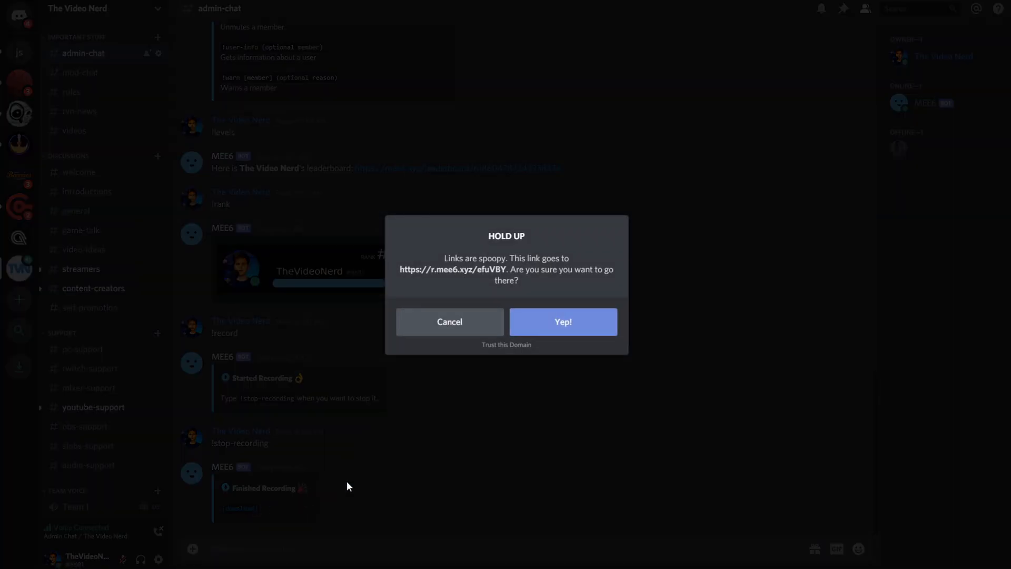
{"action": "left_click", "coordinate": [562, 322]}
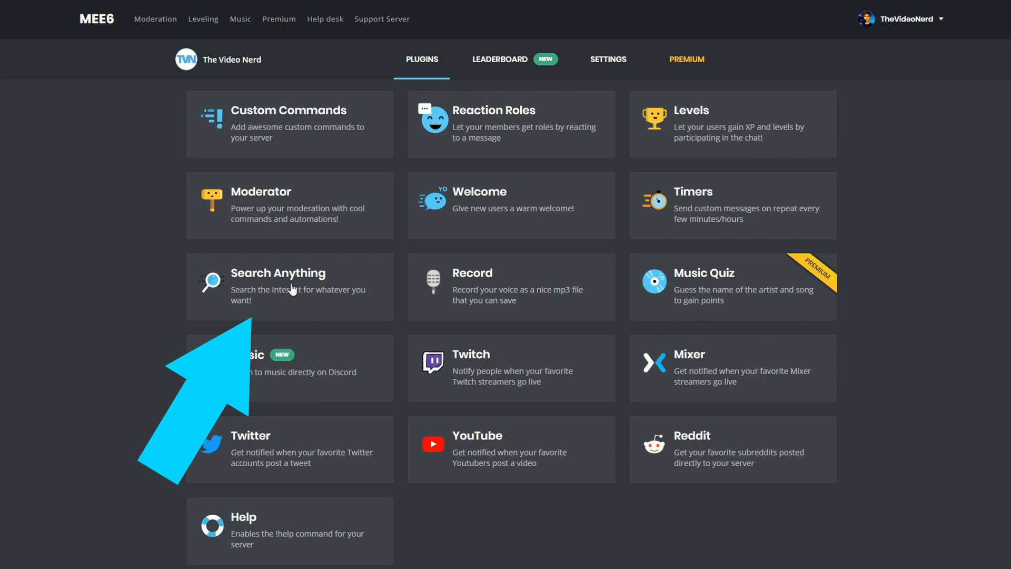
Open the Search Anything plugin from the MEE6 plugins page.
{"action": "left_click", "coordinate": [289, 286]}
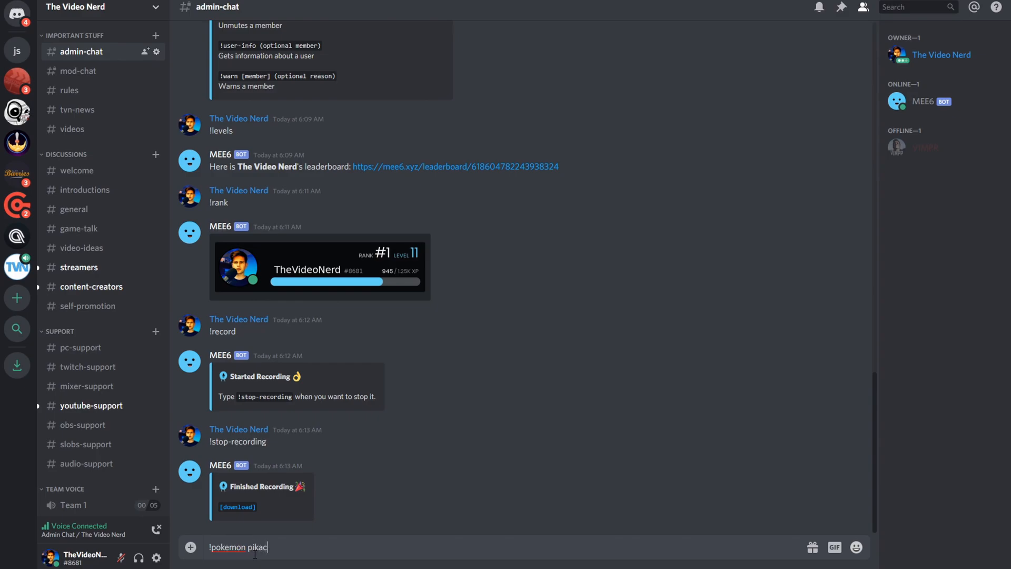
Send the !pokemon pikachu lookup command to MEE6 in admin-chat.
{"action": "key", "text": "Enter"}
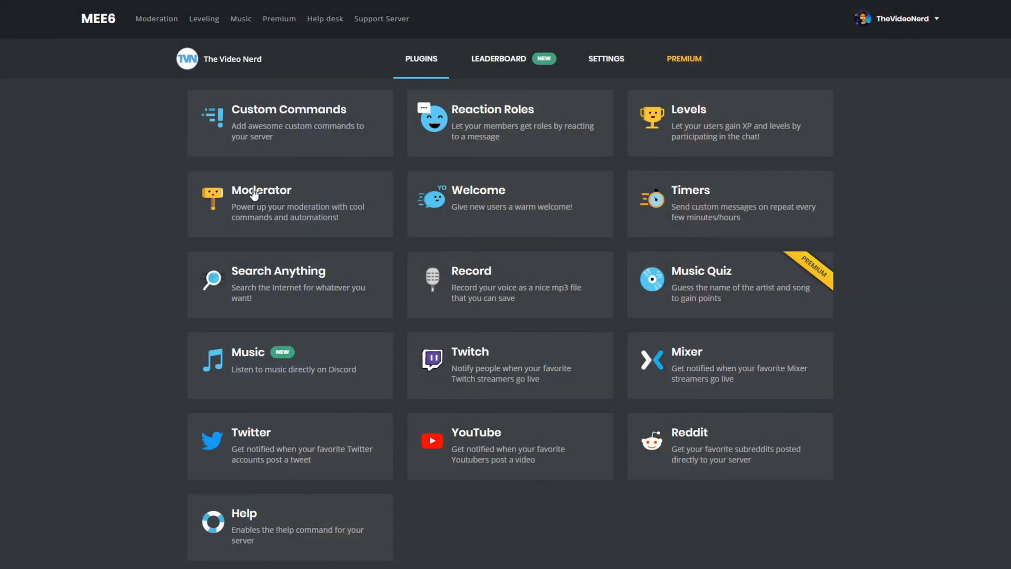
In the Moderator plugin, add Admin and Moderator as moderator roles.
{"action": "left_click", "coordinate": [261, 189]}
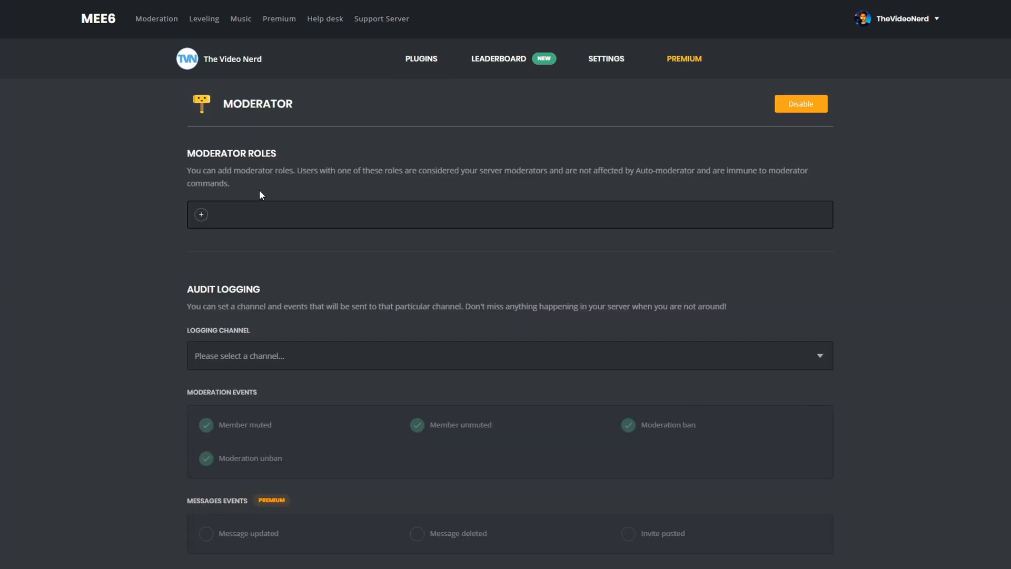
{"action": "left_click", "coordinate": [200, 215]}
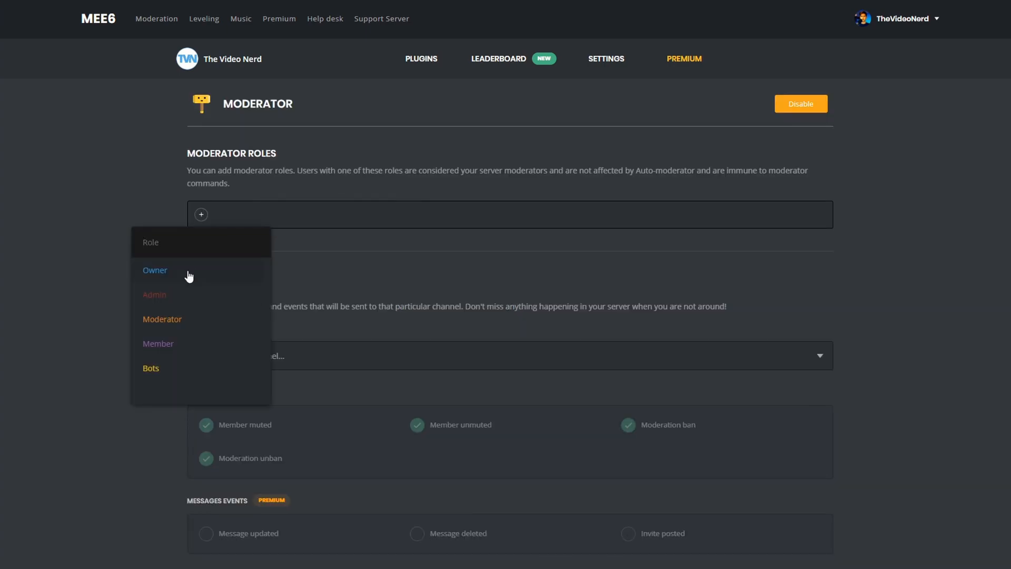
{"action": "left_click", "coordinate": [154, 295]}
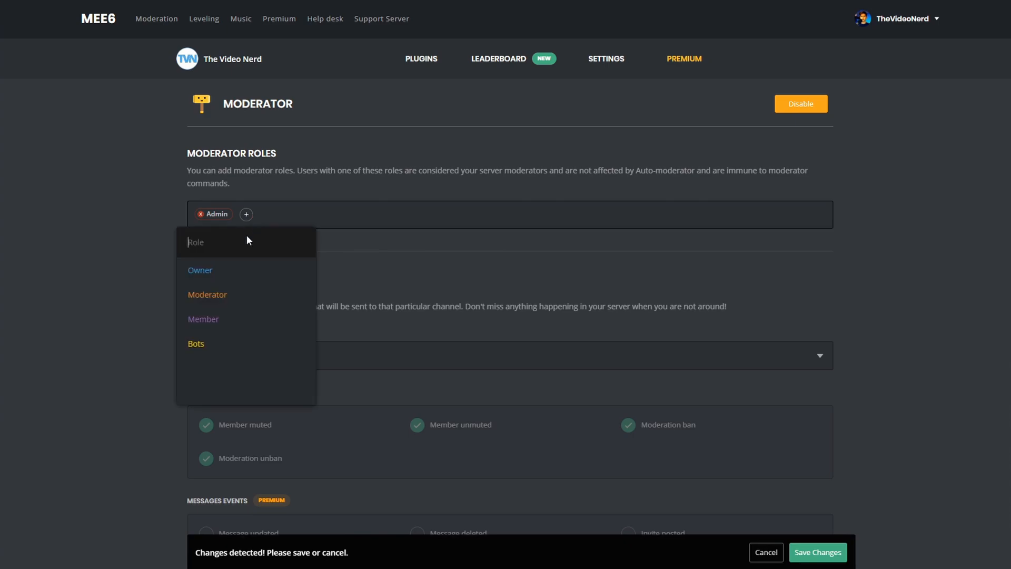
{"action": "left_click", "coordinate": [206, 294]}
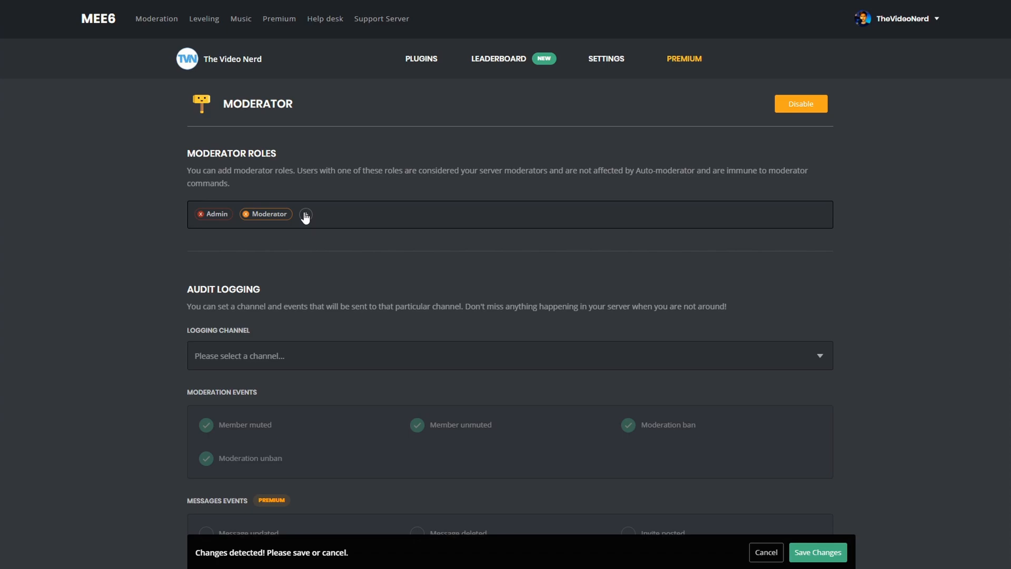
{"action": "scroll", "scroll_direction": "down", "scroll_amount": 3}
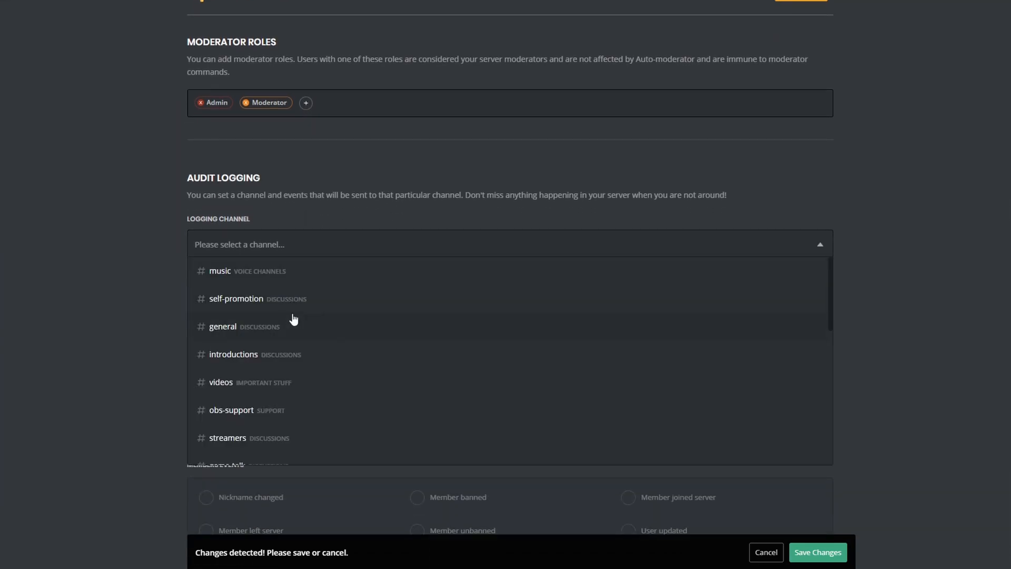
{"action": "scroll", "scroll_direction": "down", "scroll_amount": 3}
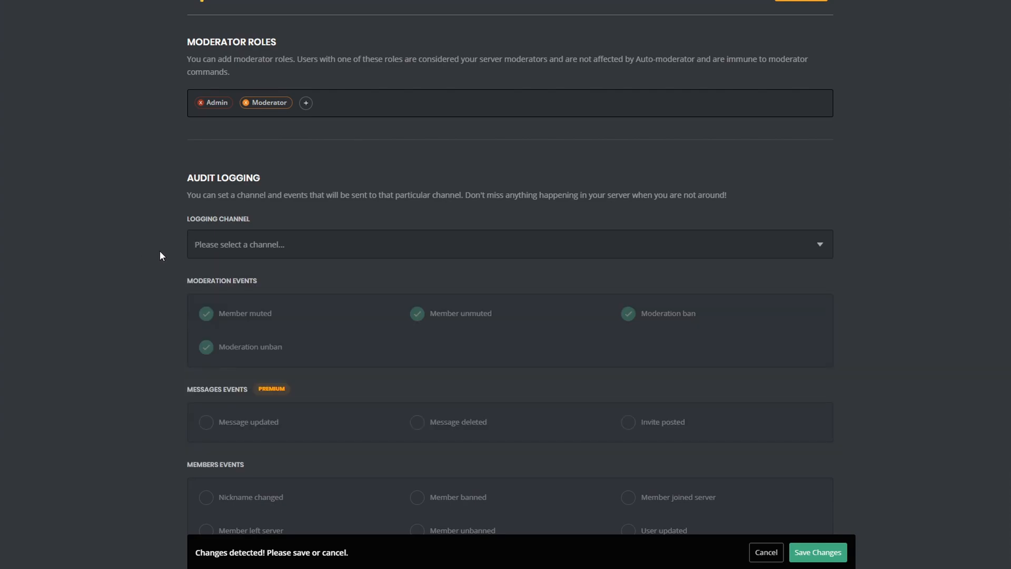
{"action": "scroll", "scroll_direction": "down", "scroll_amount": 3}
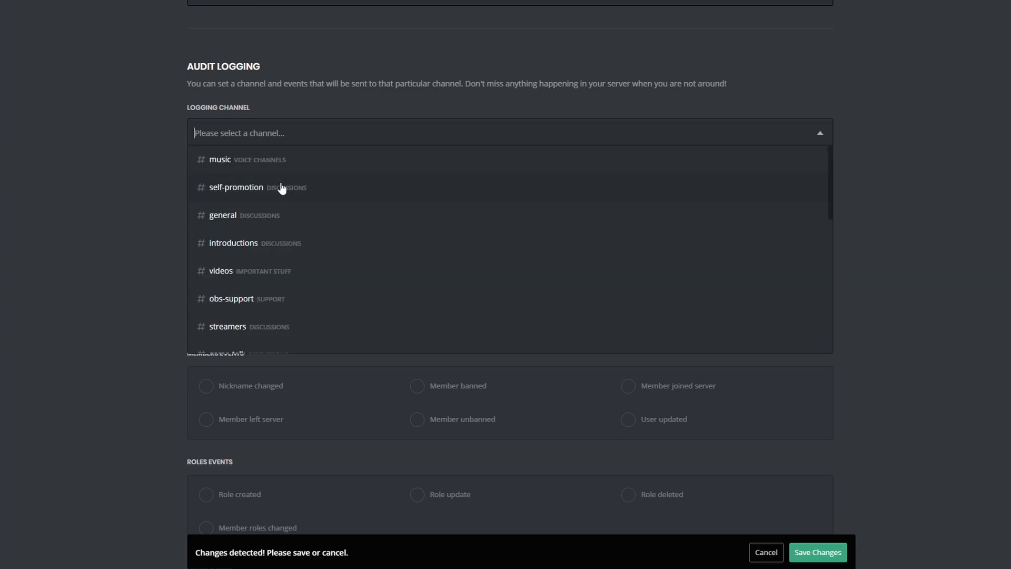
{"action": "scroll", "scroll_direction": "down", "scroll_amount": 3}
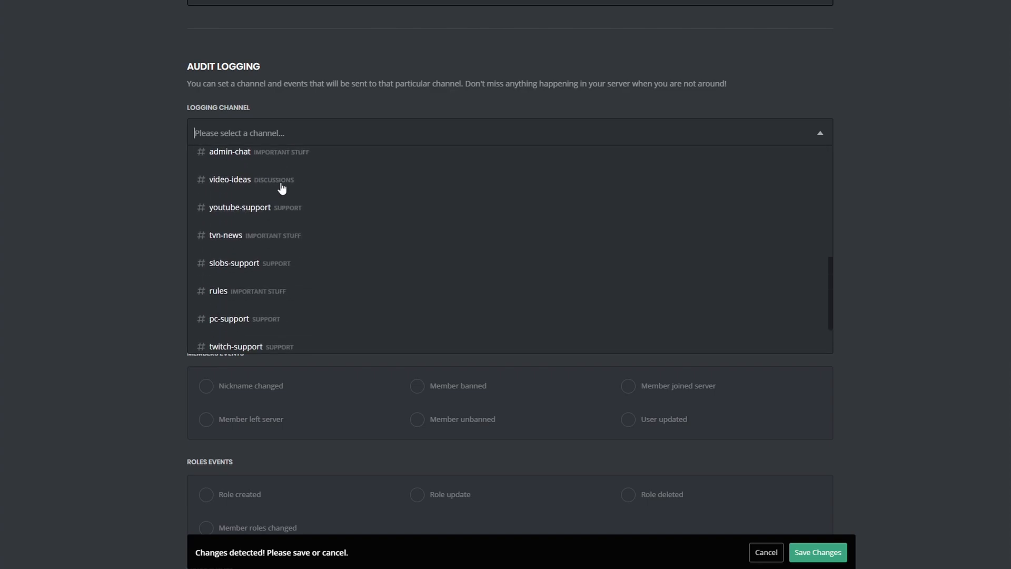
{"action": "scroll", "scroll_direction": "down", "scroll_amount": 3}
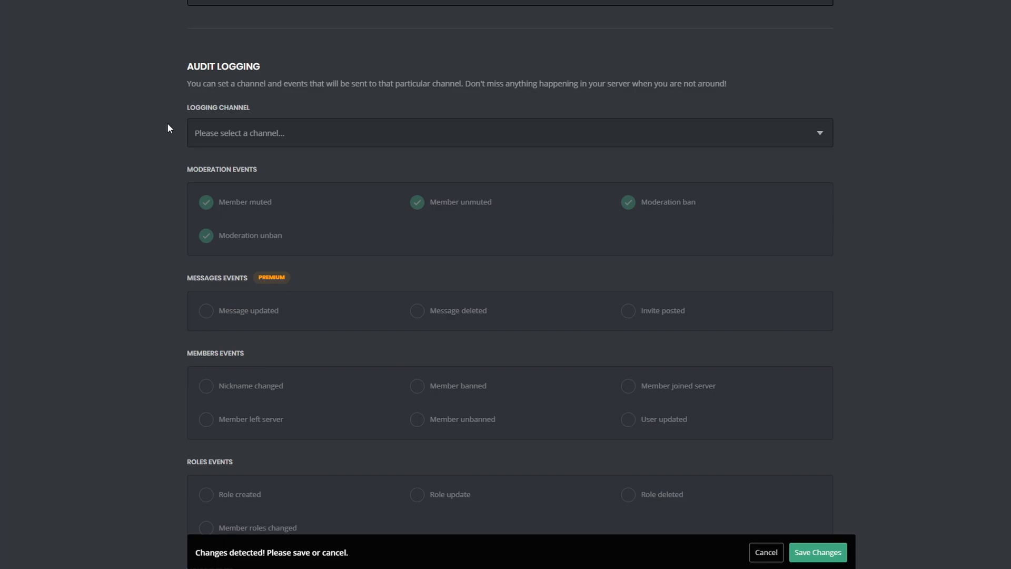
{"action": "mouse_move", "coordinate": [106, 148]}
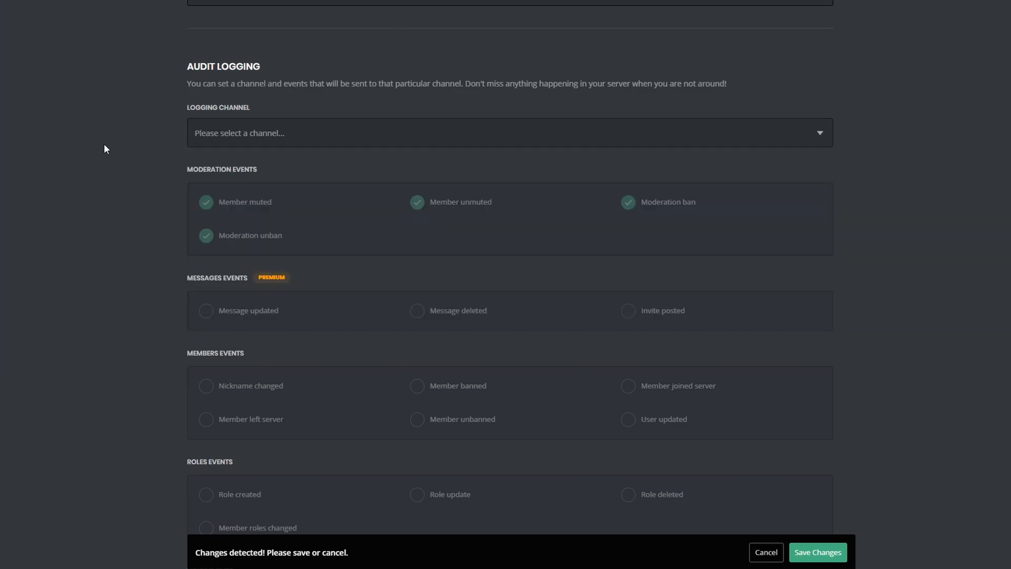
{"action": "scroll", "scroll_direction": "down", "scroll_amount": 3}
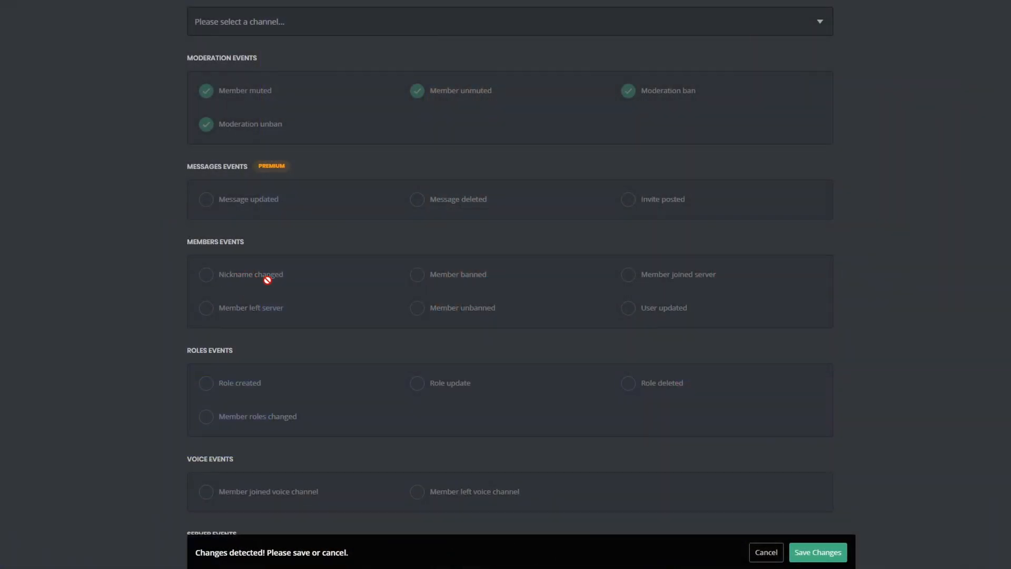
{"action": "scroll", "scroll_direction": "down", "scroll_amount": 3}
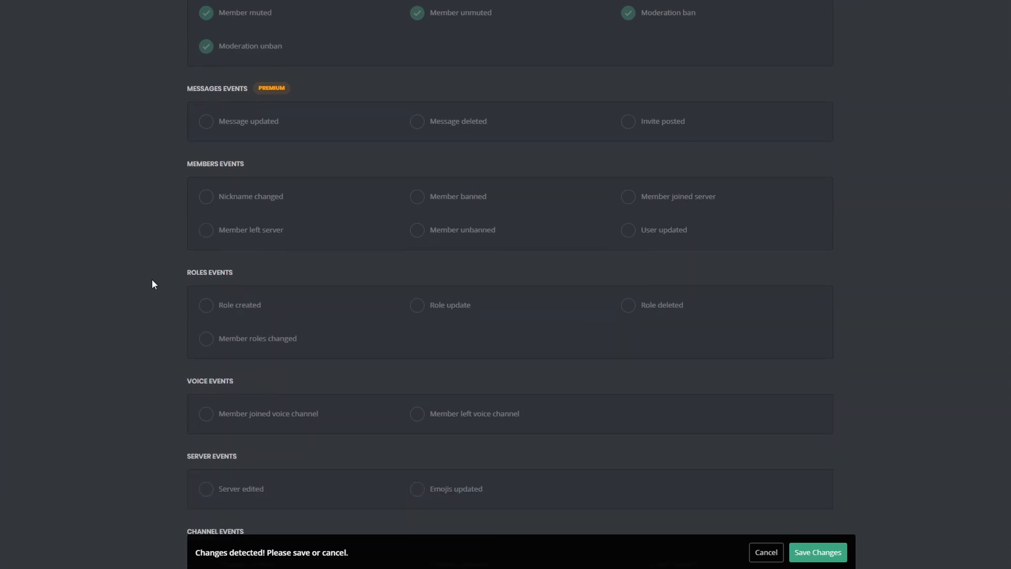
{"action": "scroll", "scroll_direction": "down", "scroll_amount": 3}
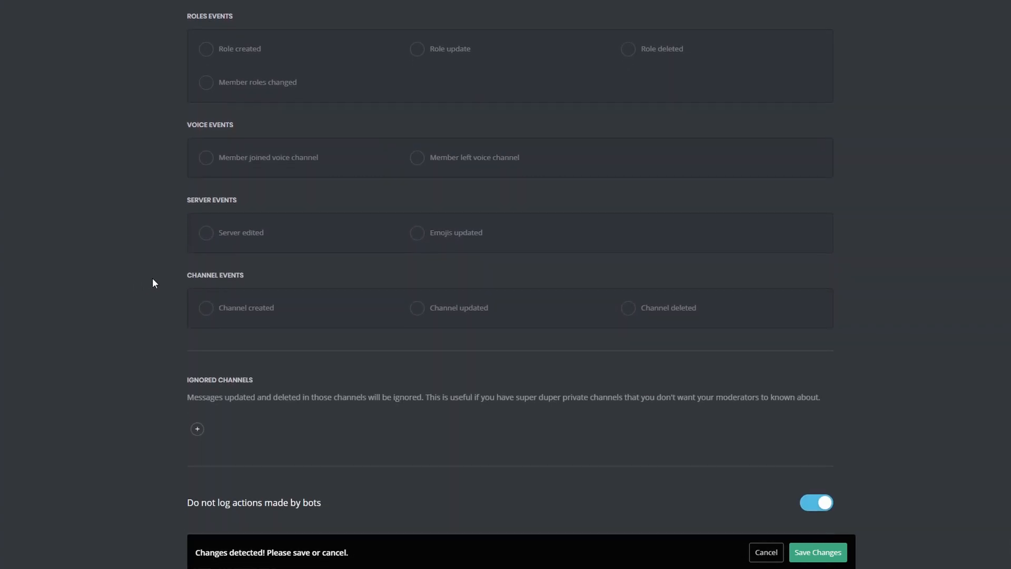
{"action": "scroll", "scroll_direction": "down", "scroll_amount": 3}
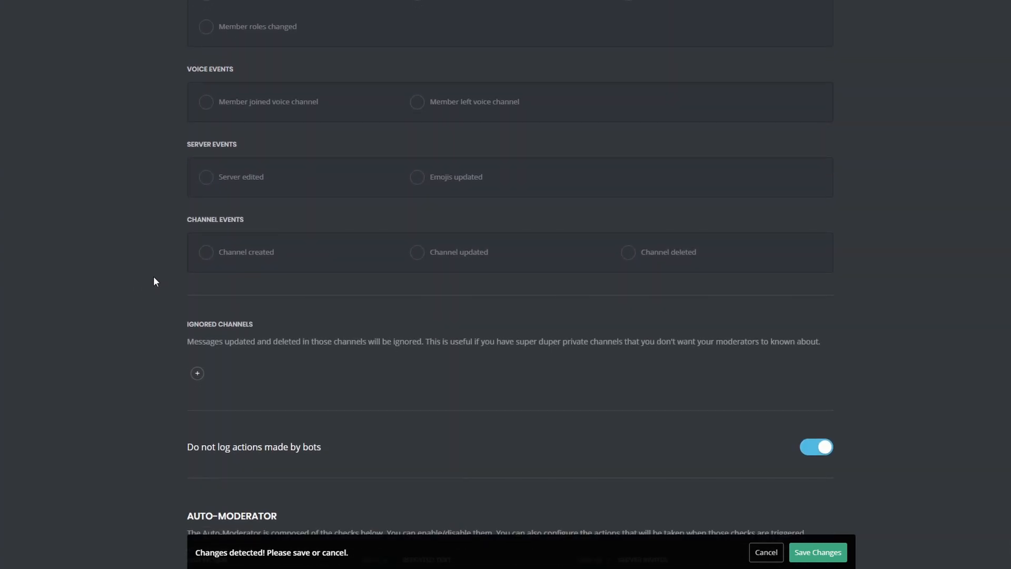
{"action": "scroll", "scroll_direction": "down", "scroll_amount": 3}
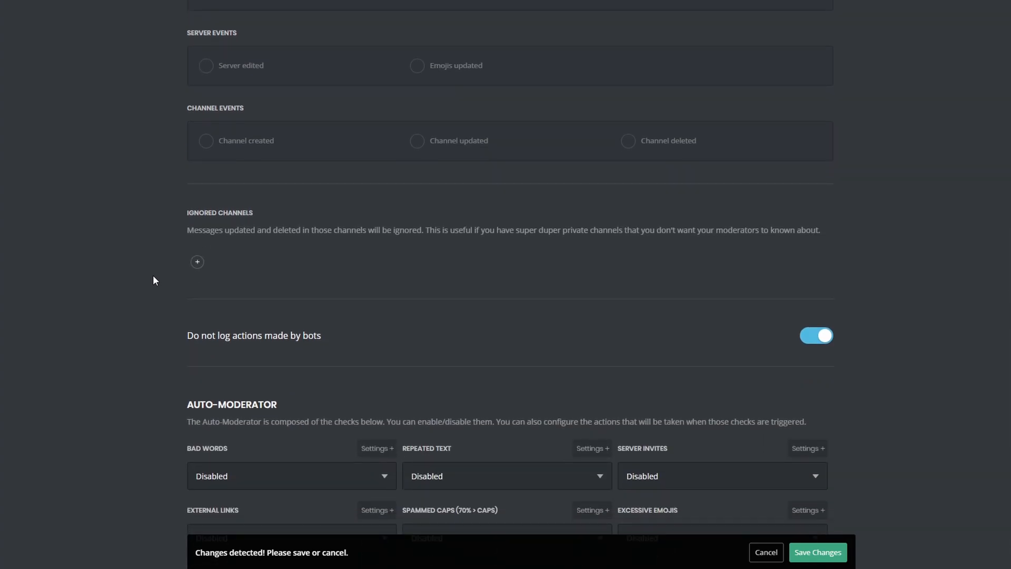
{"action": "scroll", "scroll_direction": "down", "scroll_amount": 3}
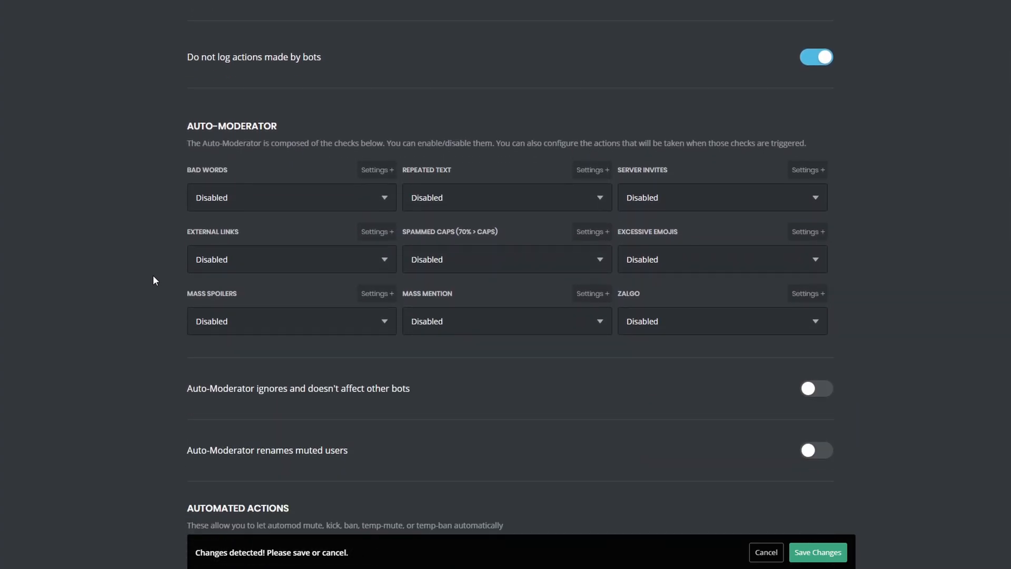
{"action": "scroll", "scroll_direction": "down", "scroll_amount": 3}
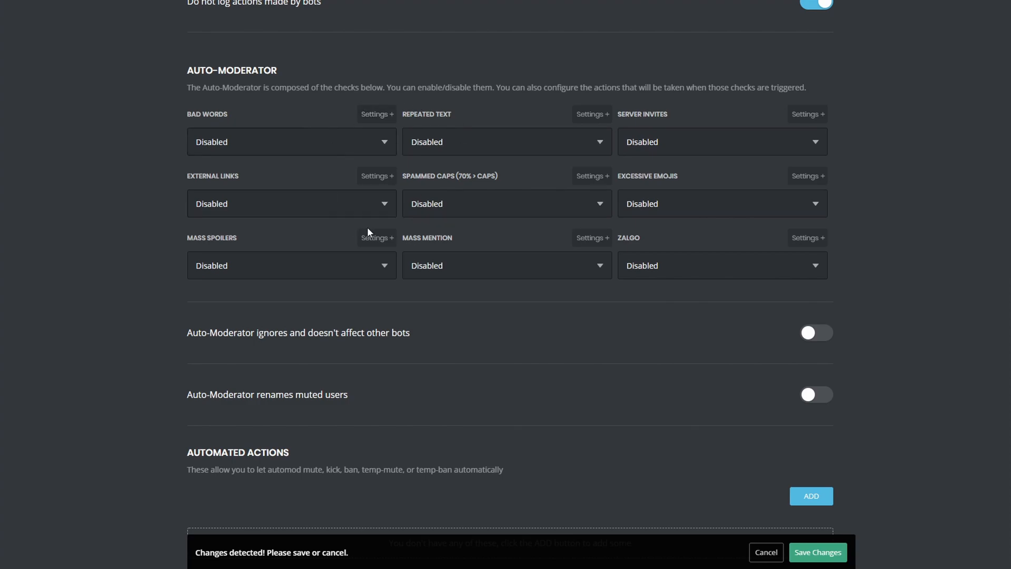
{"action": "left_click", "coordinate": [292, 141]}
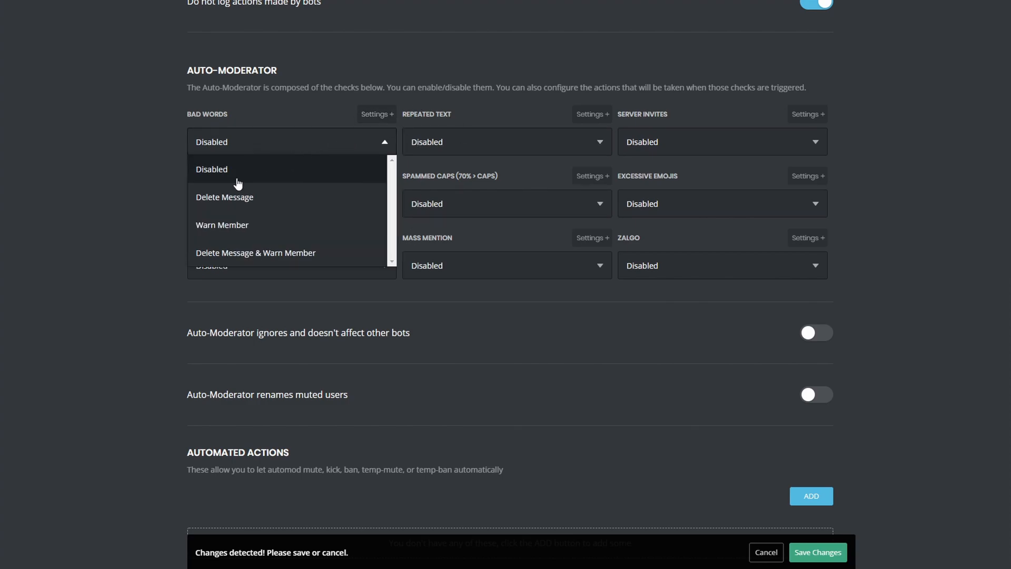
{"action": "scroll", "scroll_direction": "down", "scroll_amount": 3}
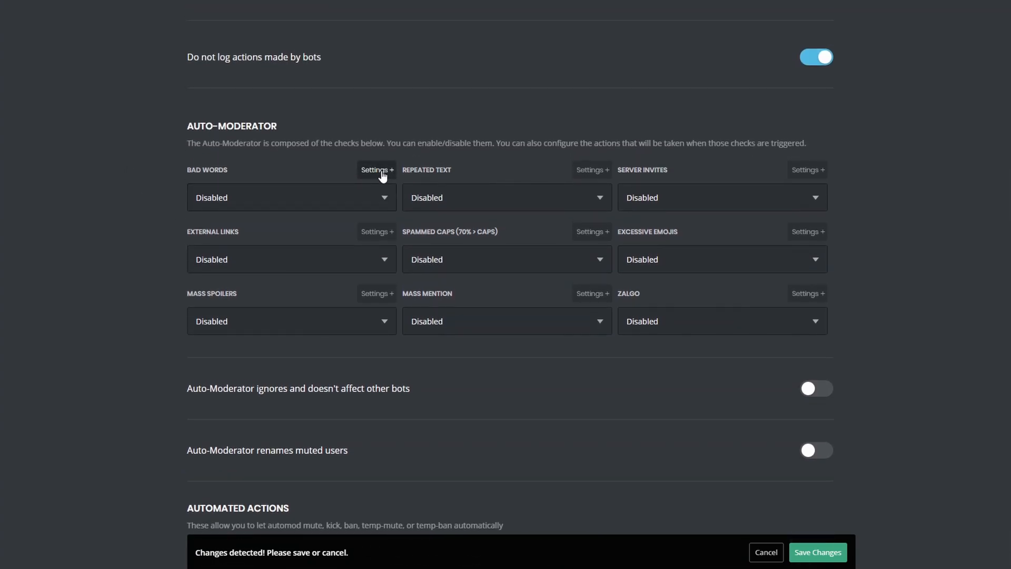
{"action": "left_click", "coordinate": [377, 170]}
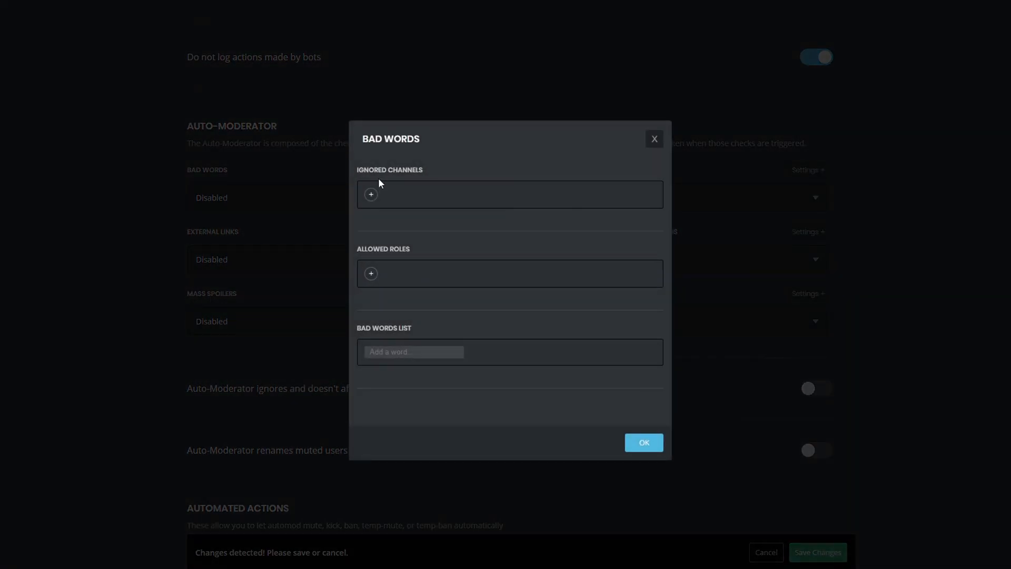
{"action": "mouse_move", "coordinate": [409, 348]}
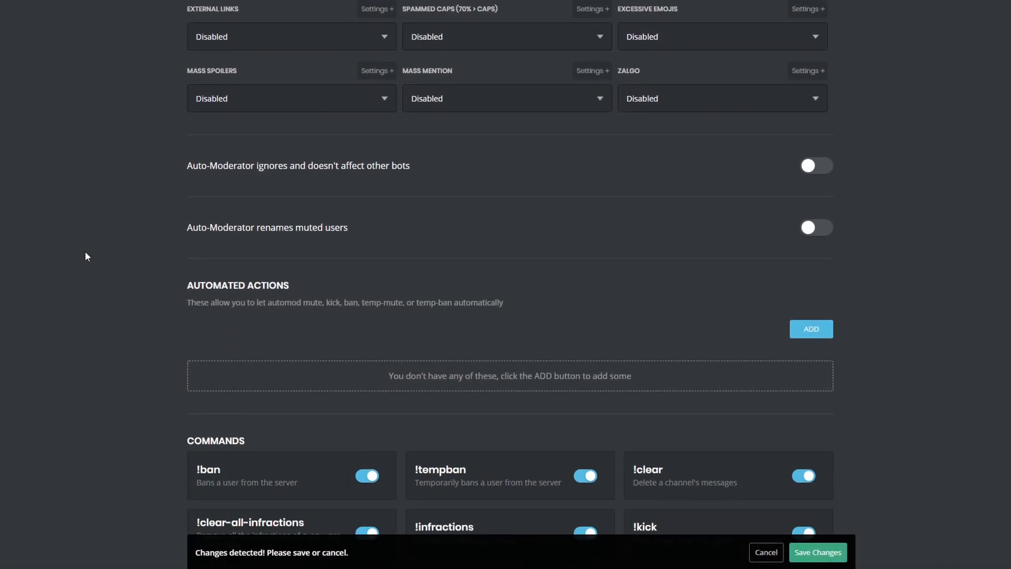
{"action": "mouse_move", "coordinate": [796, 192]}
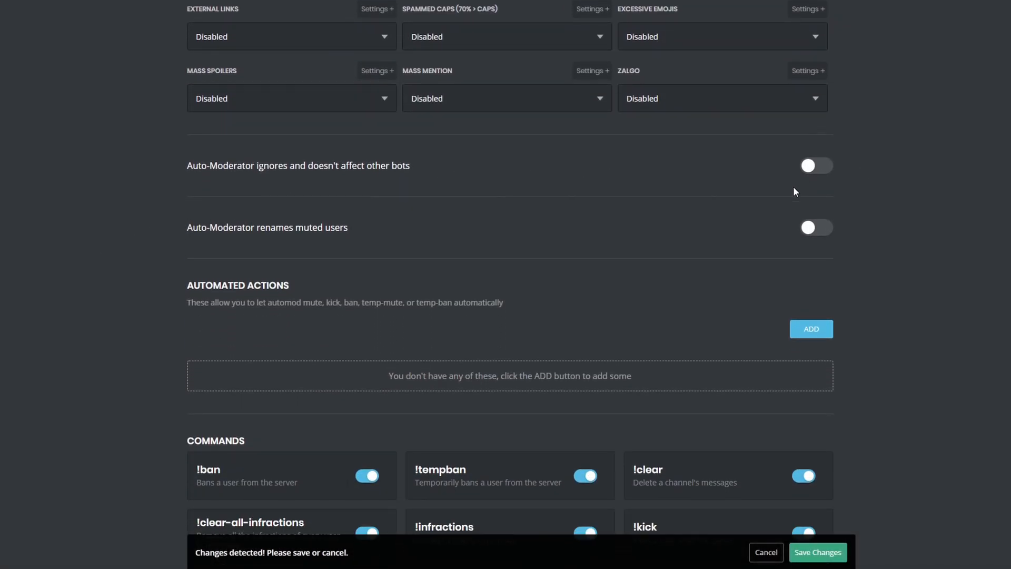
{"action": "mouse_move", "coordinate": [522, 263]}
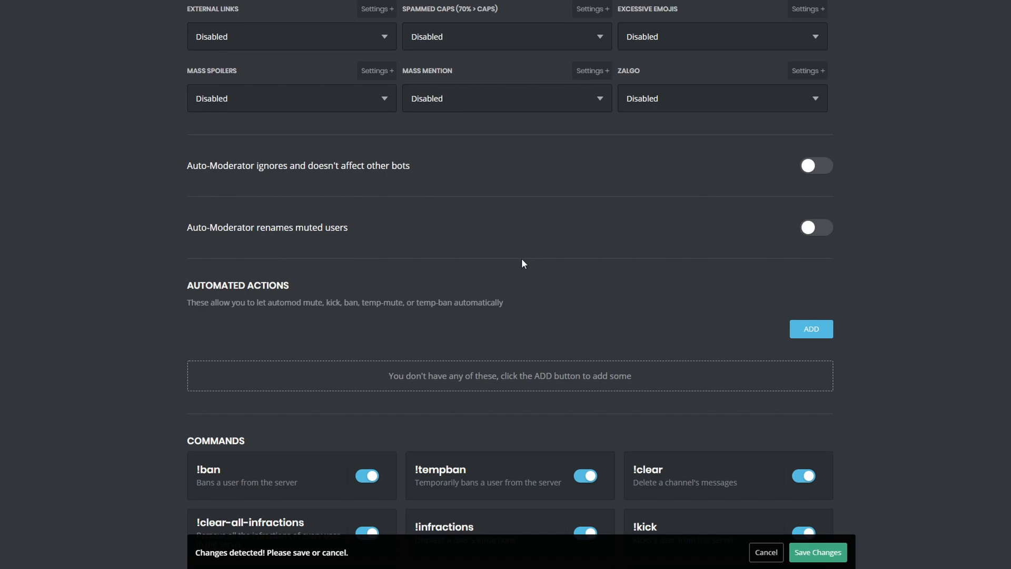
Add a trial automated mute rule (3 infractions in 30 minutes), then remove it.
{"action": "scroll", "scroll_direction": "down", "scroll_amount": 3}
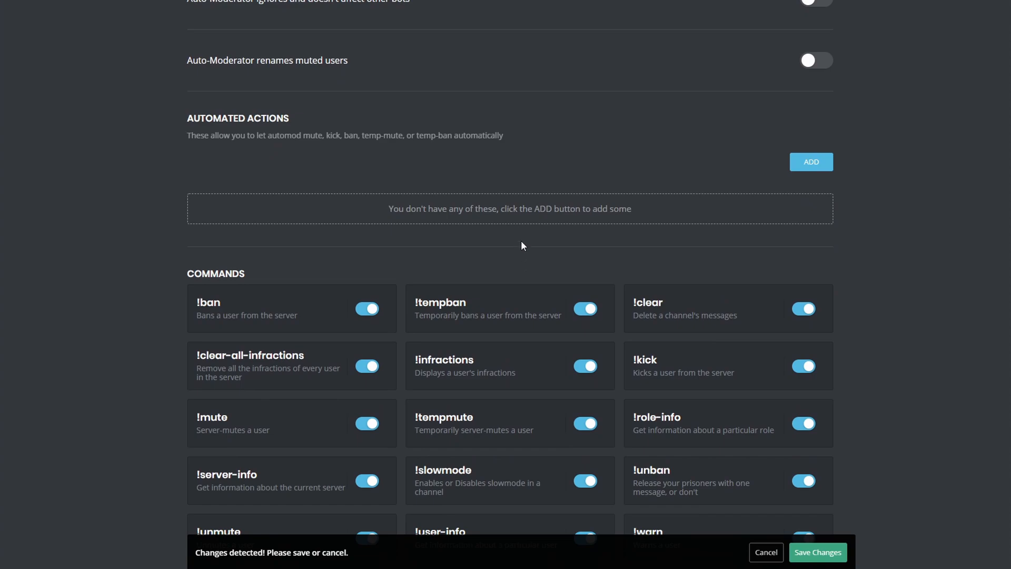
{"action": "mouse_move", "coordinate": [523, 235]}
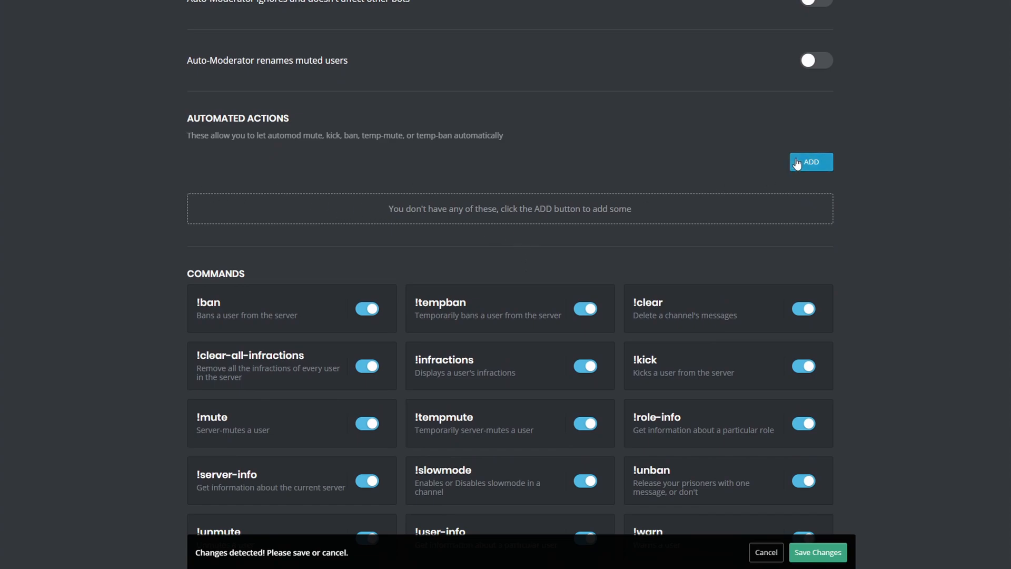
{"action": "left_click", "coordinate": [811, 162]}
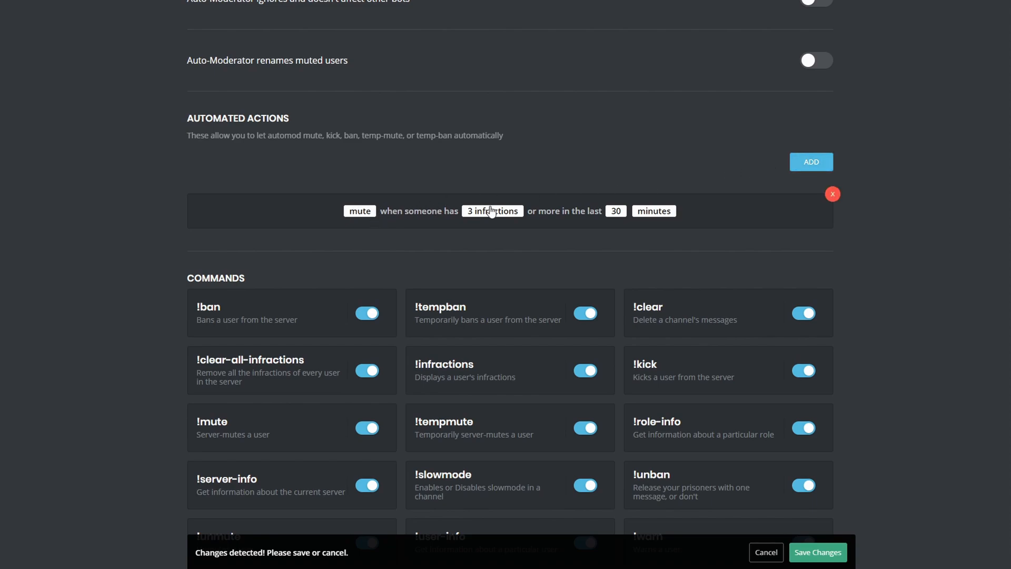
{"action": "left_click", "coordinate": [359, 211]}
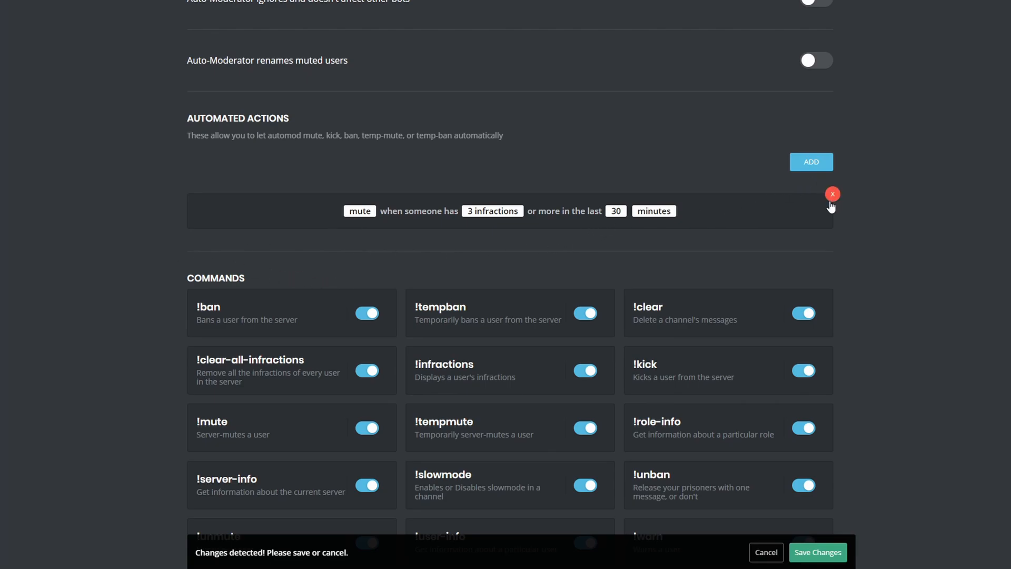
{"action": "left_click", "coordinate": [832, 194]}
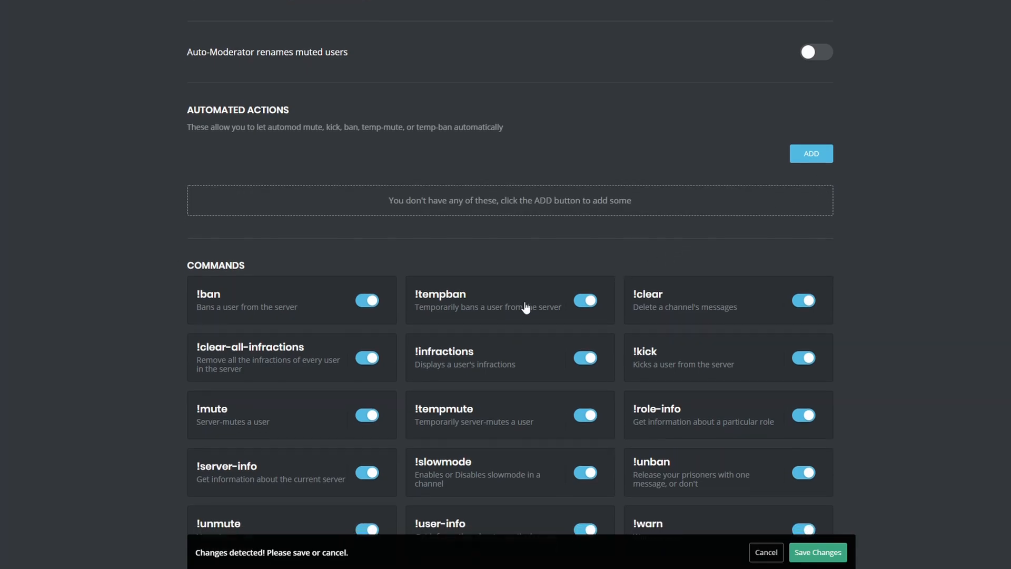
{"action": "mouse_move", "coordinate": [840, 559]}
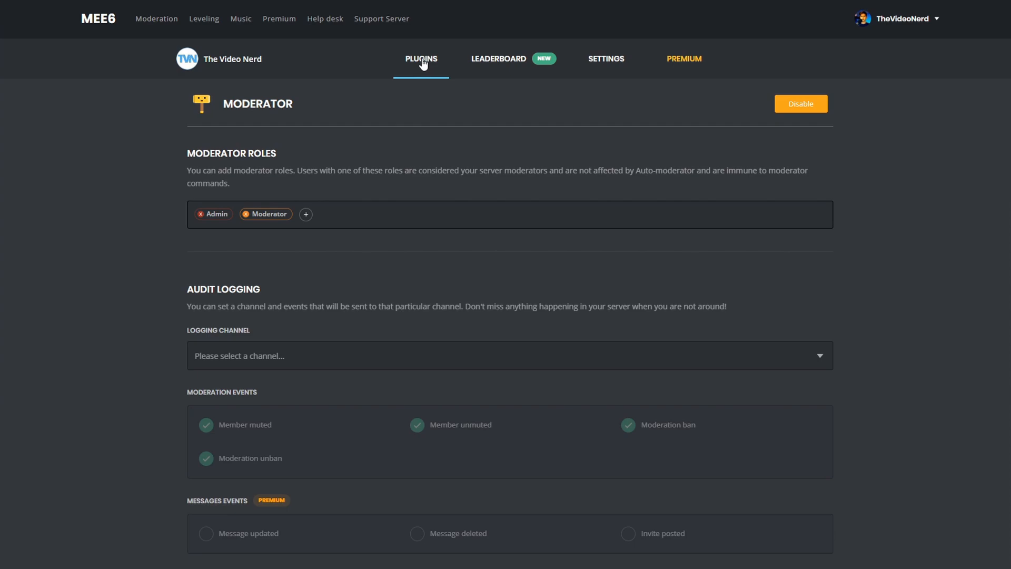
Open the Music plugin settings and scroll through its commands toward the Music Controller.
{"action": "left_click", "coordinate": [240, 19]}
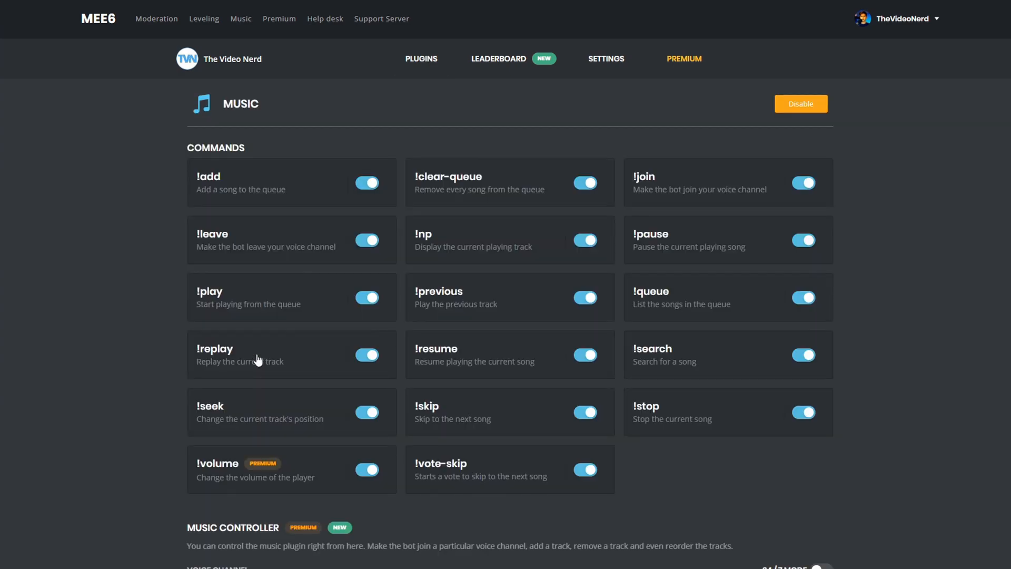
{"action": "mouse_move", "coordinate": [105, 230]}
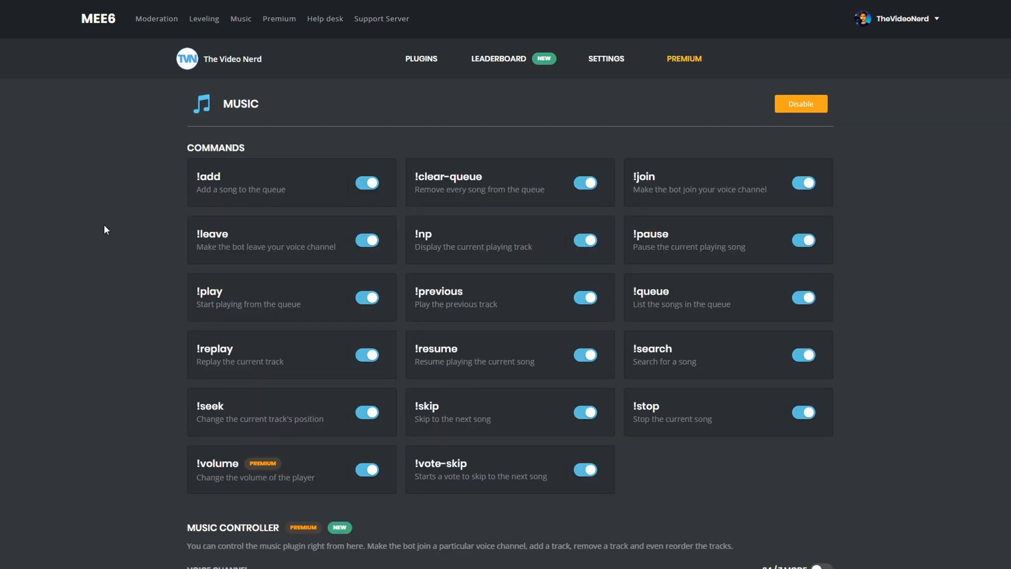
{"action": "scroll", "scroll_direction": "down", "scroll_amount": 3}
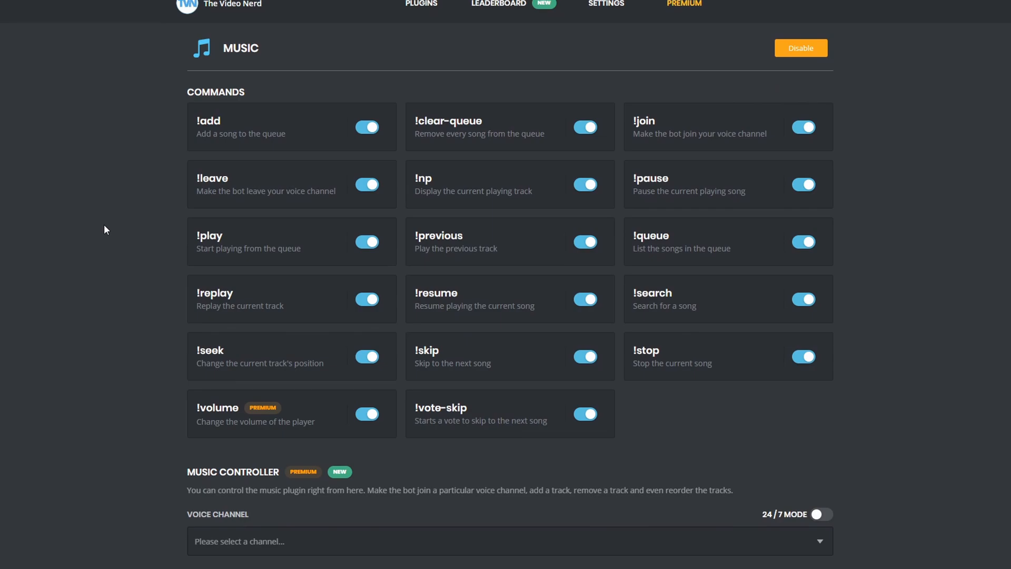
{"action": "mouse_move", "coordinate": [230, 118]}
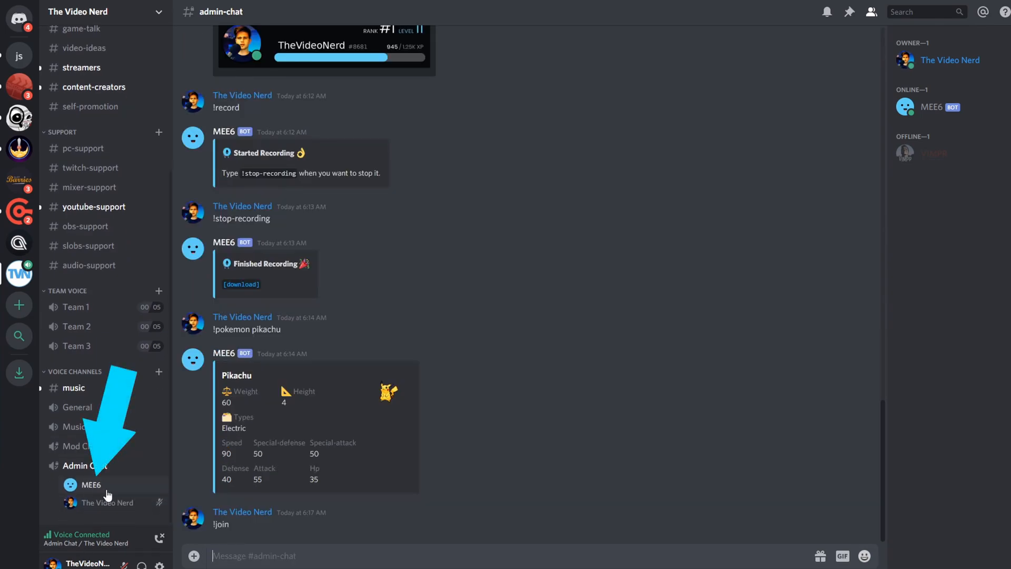
Queue Legends Never Die and Beat It with !add and list them with !queue.
{"action": "type", "text": "!a"}
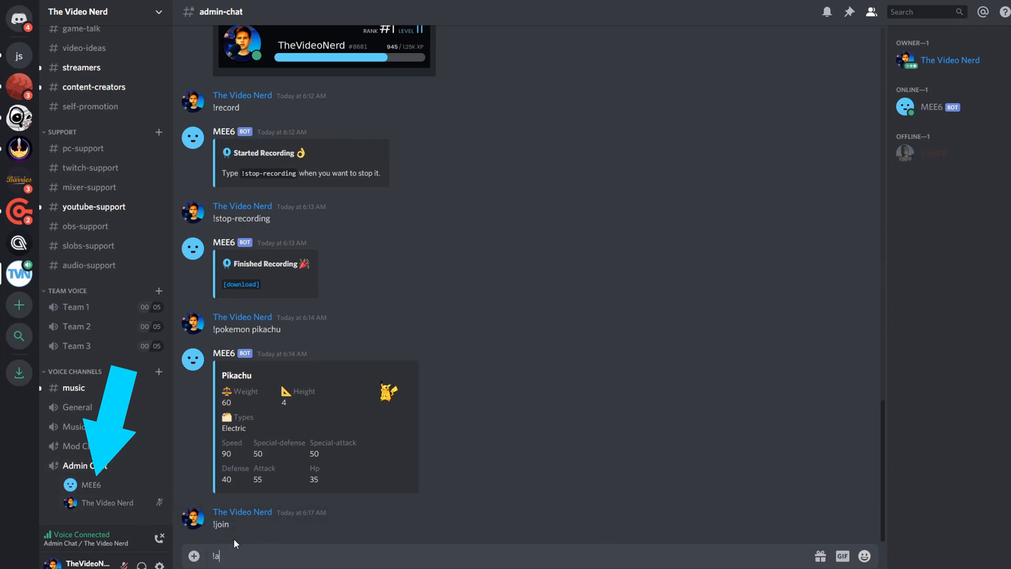
{"action": "type", "text": "dd leg"}
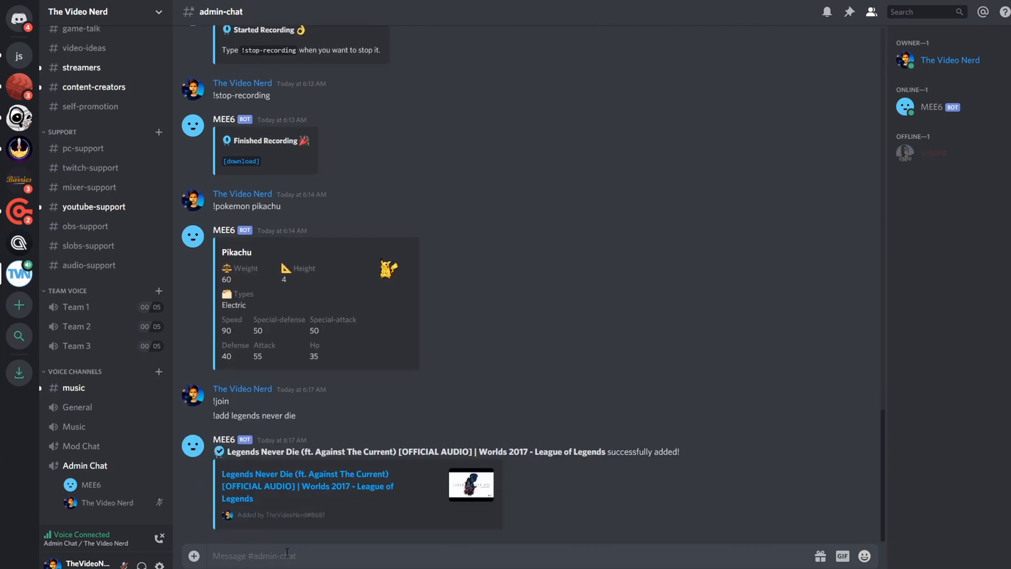
{"action": "type", "text": "!add"}
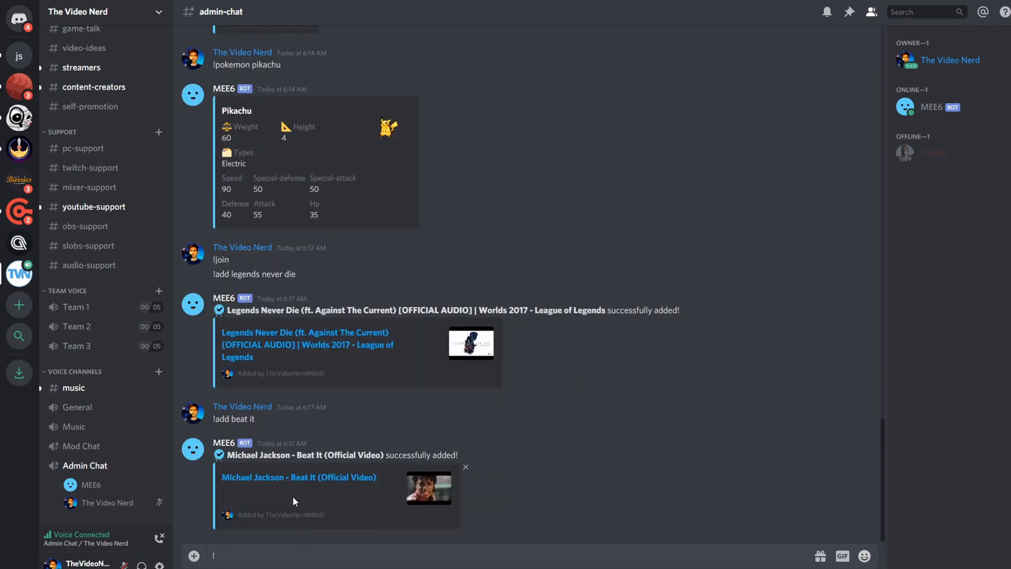
{"action": "type", "text": "!queue"}
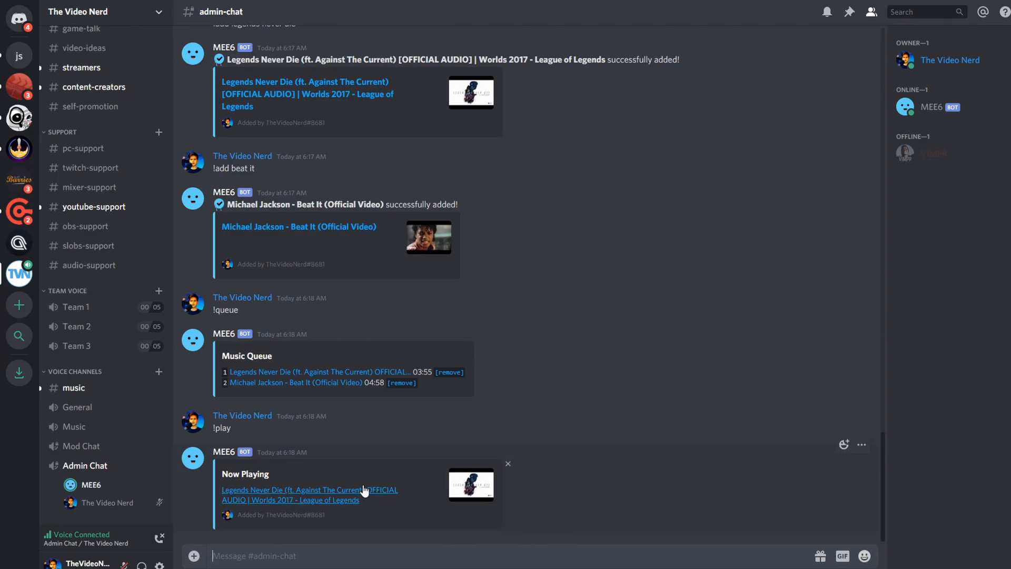
Pause, stop and play the music again so MEE6 moves on to Beat It.
{"action": "type", "text": "!pau"}
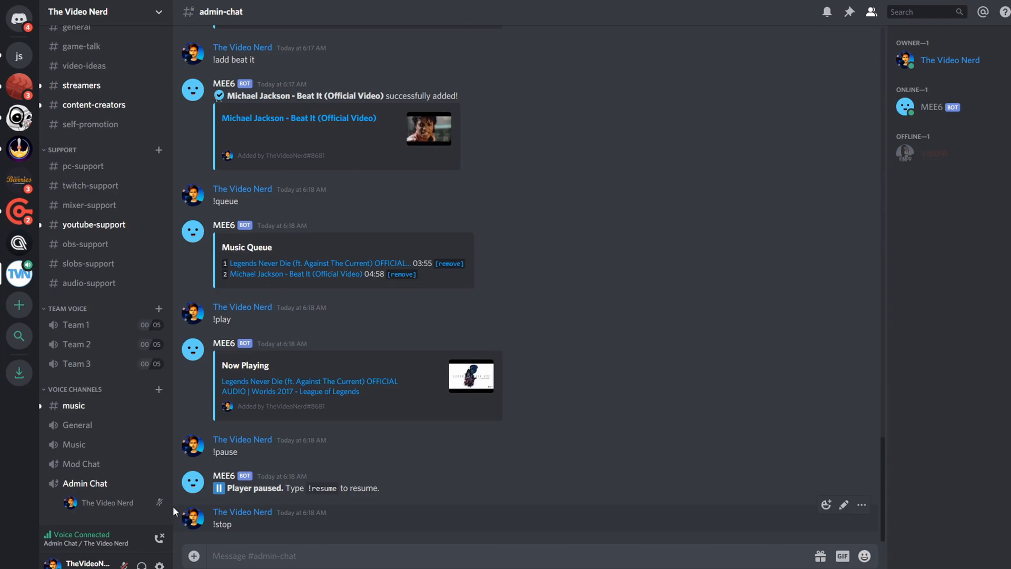
{"action": "type", "text": "!pl"}
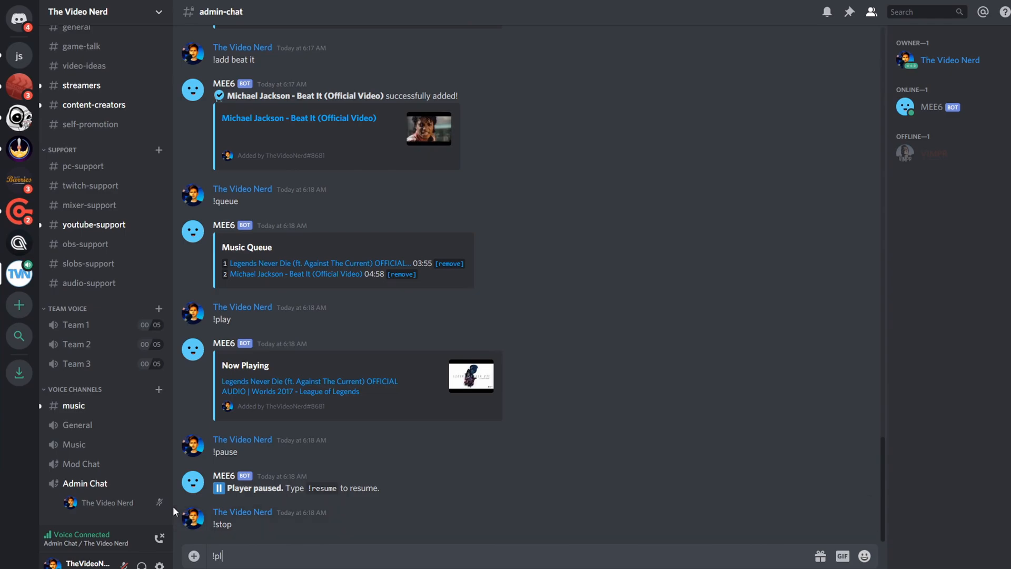
{"action": "key", "text": "Enter"}
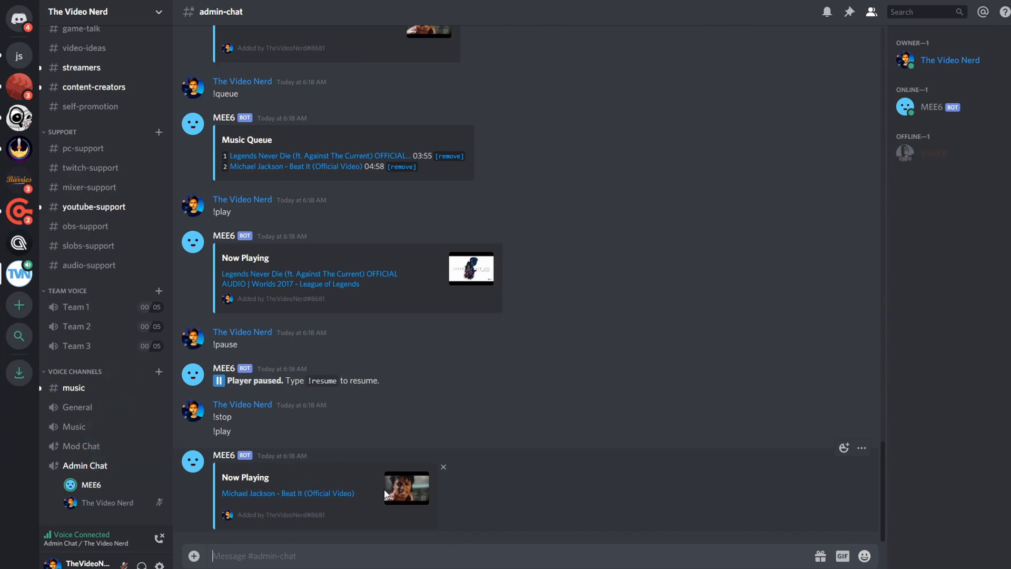
{"action": "mouse_move", "coordinate": [549, 554]}
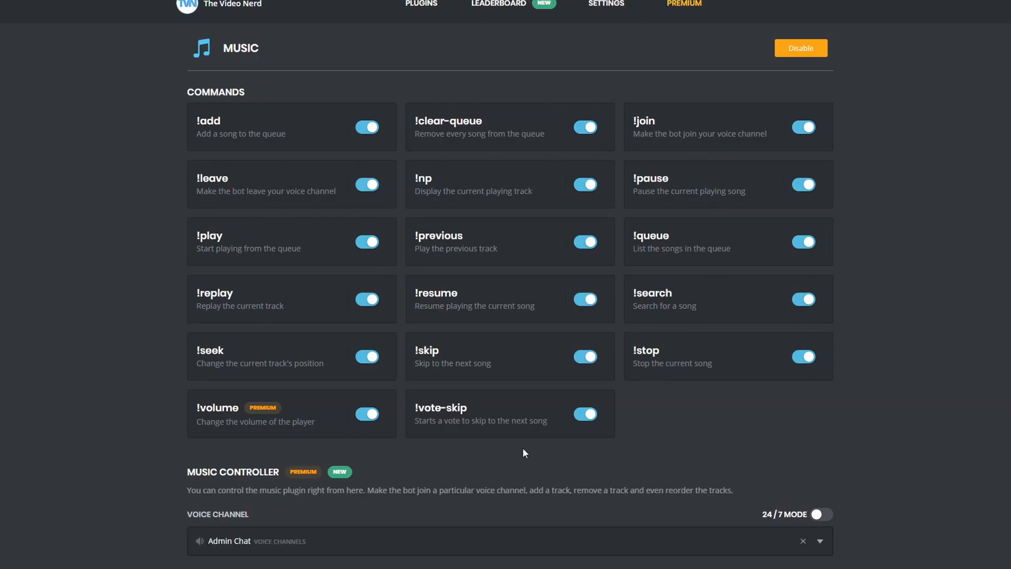
{"action": "mouse_move", "coordinate": [143, 410]}
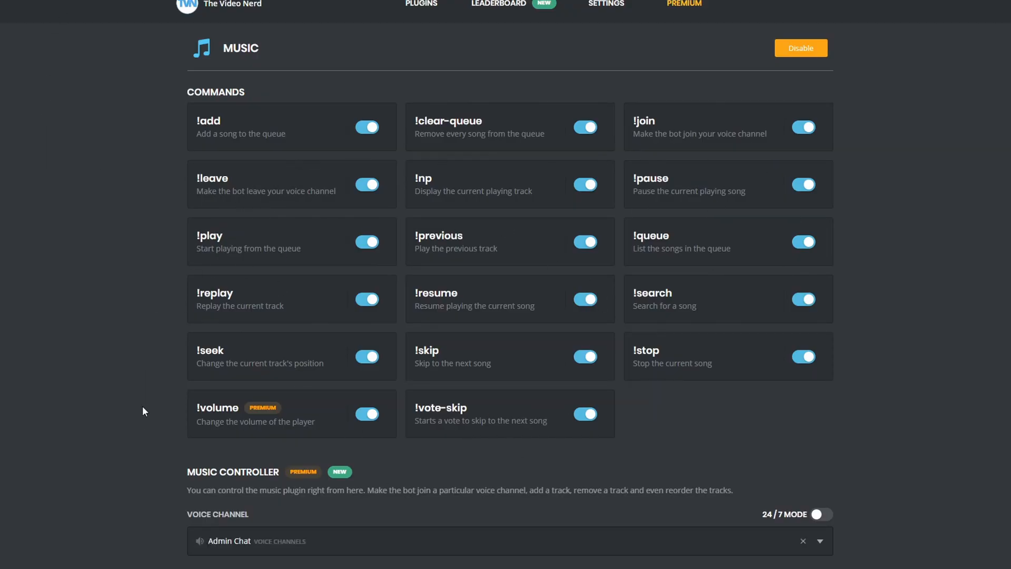
Check the Music Controller with Beat It playing and keep Admin Chat as voice channel.
{"action": "scroll", "scroll_direction": "down", "scroll_amount": 3}
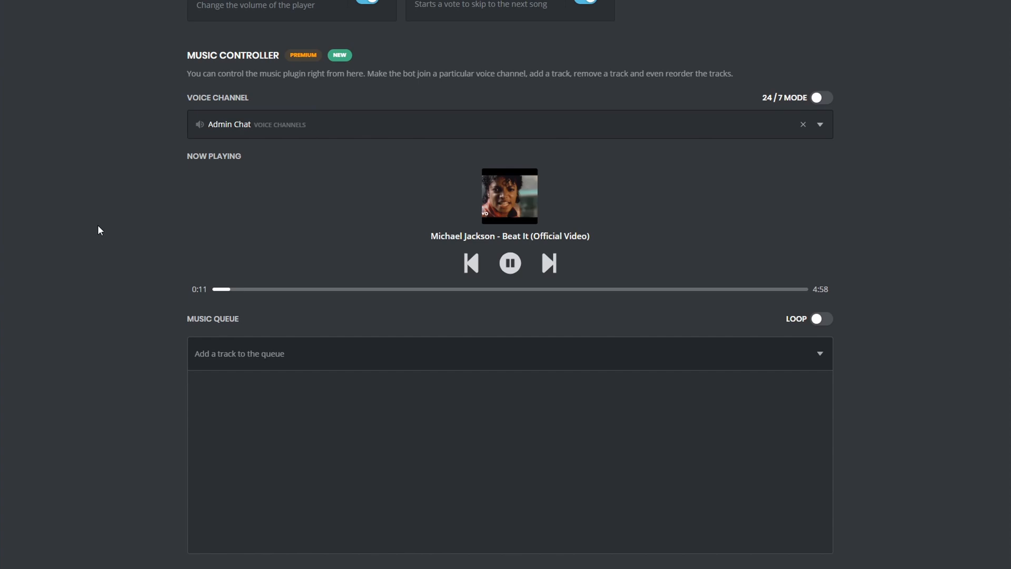
{"action": "mouse_move", "coordinate": [566, 117]}
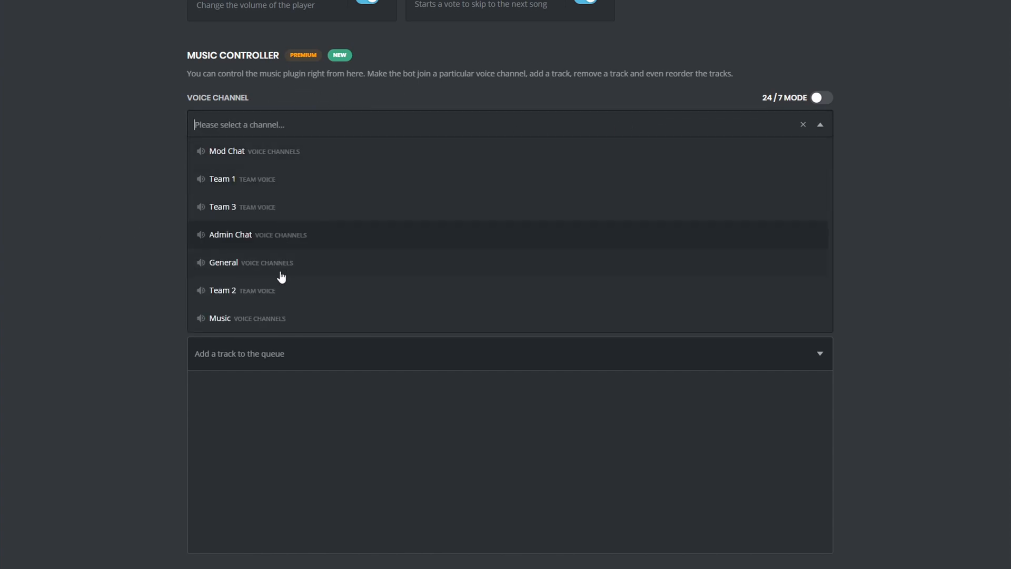
{"action": "left_click", "coordinate": [230, 234]}
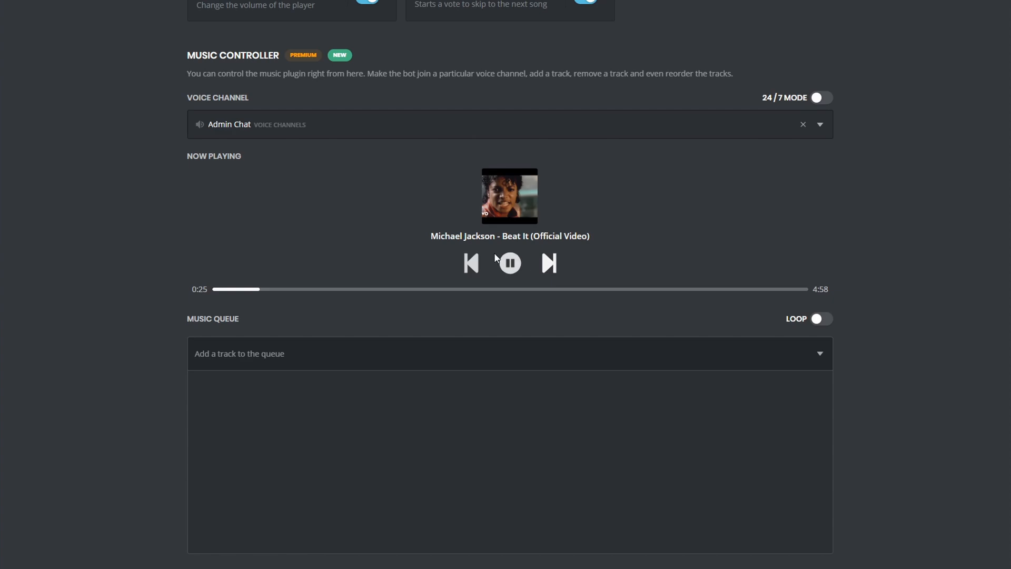
{"action": "mouse_move", "coordinate": [141, 270]}
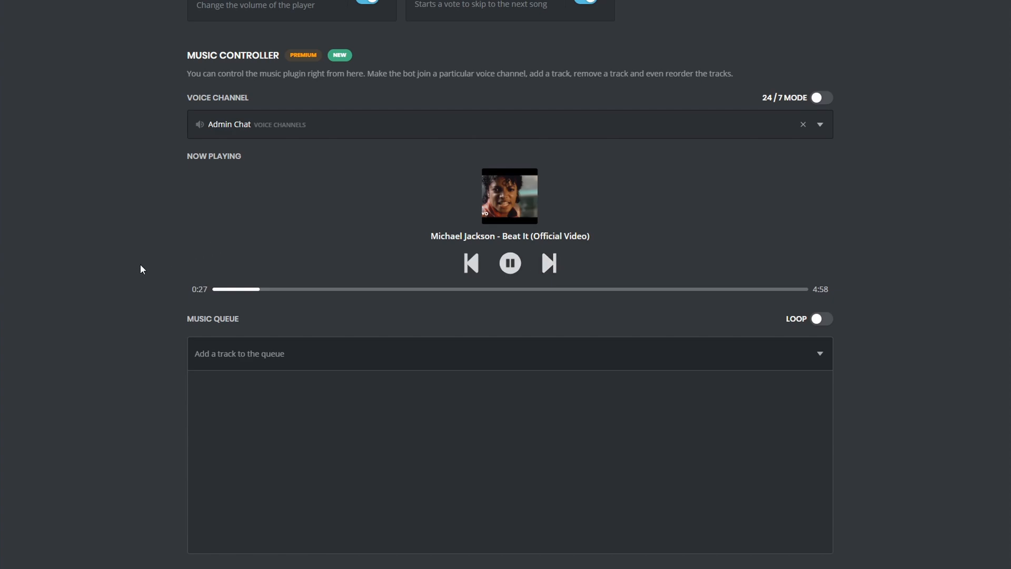
{"action": "mouse_move", "coordinate": [330, 413]}
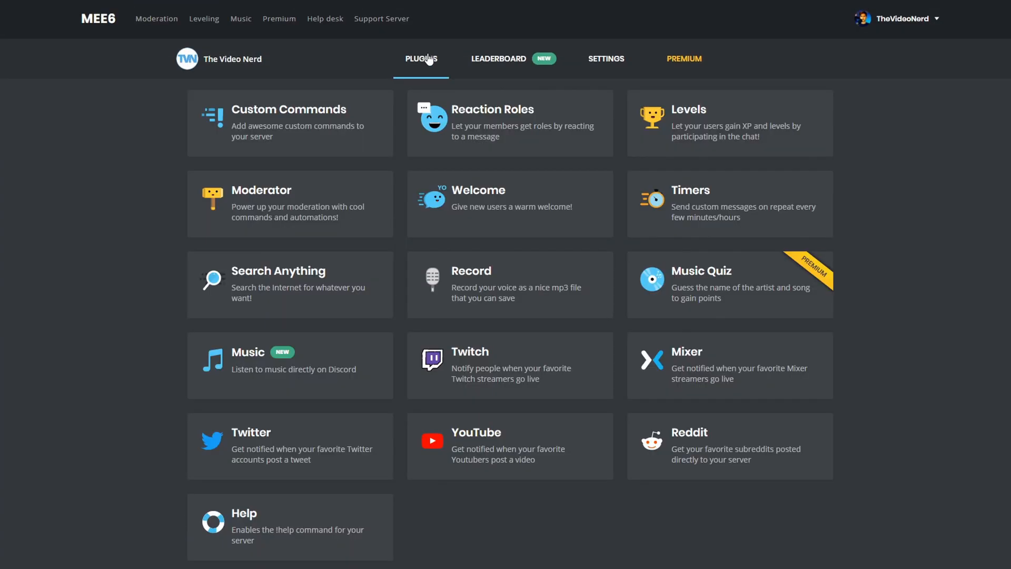
{"action": "mouse_move", "coordinate": [725, 288]}
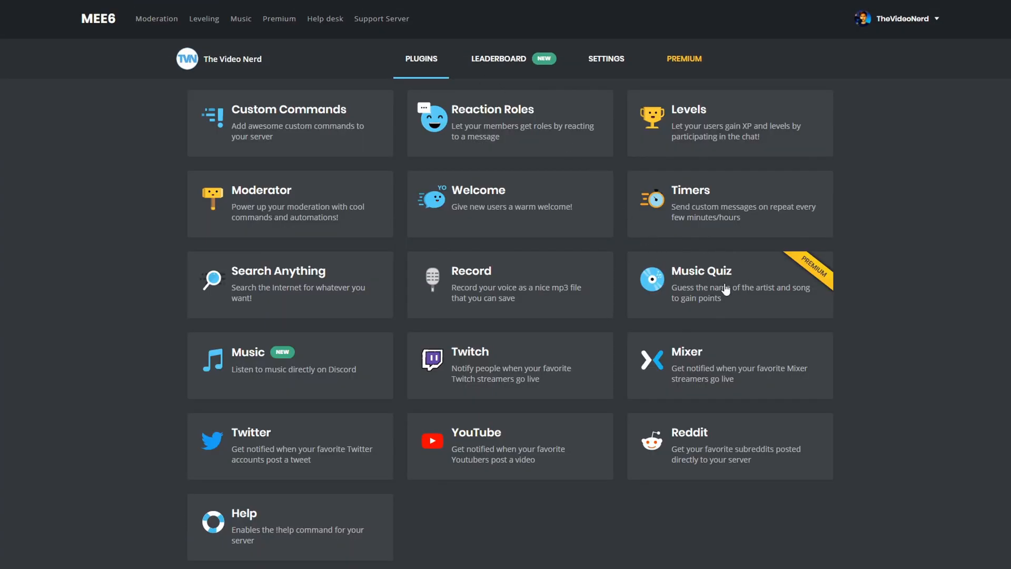
Open the Music Quiz plugin, starting a 15-song quiz in admin-chat.
{"action": "left_click", "coordinate": [725, 289]}
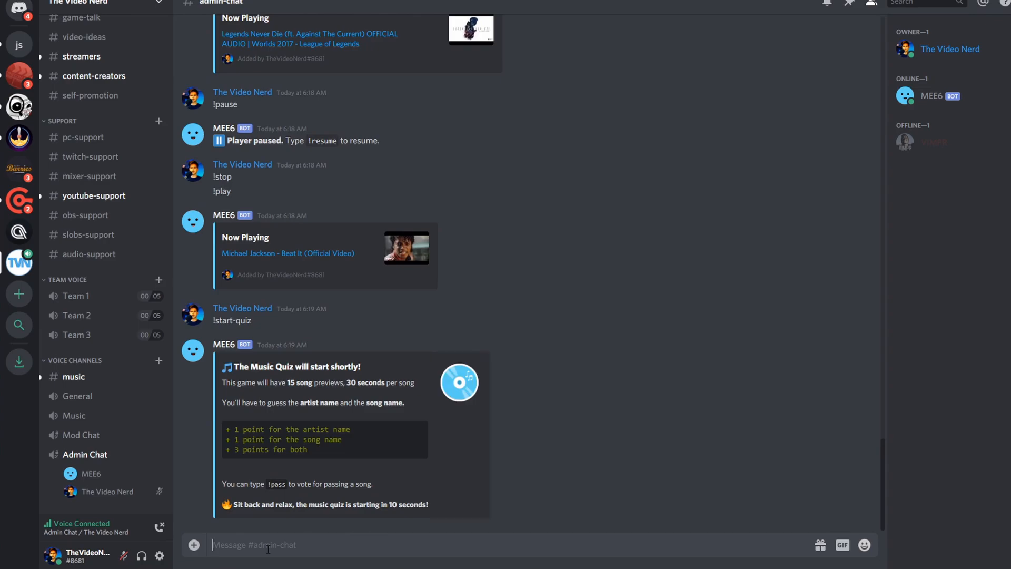
Pass the first quiz song with !pass, then guess 'linkin' for the next track.
{"action": "type", "text": "!pass"}
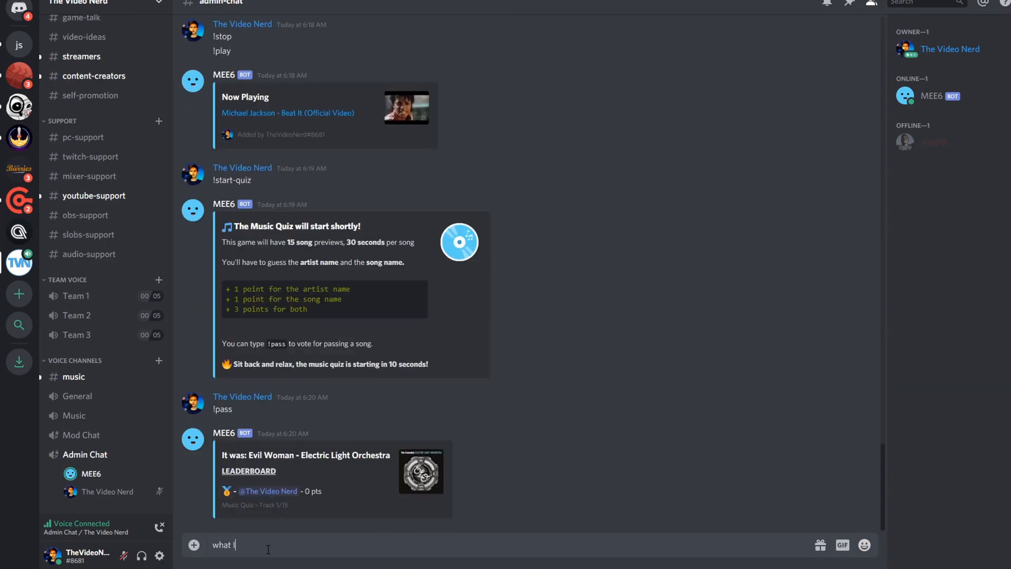
{"action": "key", "text": "Enter"}
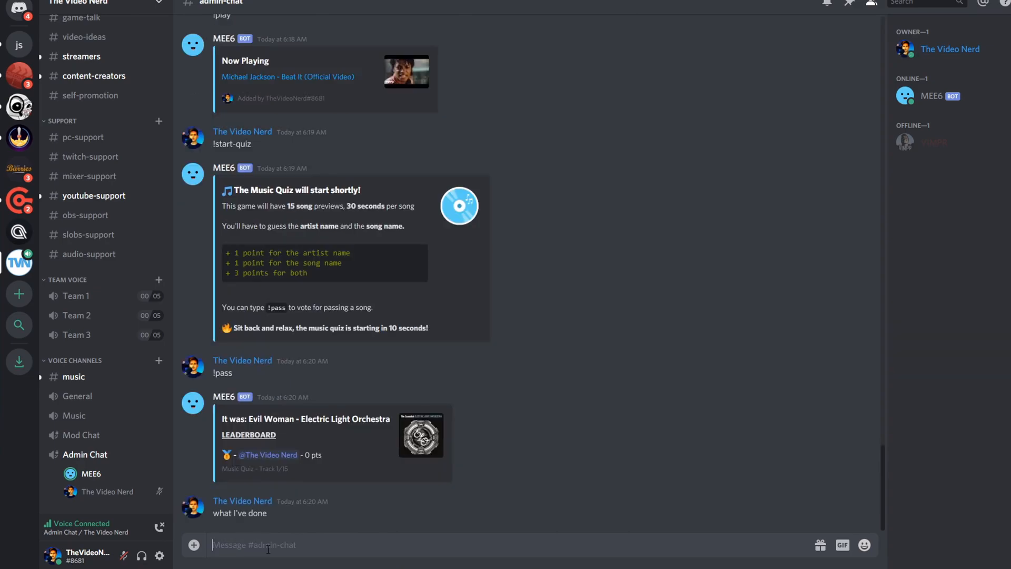
{"action": "type", "text": "linkin"}
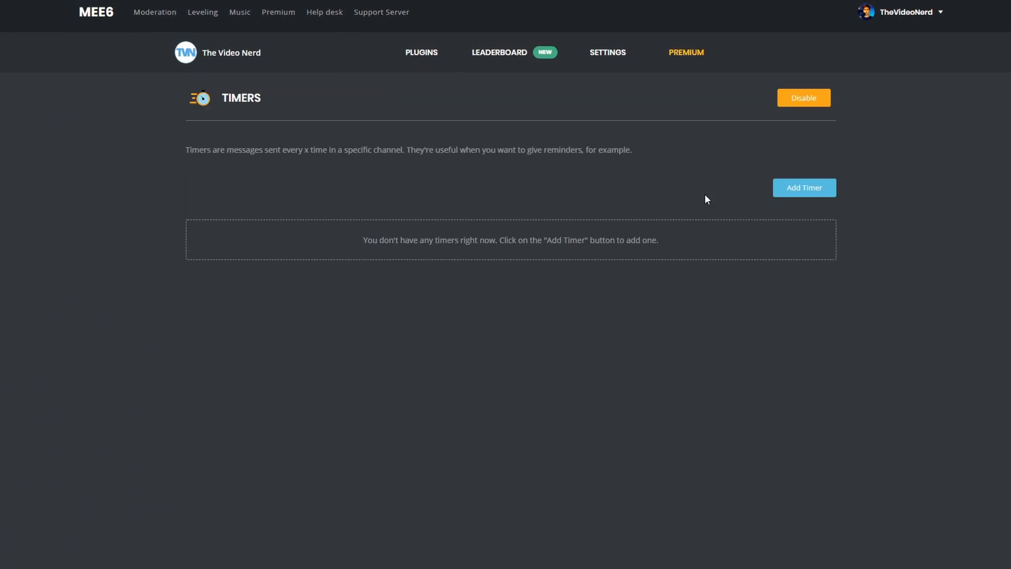
{"action": "left_click", "coordinate": [805, 187]}
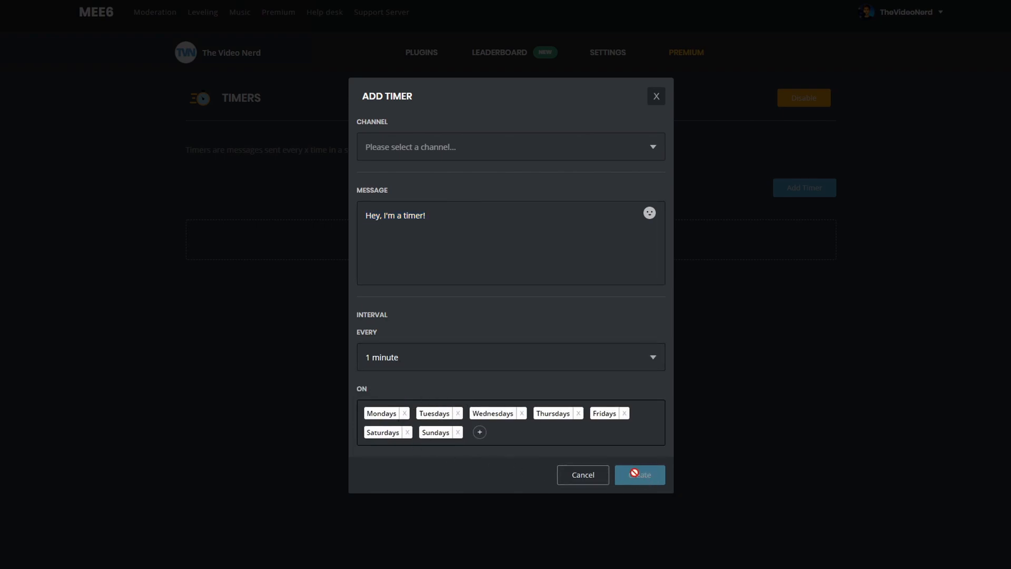
{"action": "left_click", "coordinate": [582, 475]}
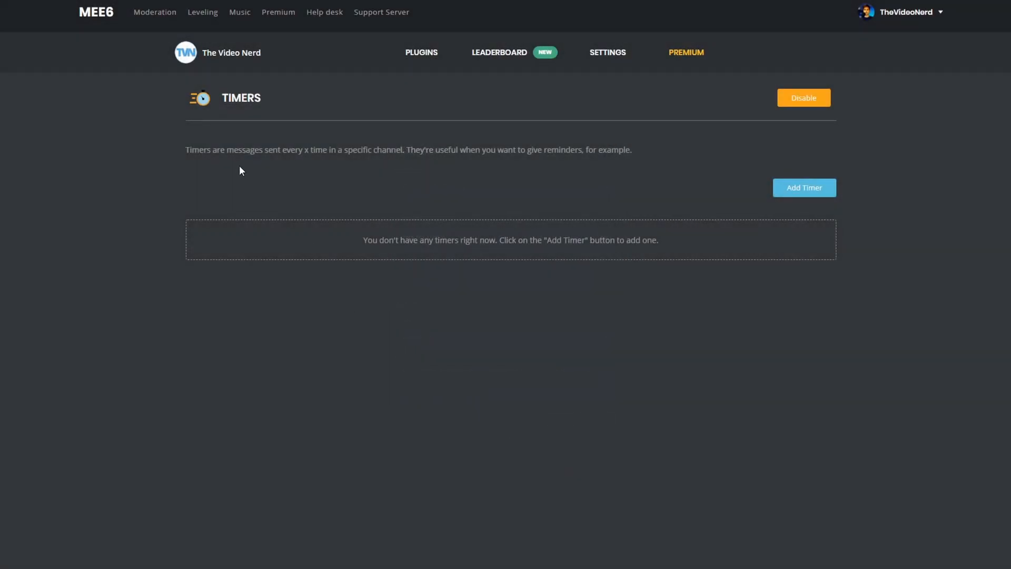
{"action": "mouse_move", "coordinate": [326, 330]}
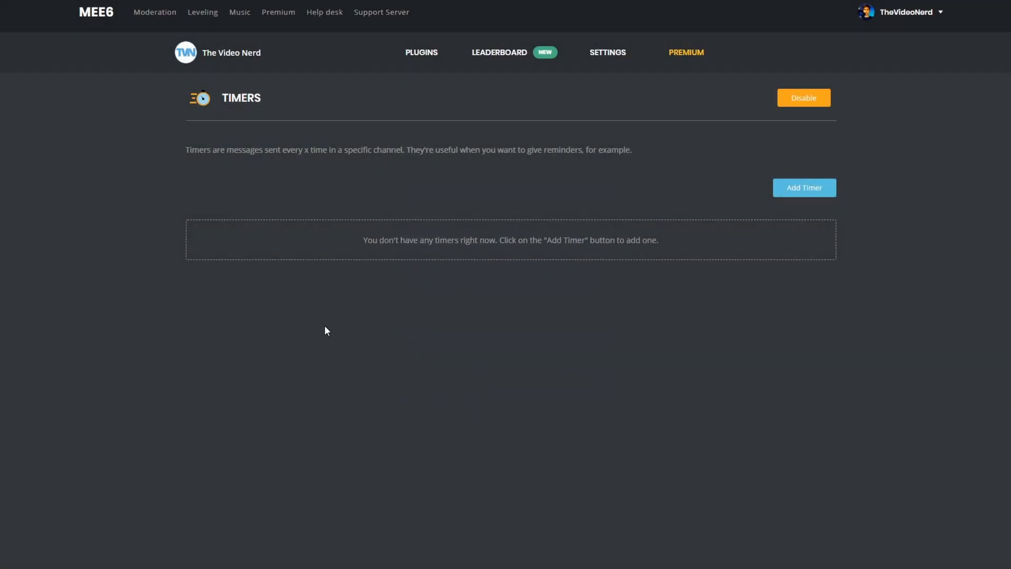
{"action": "mouse_move", "coordinate": [318, 329]}
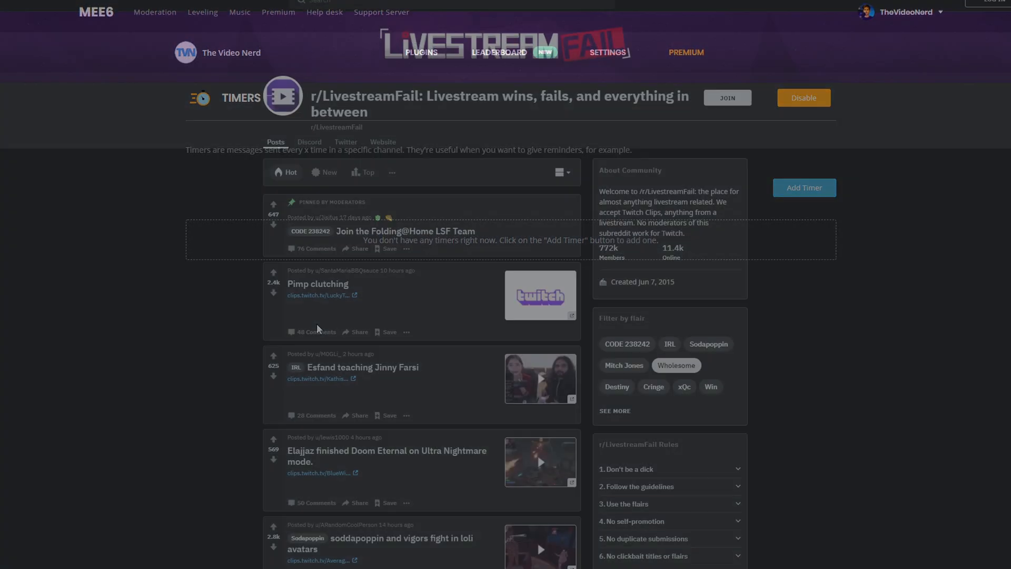
Browse MEE6's LivestreamFail posts, then open the Reddit plugin's subreddit setup.
{"action": "scroll", "scroll_direction": "down", "scroll_amount": 3}
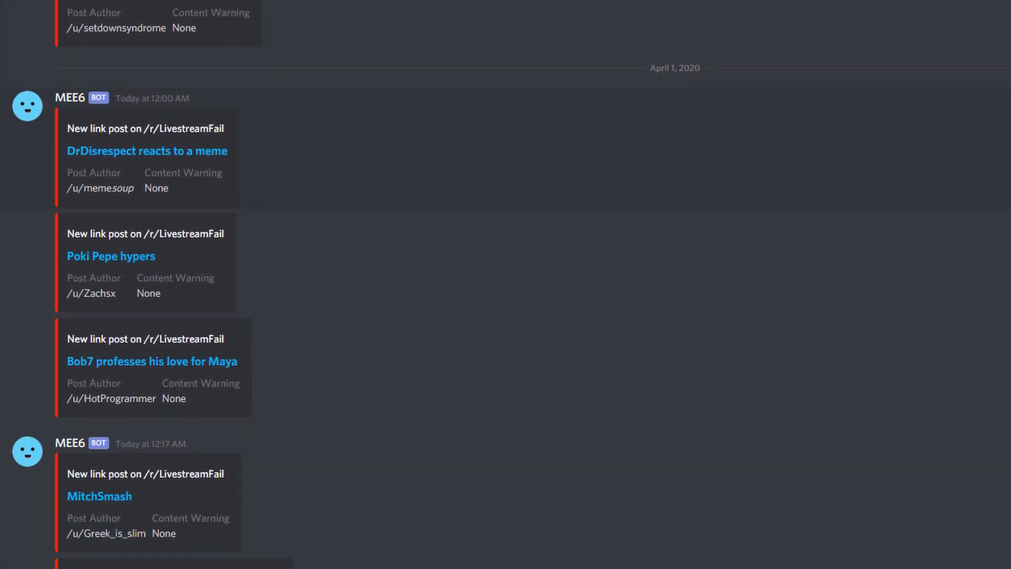
{"action": "scroll", "scroll_direction": "down", "scroll_amount": 3}
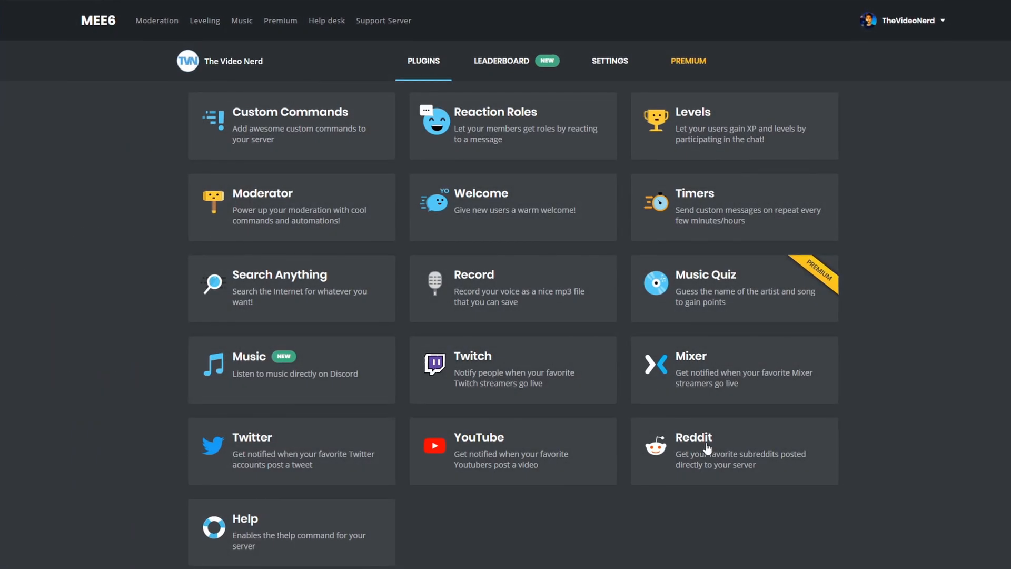
{"action": "left_click", "coordinate": [708, 450]}
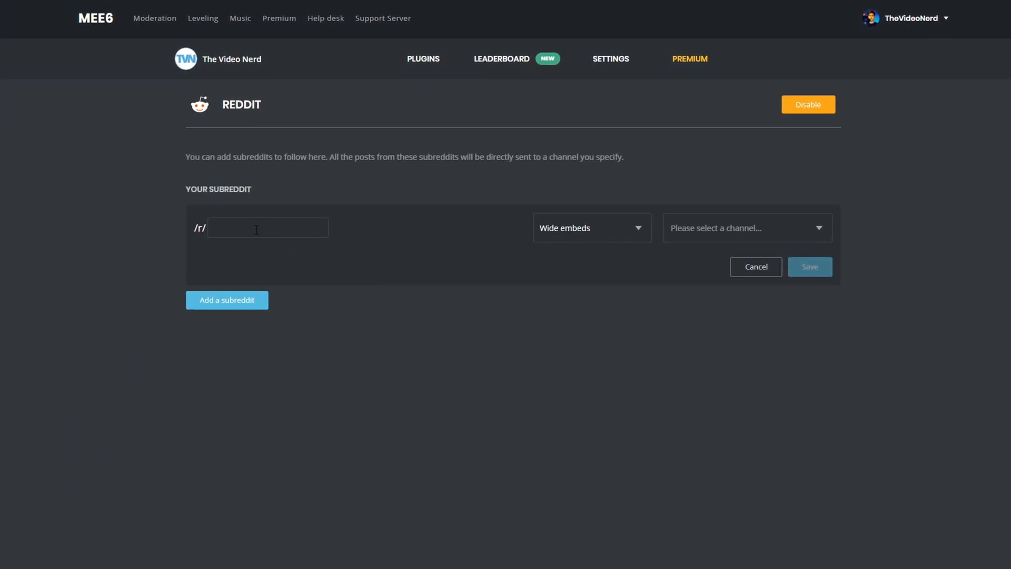